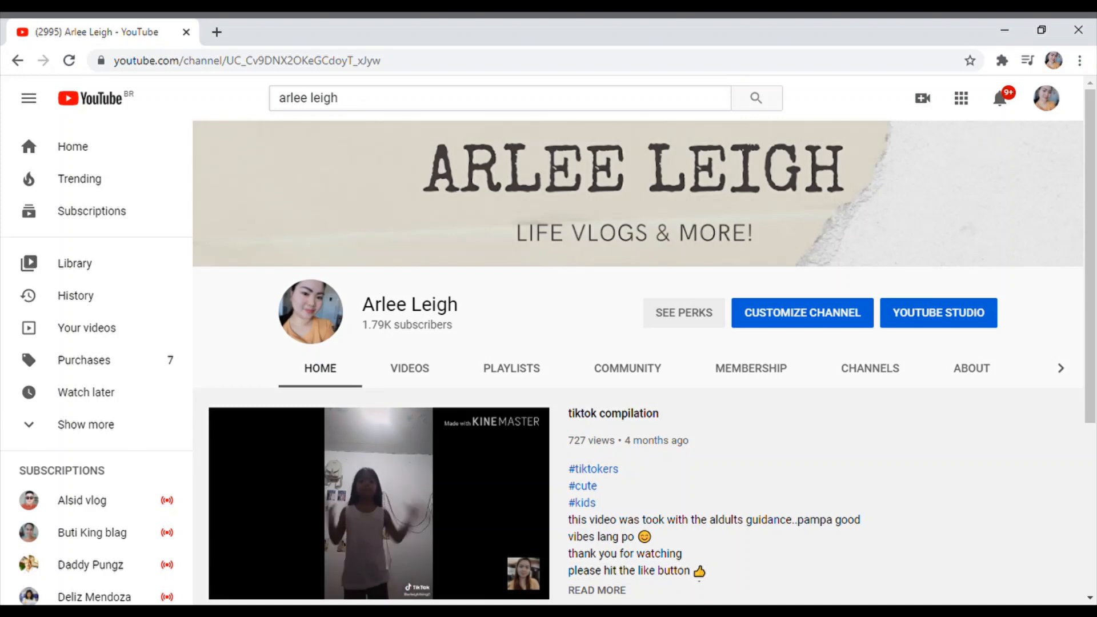
mouse_move(523, 349)
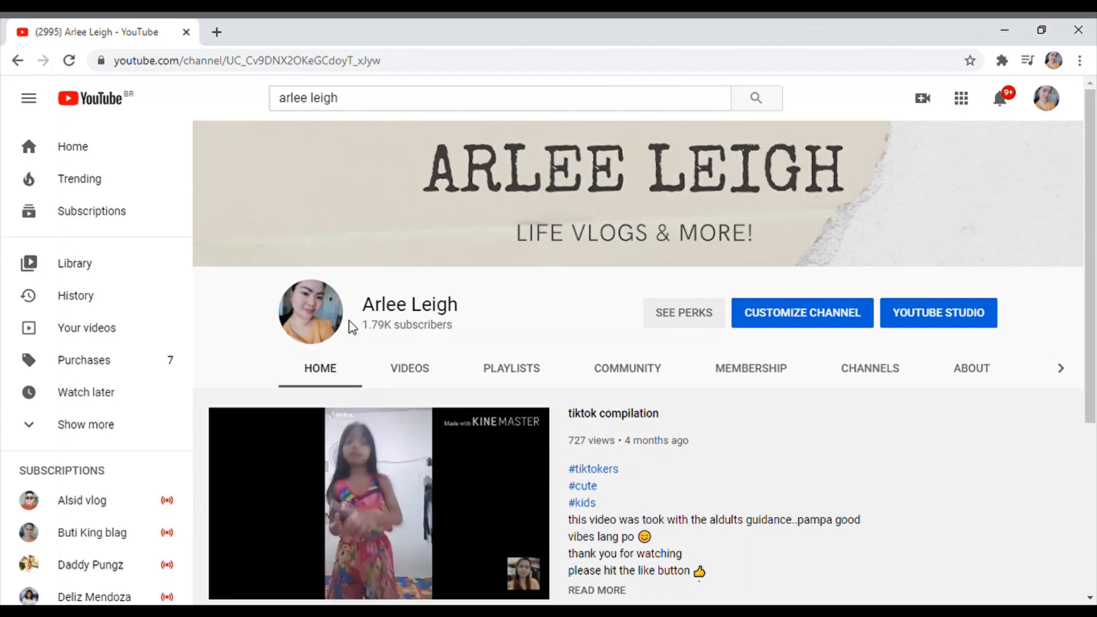
mouse_move(310, 311)
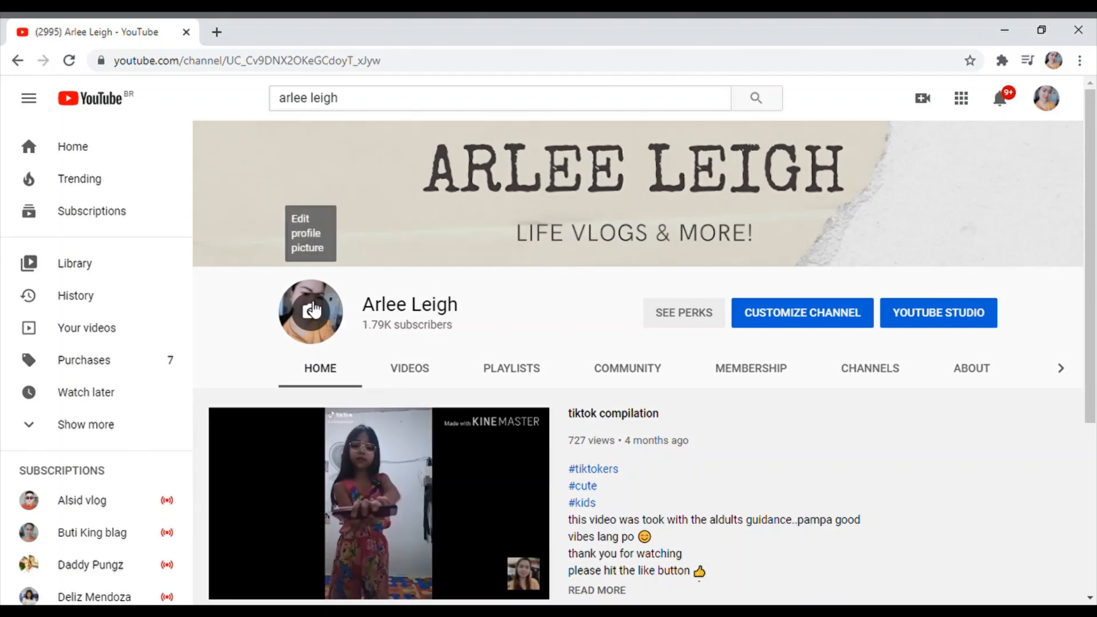
mouse_move(725, 349)
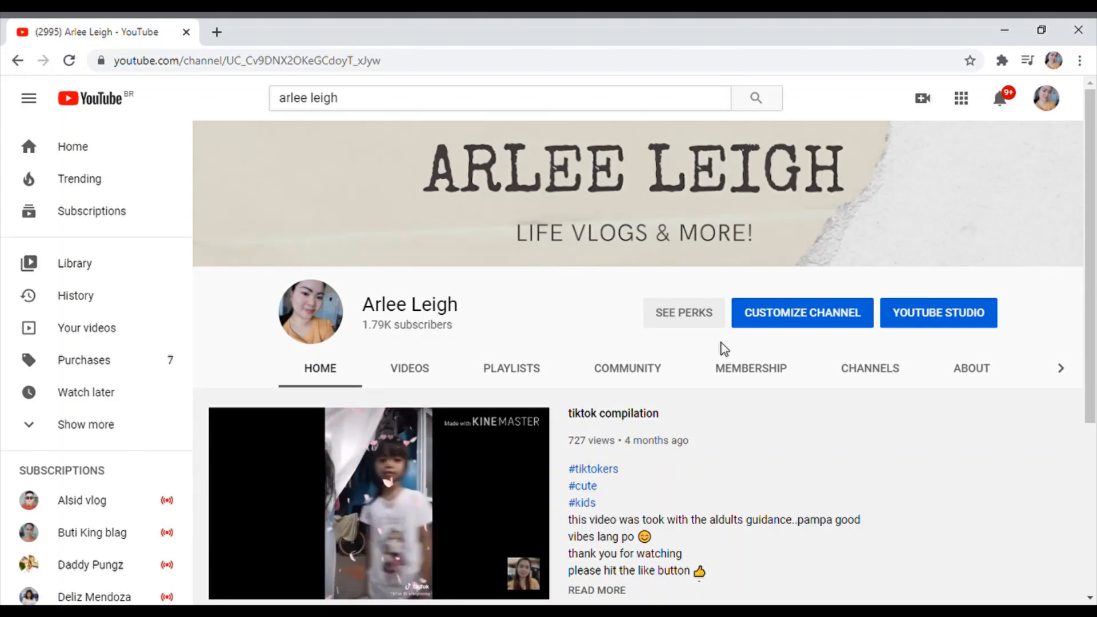
mouse_move(540, 303)
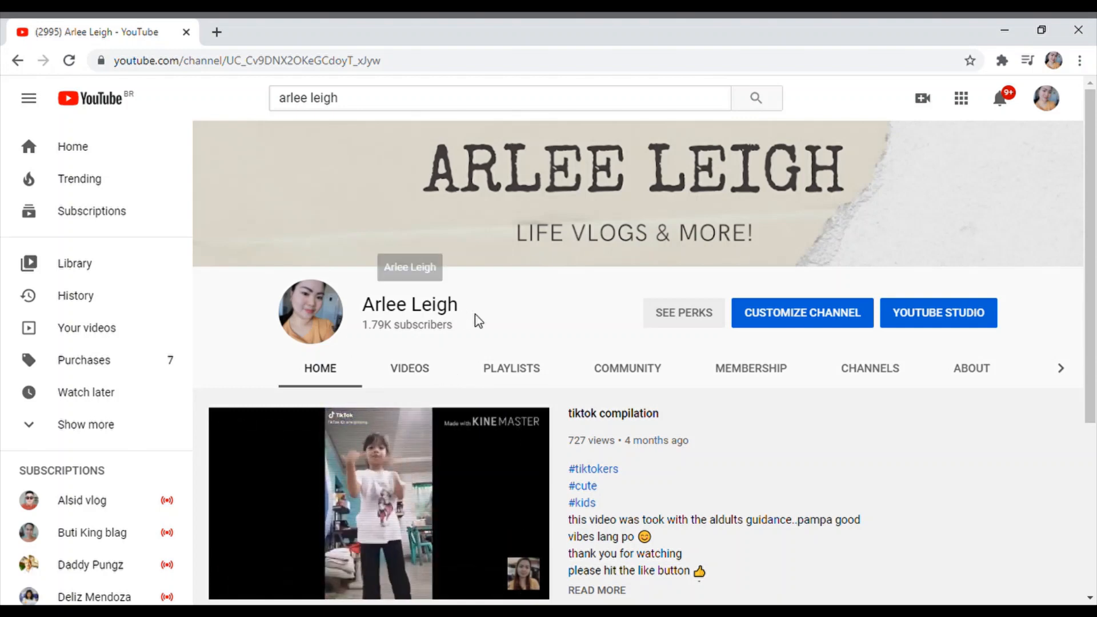
mouse_move(998, 250)
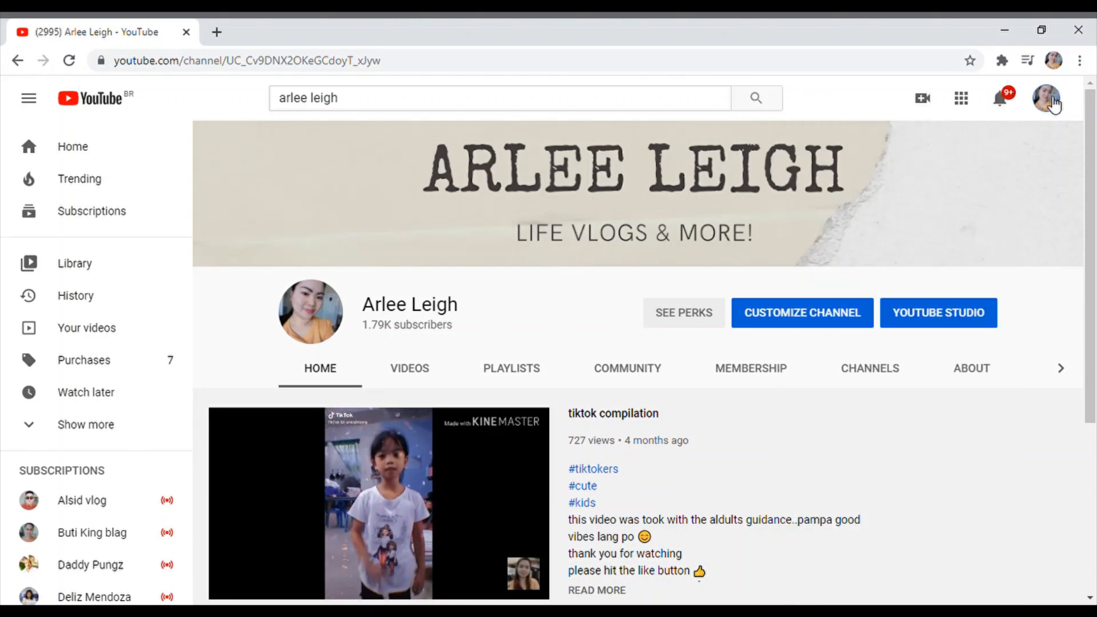
- Reach the channel's Studio dashboard through the profile avatar's account menu
click(1046, 98)
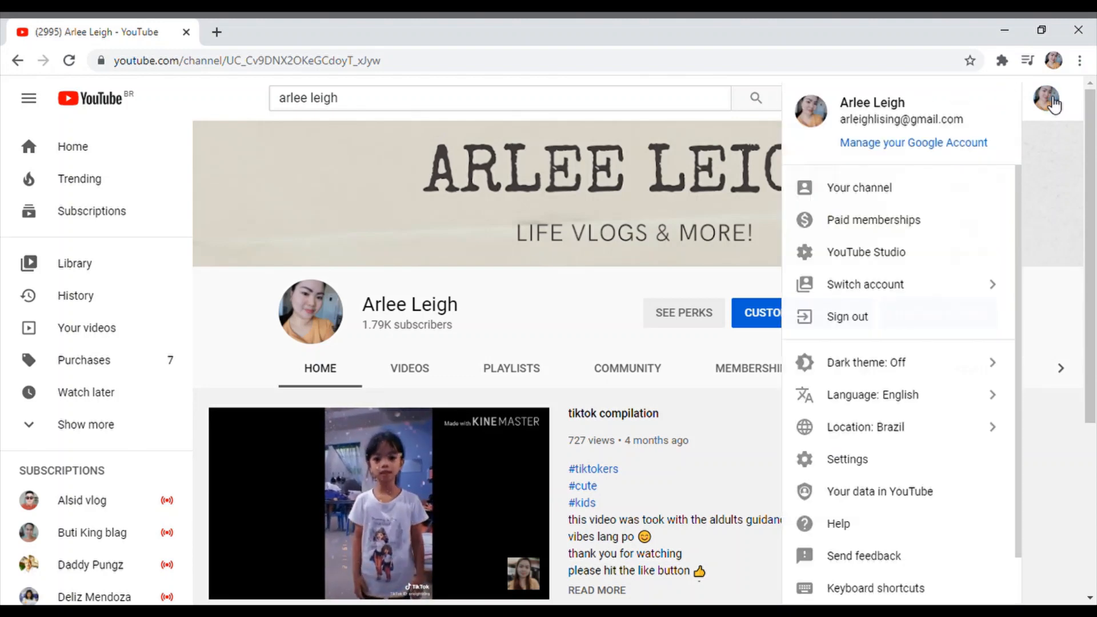
mouse_move(865, 251)
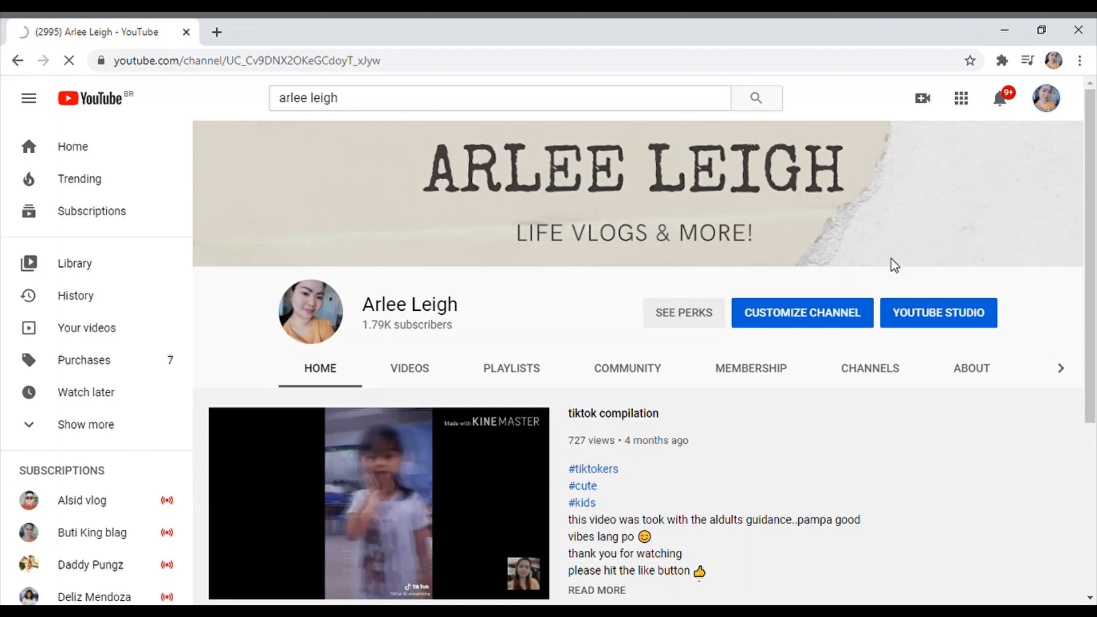
click(937, 313)
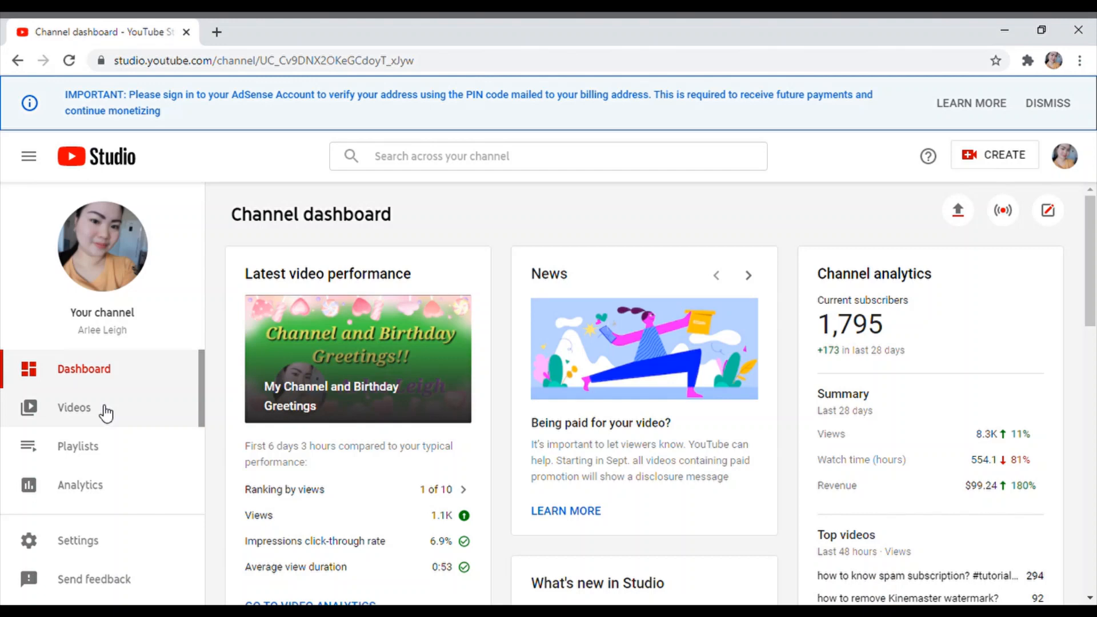
- Show the Uploads list with each video's visibility, monetization, date and views
click(73, 408)
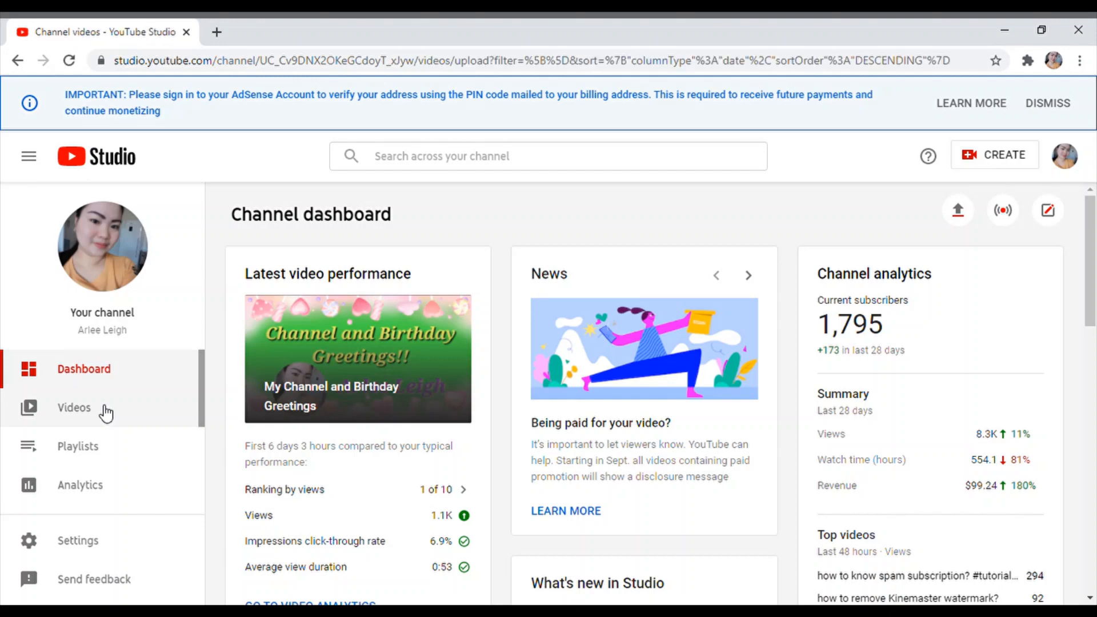
click(73, 407)
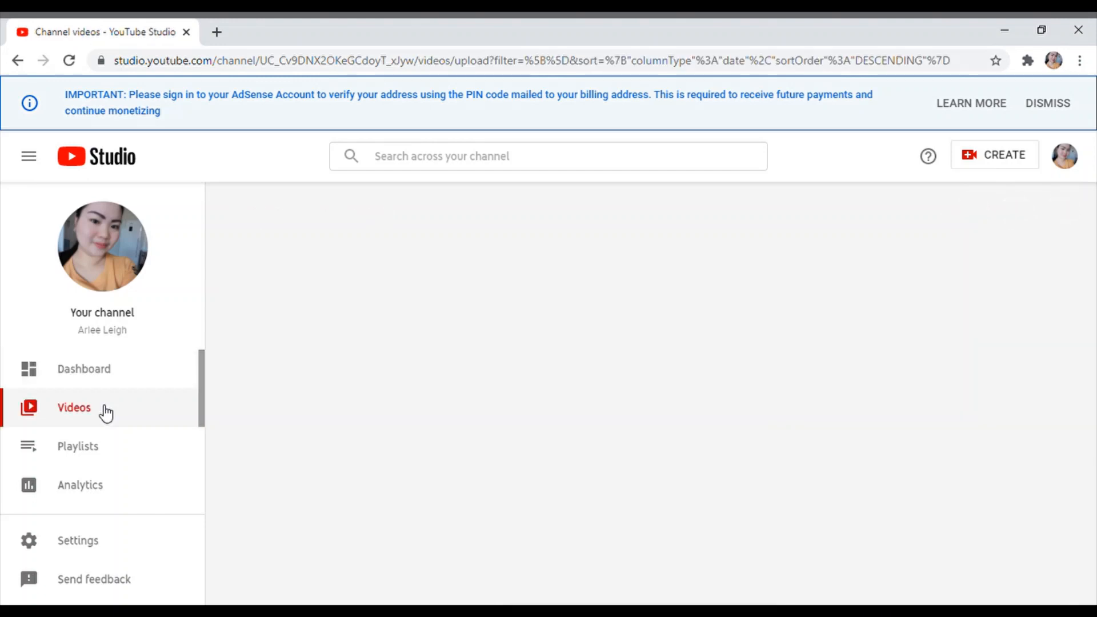
click(73, 407)
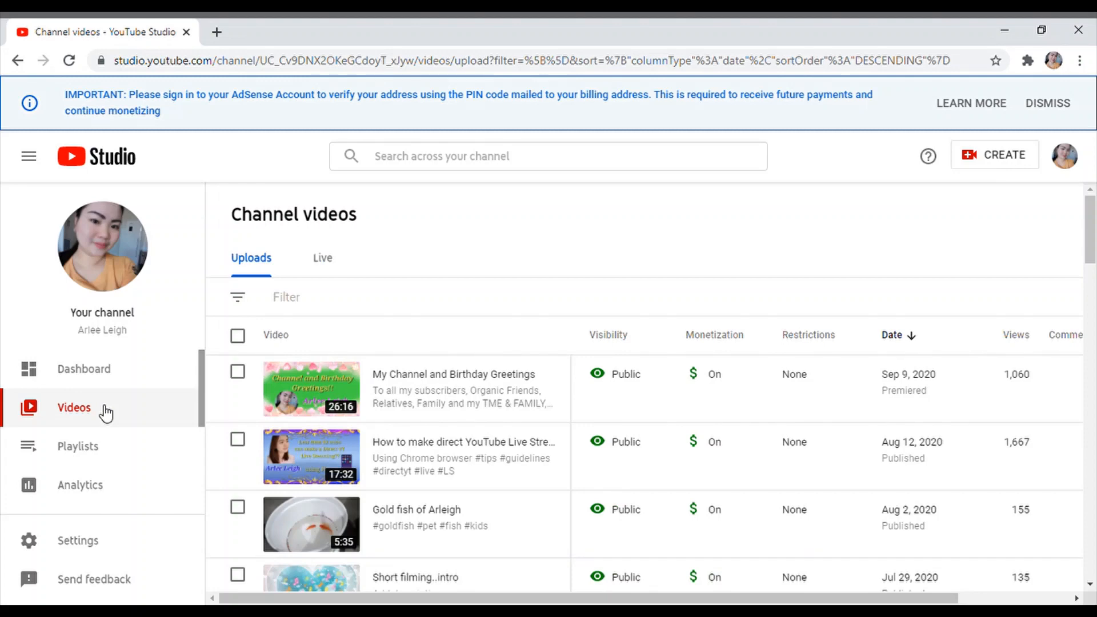
mouse_move(399, 490)
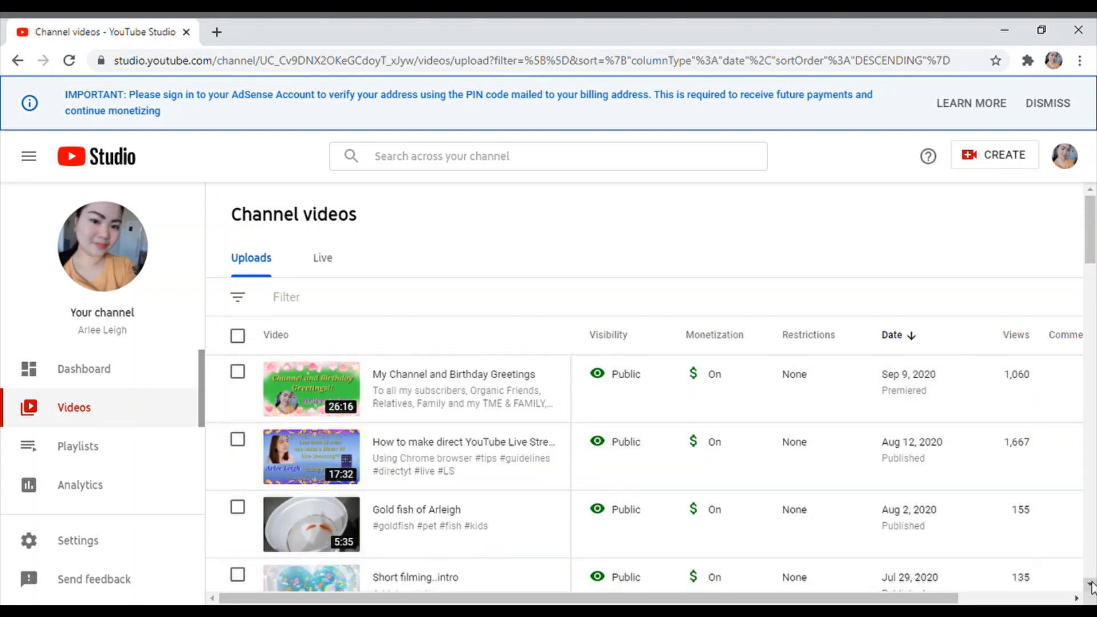
scroll(down, 3)
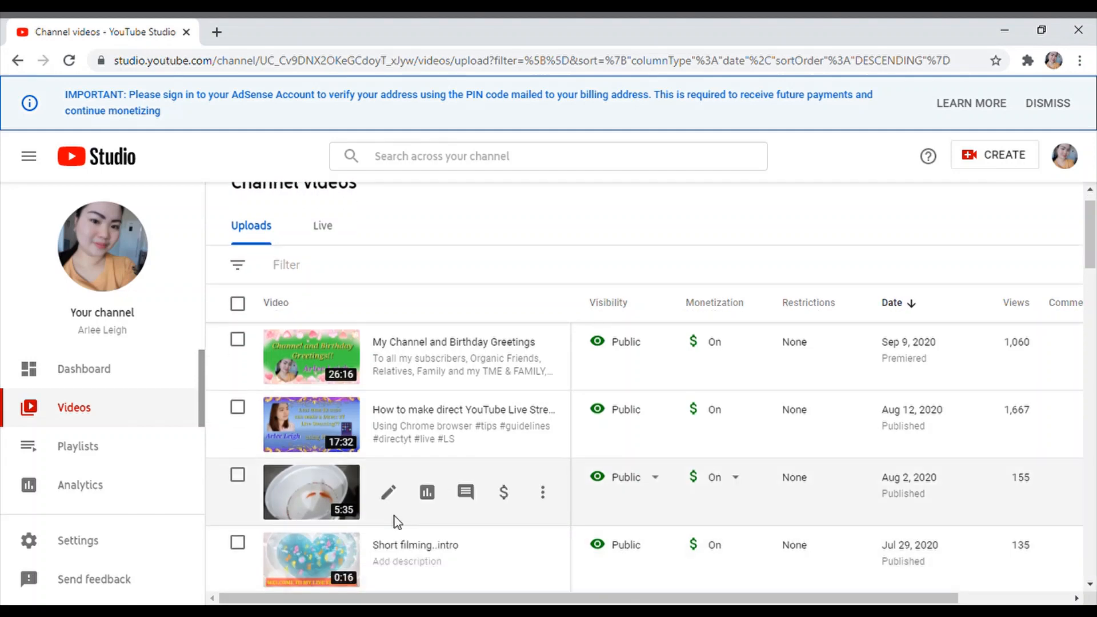
mouse_move(505, 493)
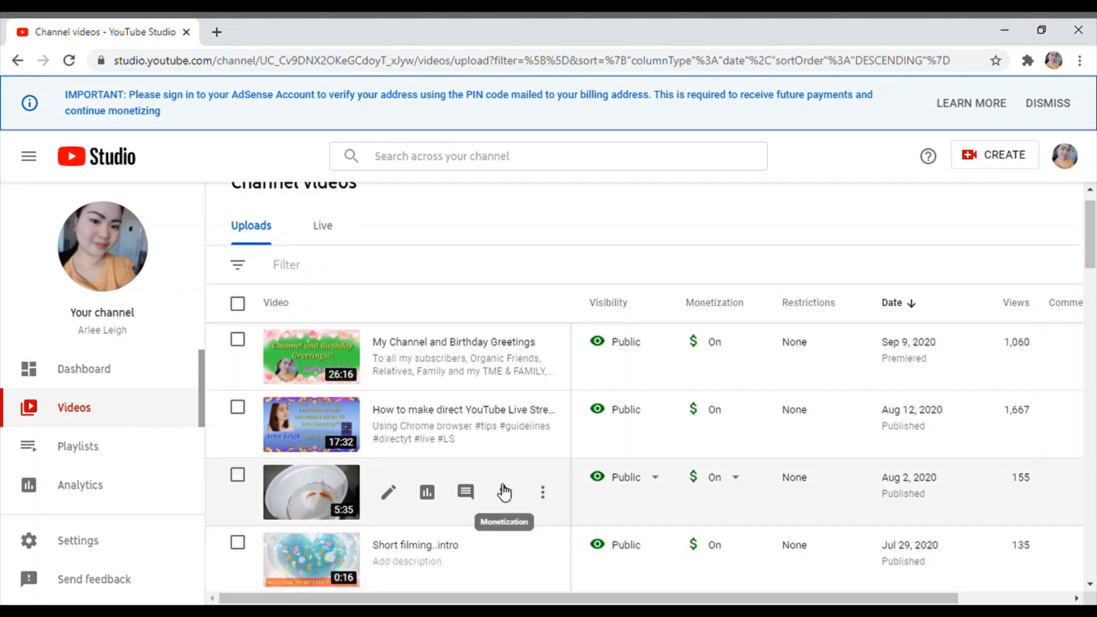
mouse_move(566, 466)
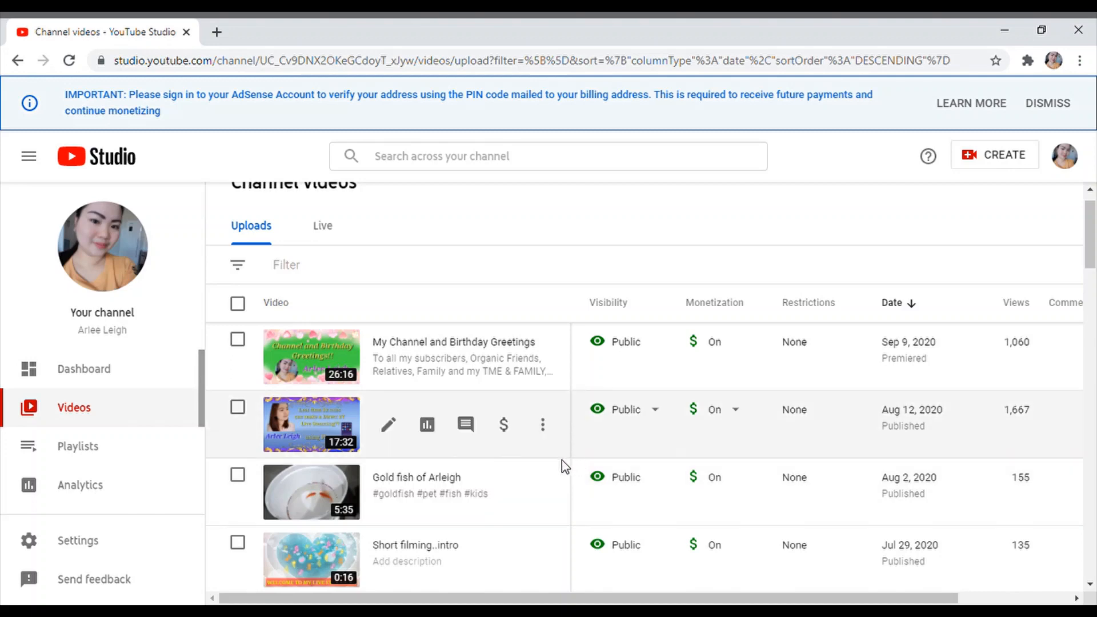
mouse_move(534, 463)
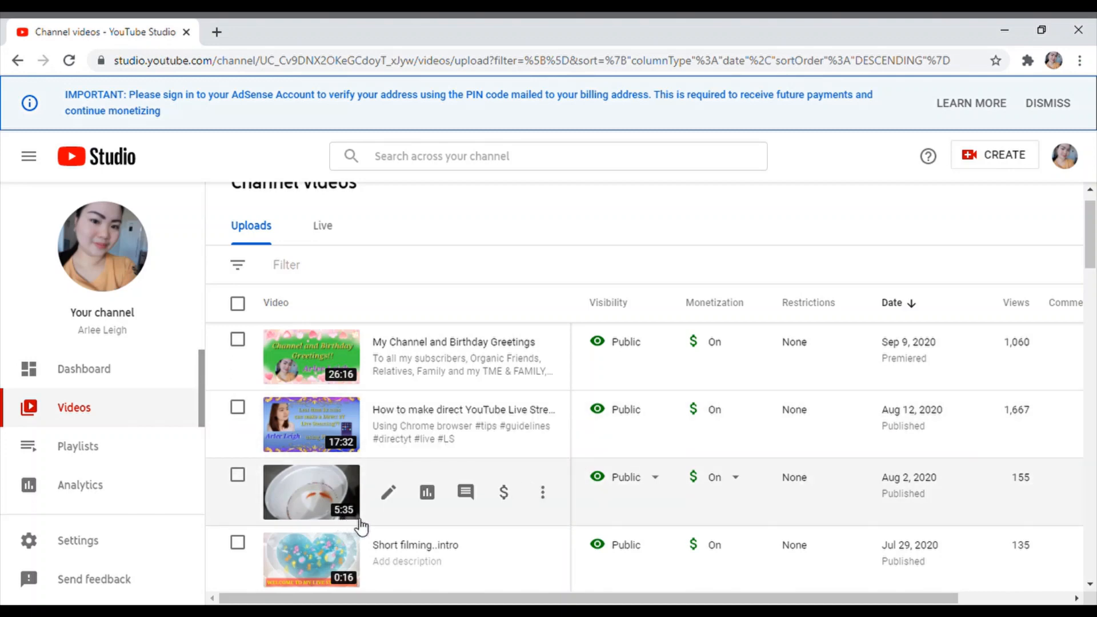
mouse_move(385, 517)
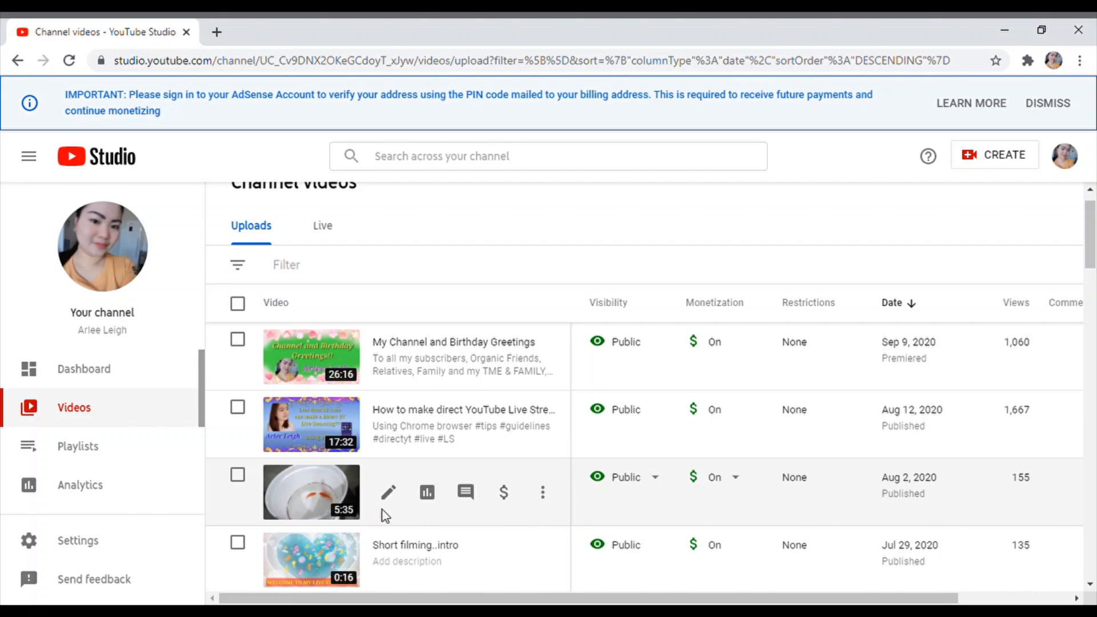
mouse_move(504, 493)
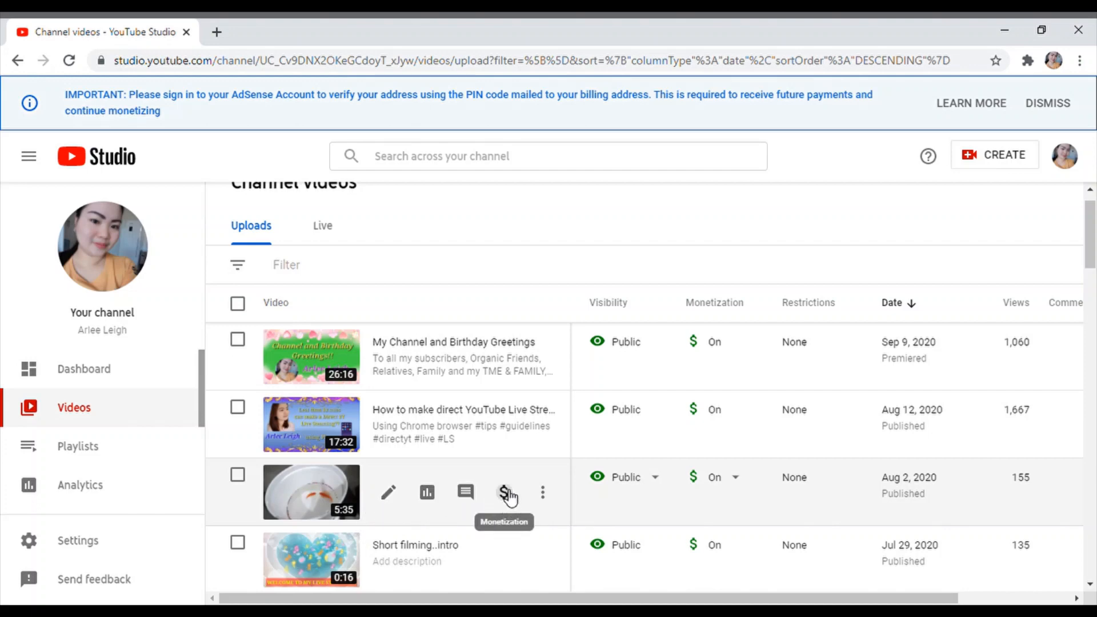
click(505, 492)
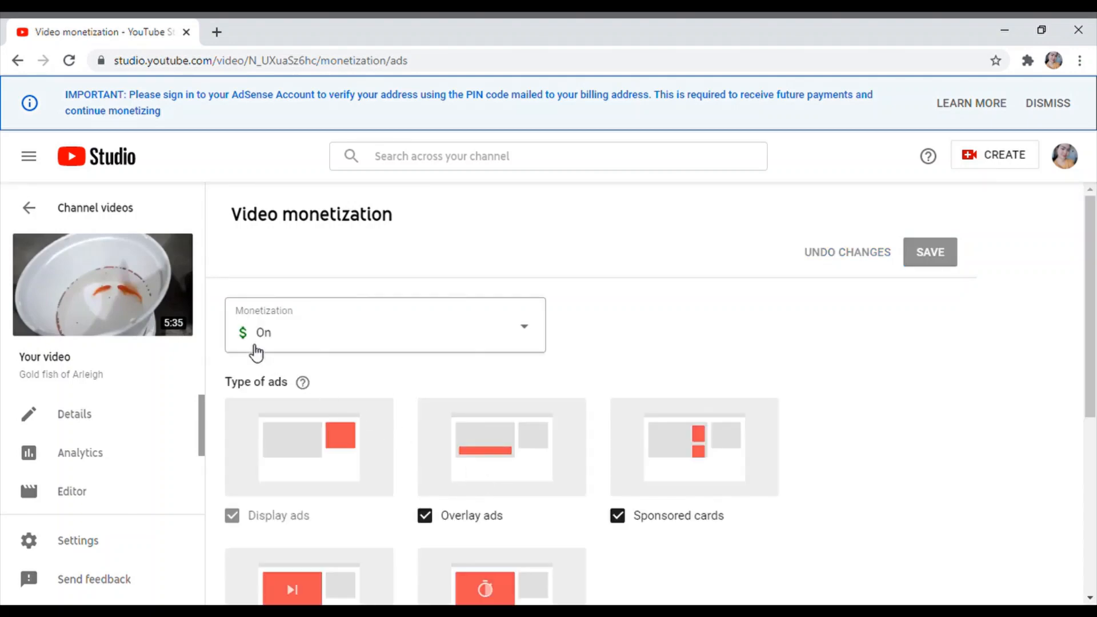
mouse_move(1039, 495)
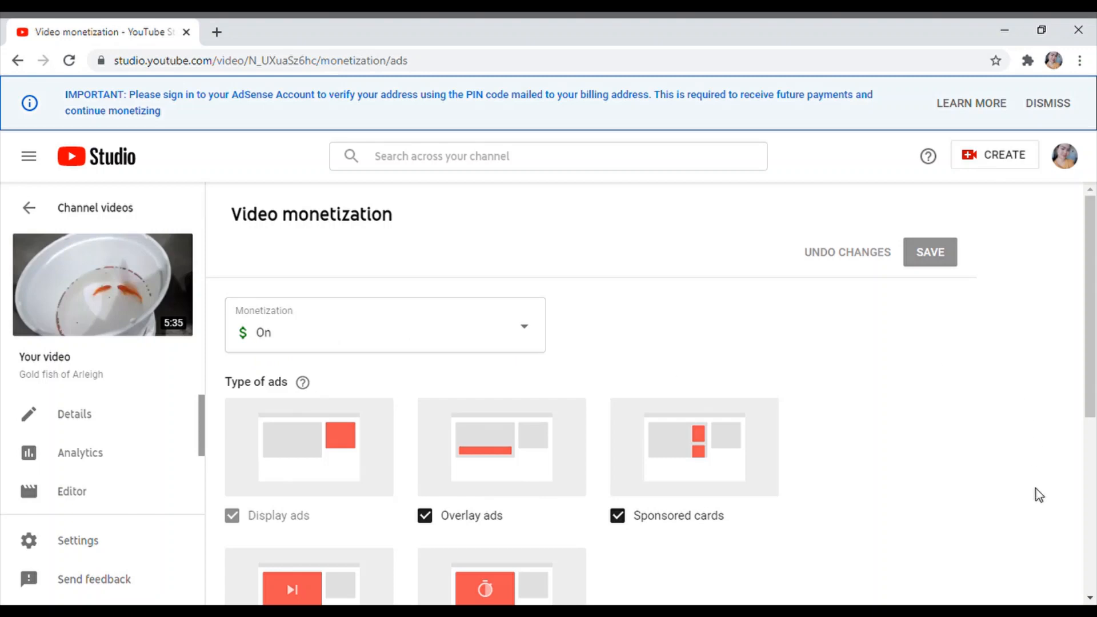
scroll(down, 3)
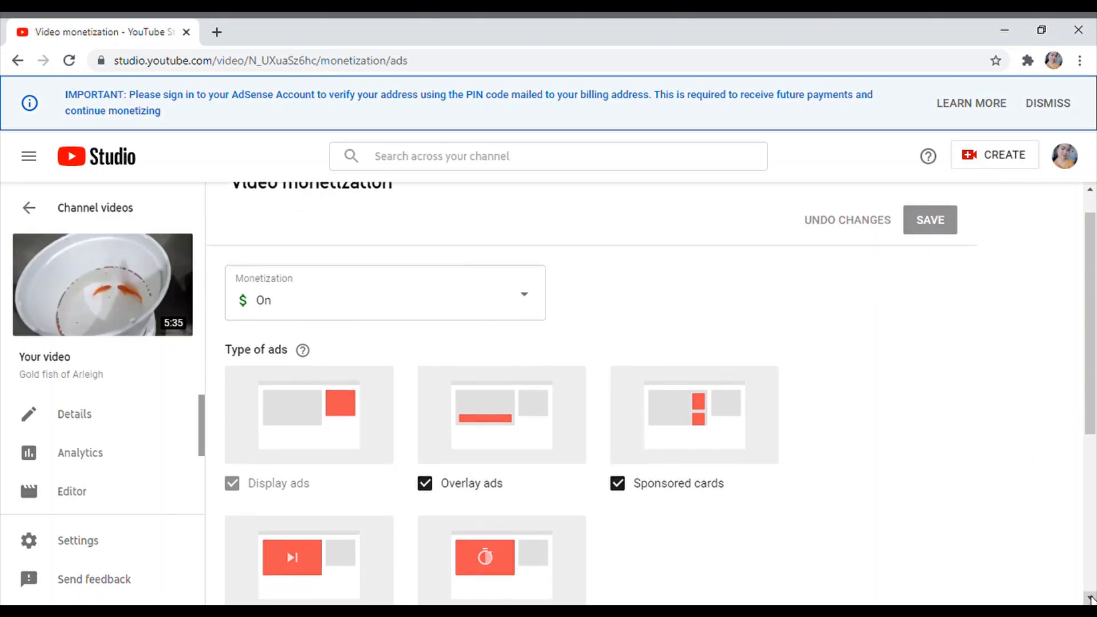
scroll(down, 3)
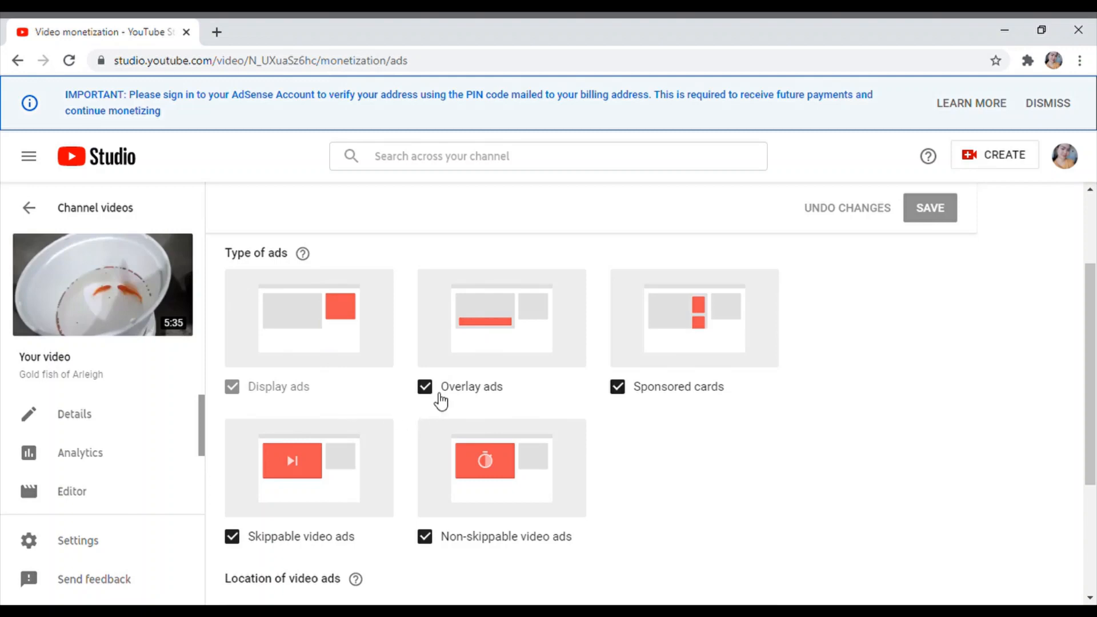
mouse_move(455, 409)
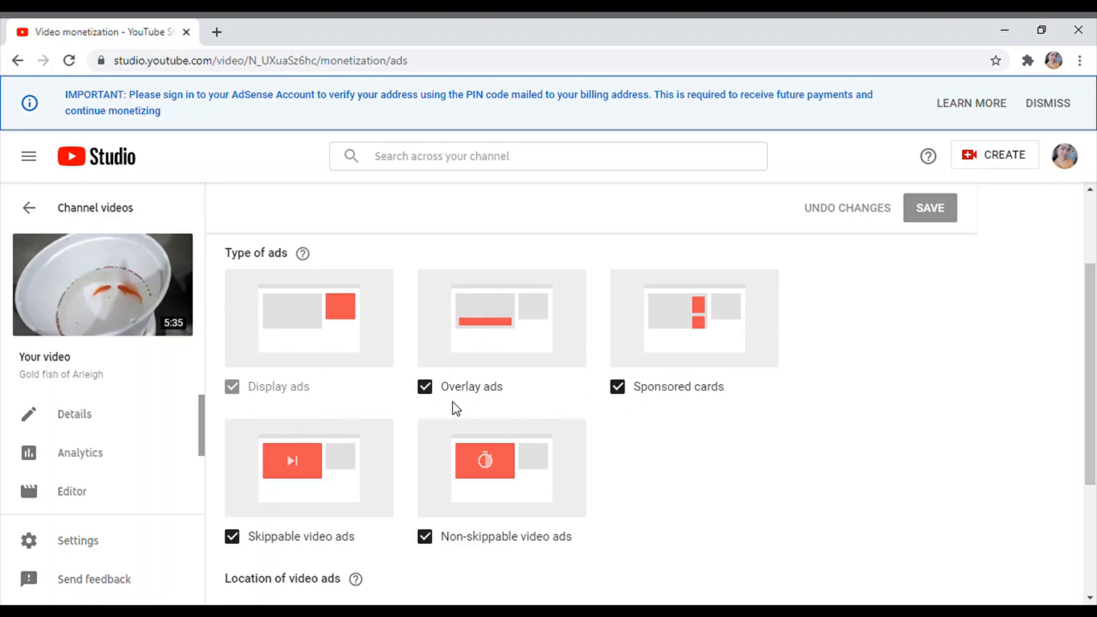
mouse_move(740, 409)
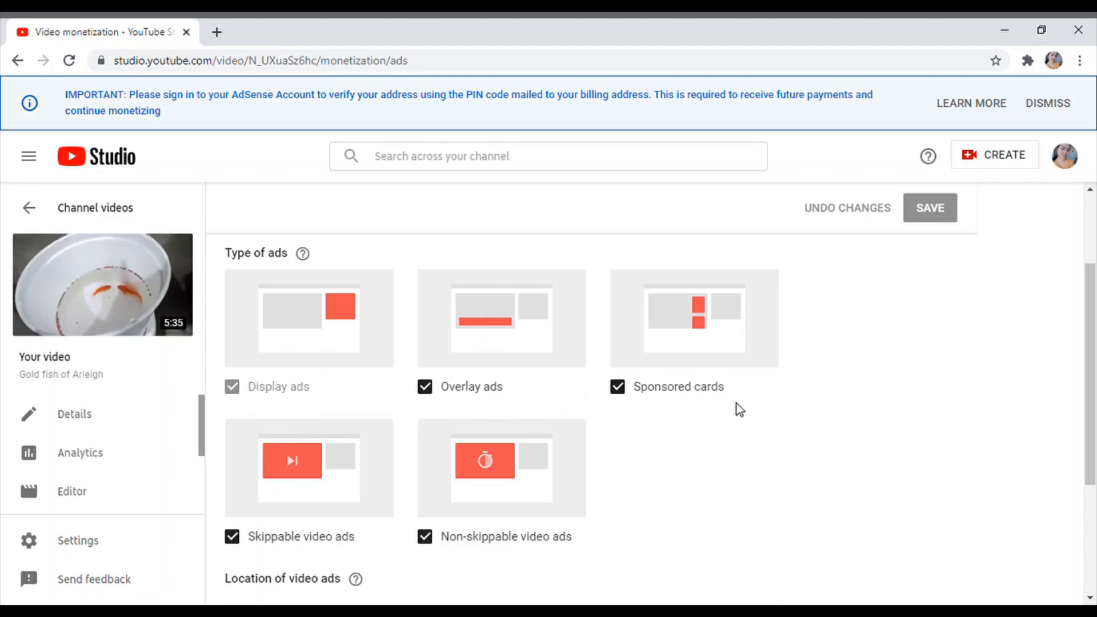
mouse_move(338, 560)
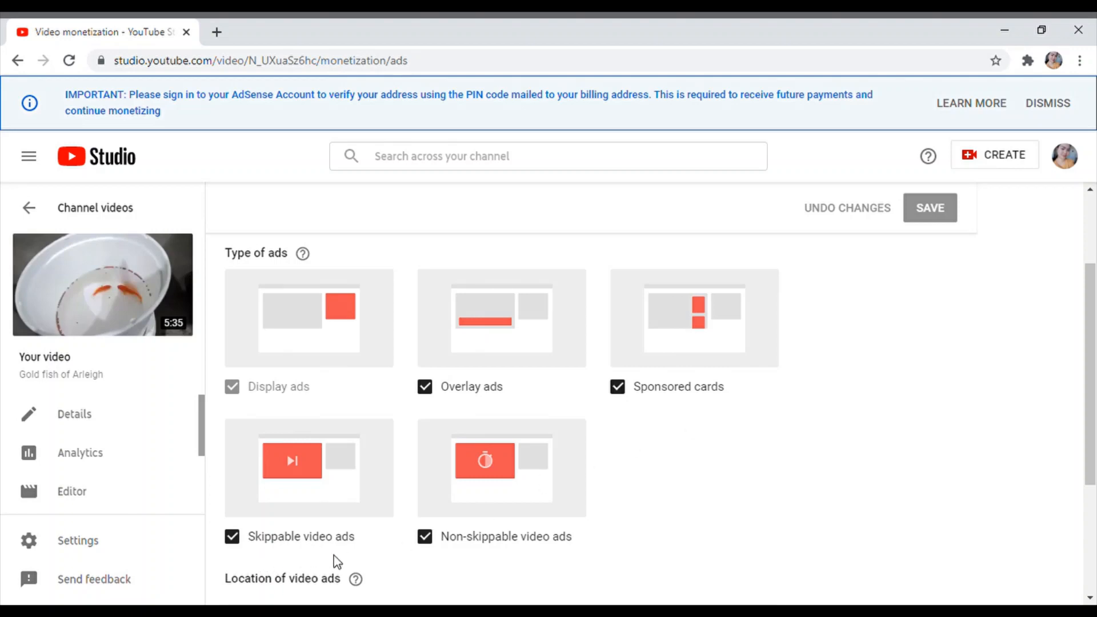
mouse_move(778, 555)
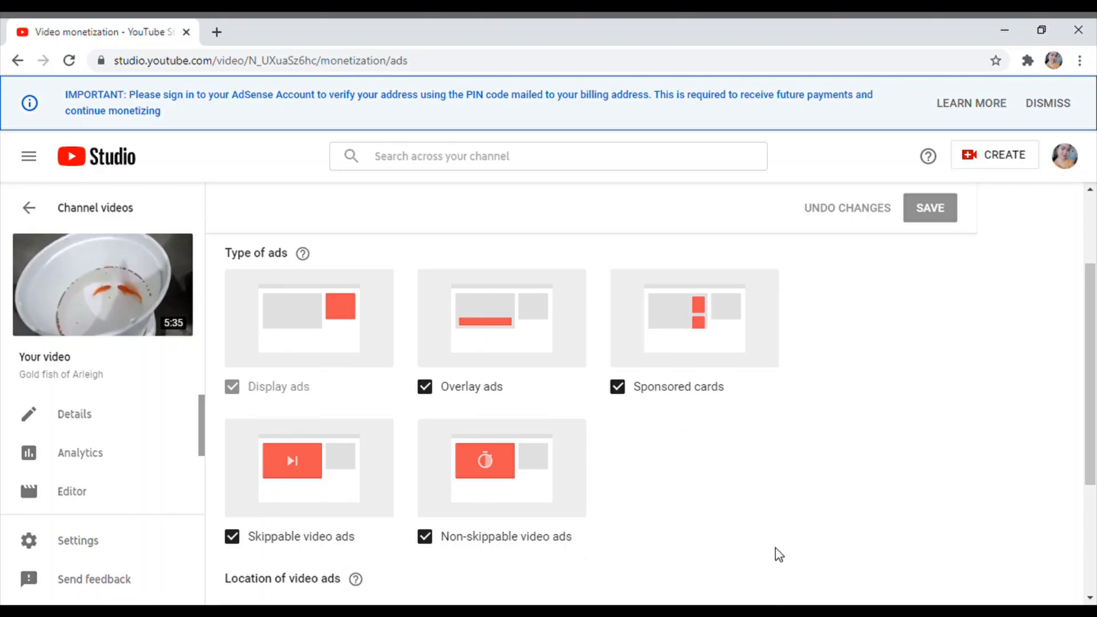
scroll(down, 3)
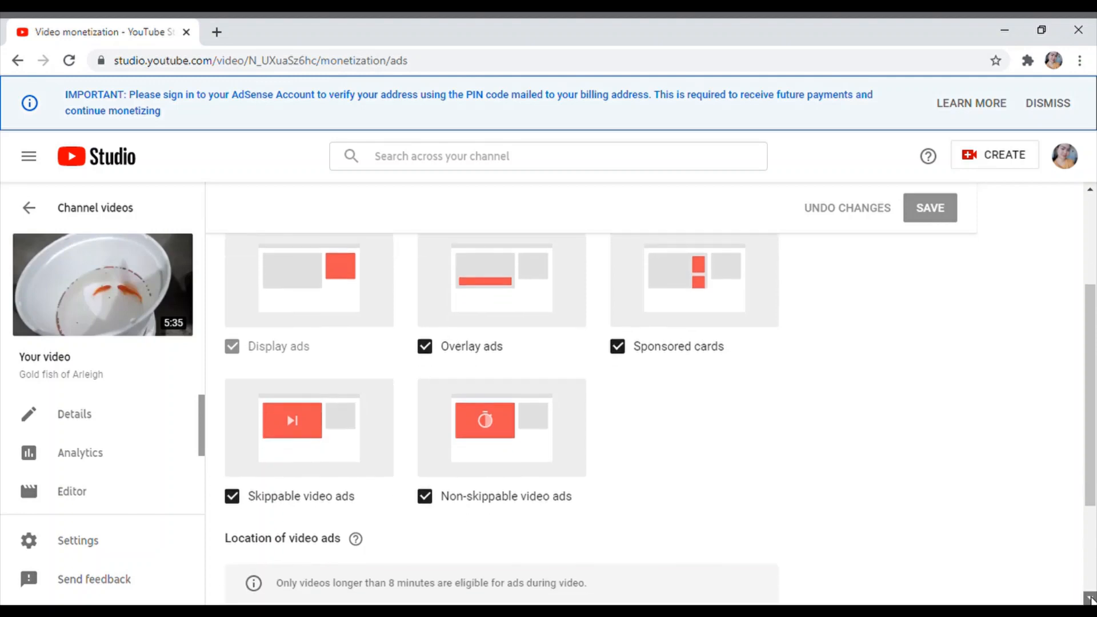
scroll(down, 3)
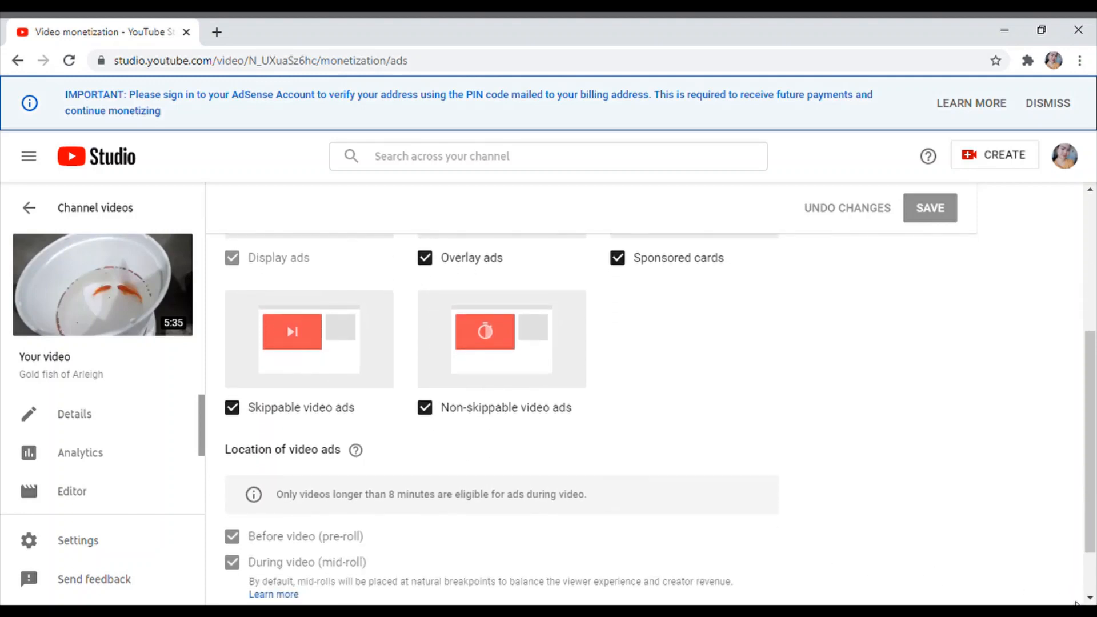
scroll(down, 3)
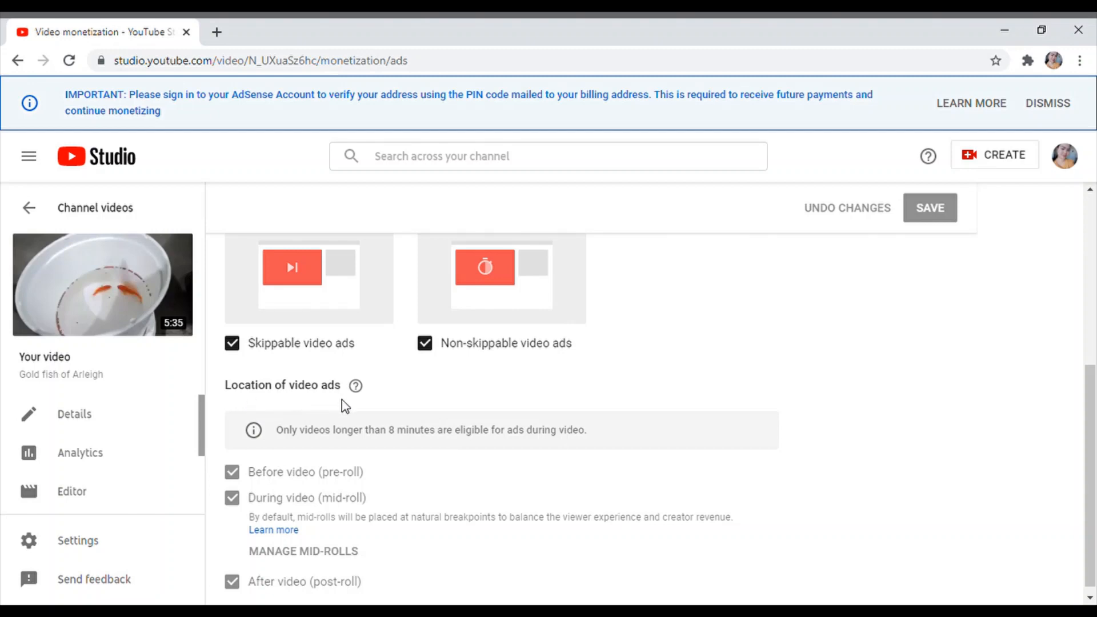
mouse_move(355, 450)
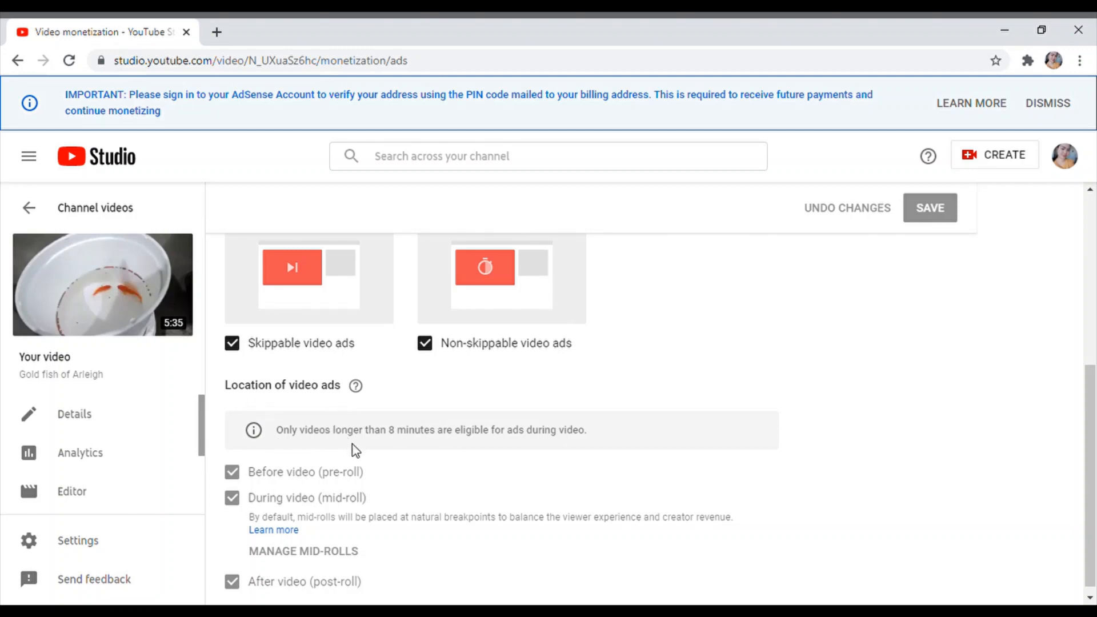
mouse_move(453, 444)
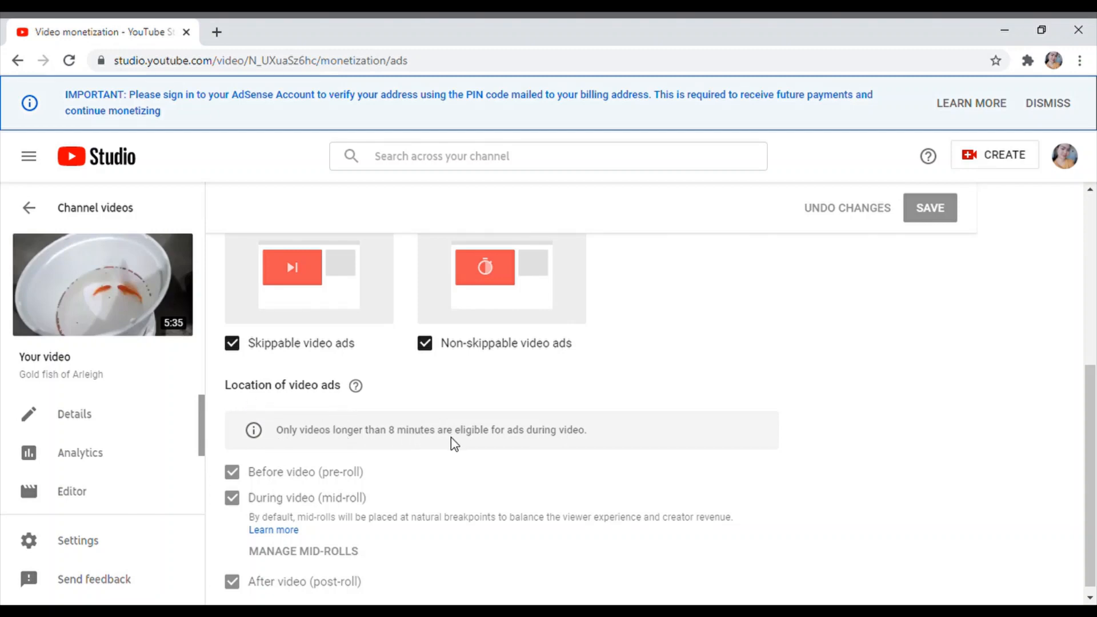
mouse_move(534, 444)
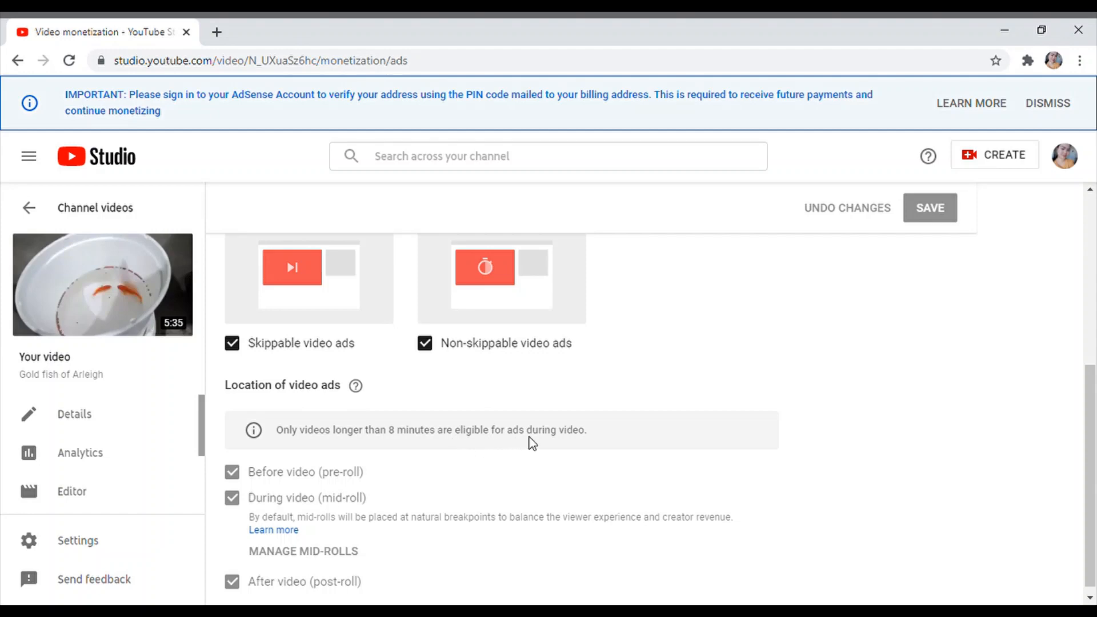
mouse_move(330, 553)
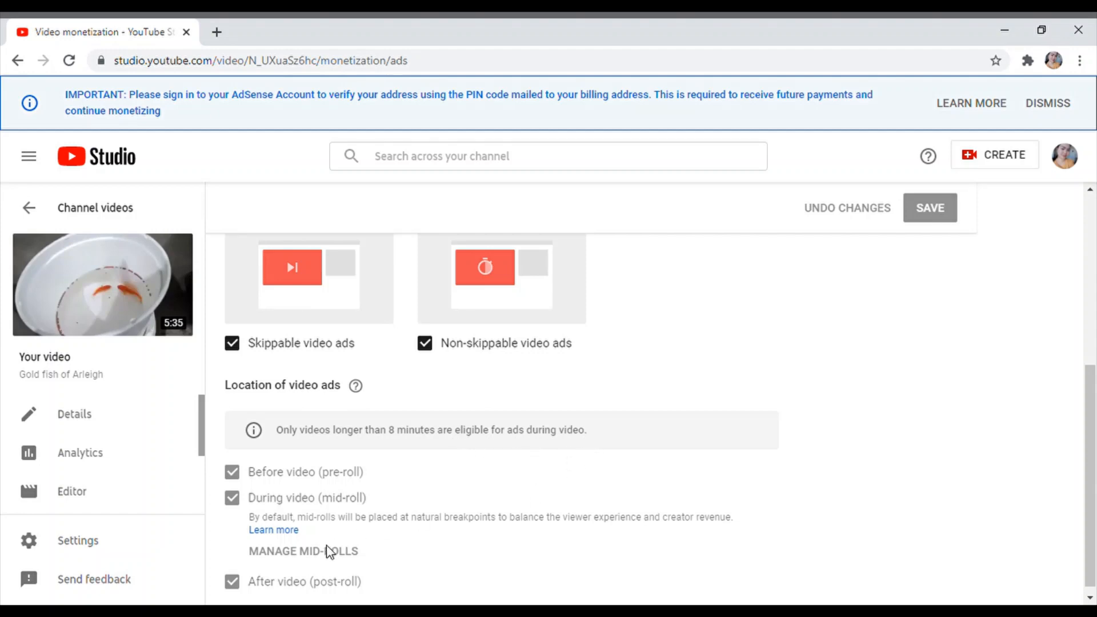
mouse_move(325, 573)
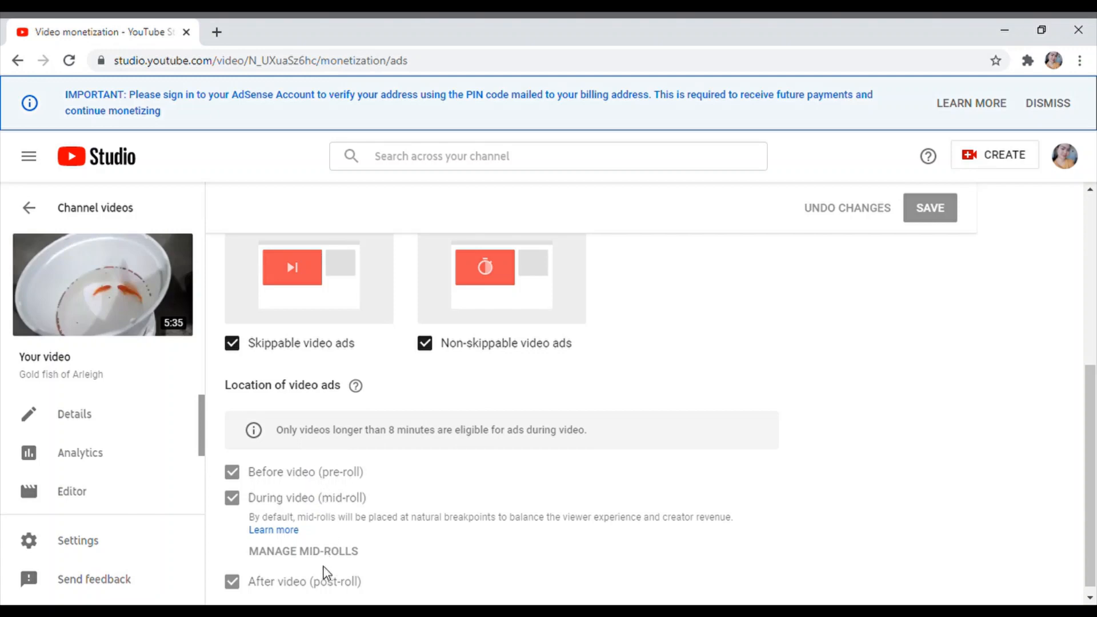
mouse_move(356, 587)
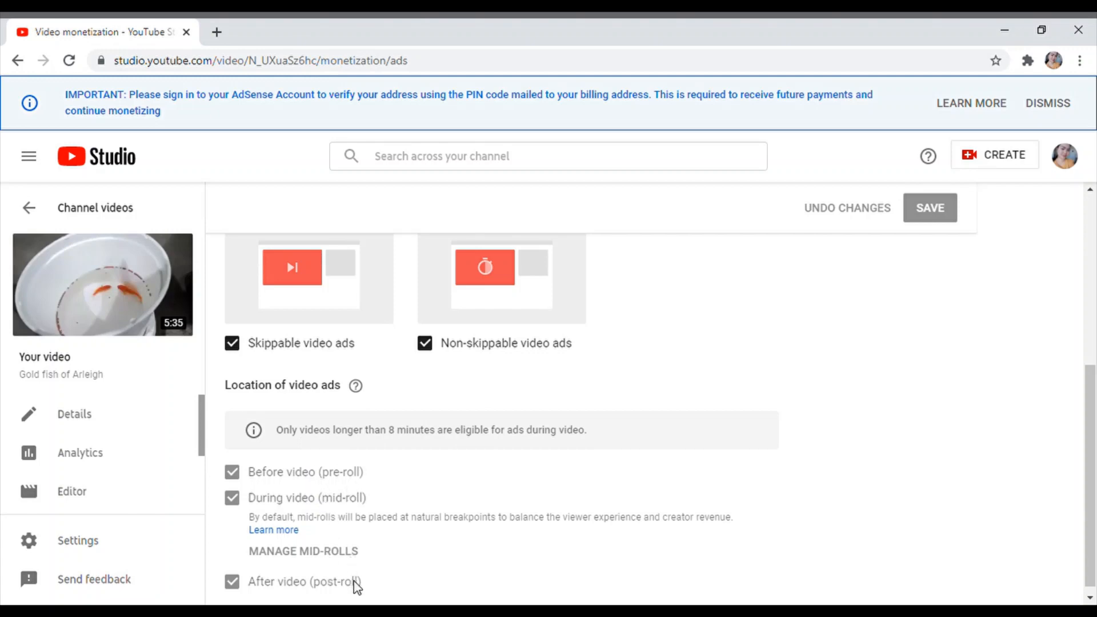
mouse_move(357, 575)
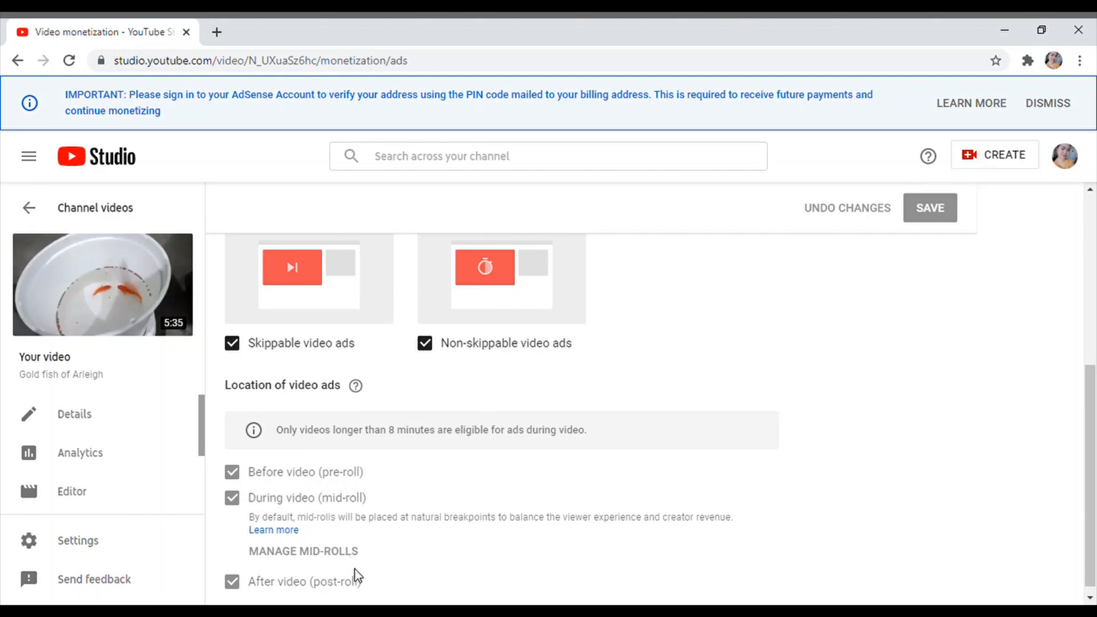
mouse_move(381, 463)
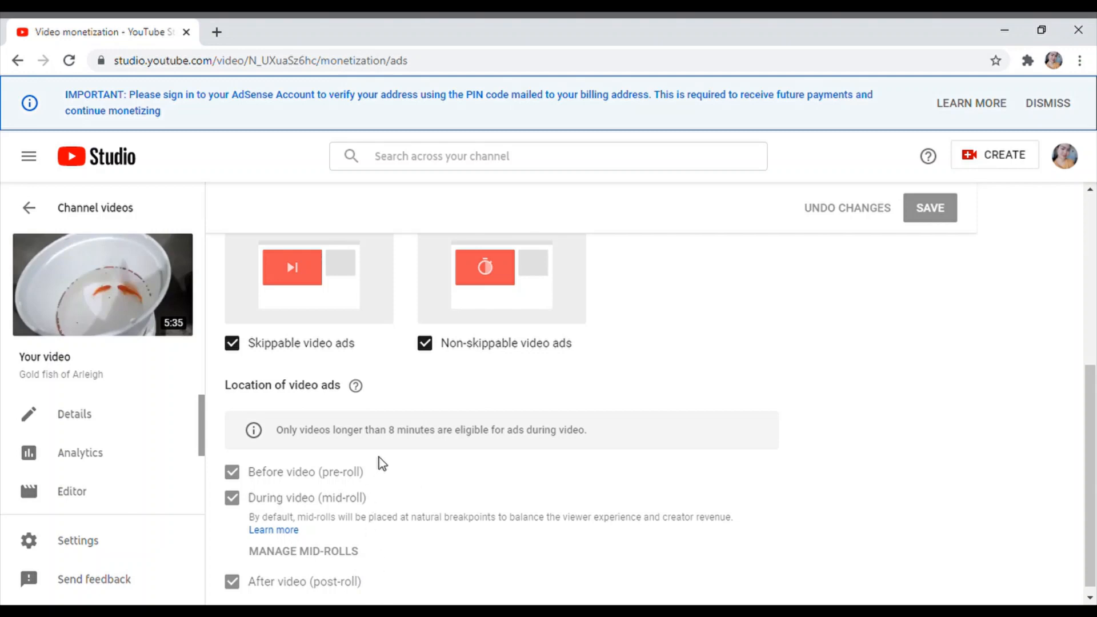
mouse_move(178, 344)
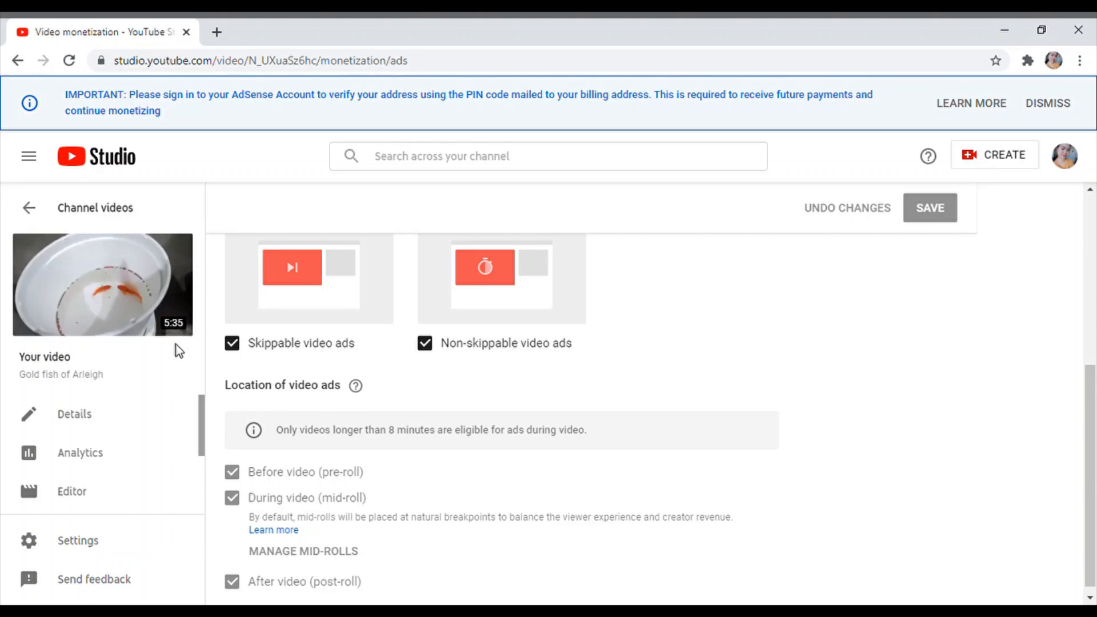
mouse_move(29, 208)
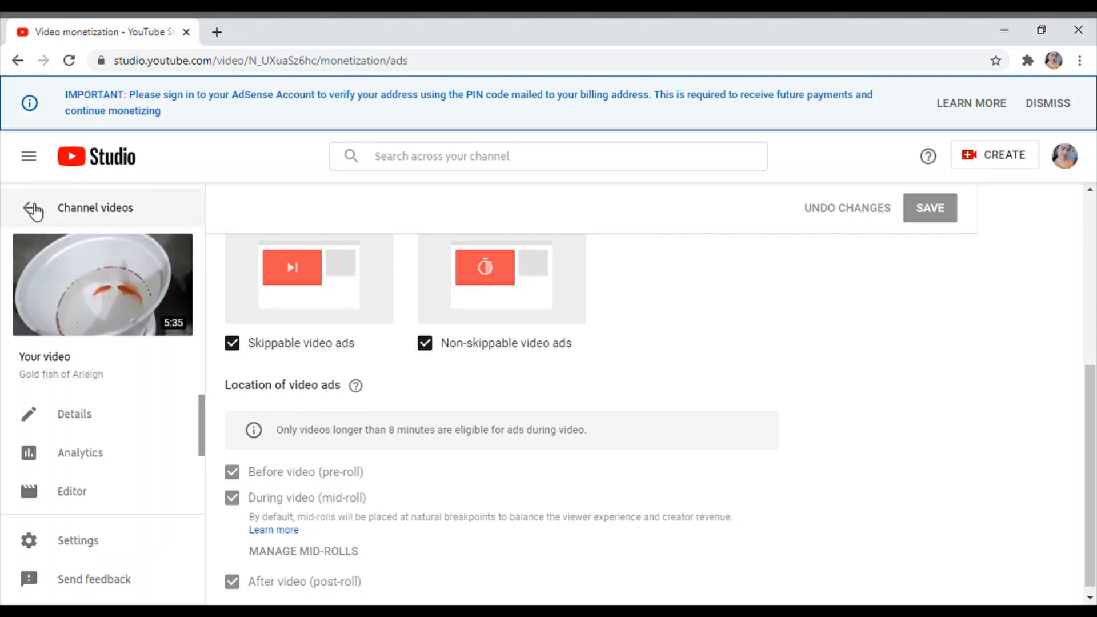
- Go back from the Gold fish video's settings to the channel uploads list, unchanged
click(32, 208)
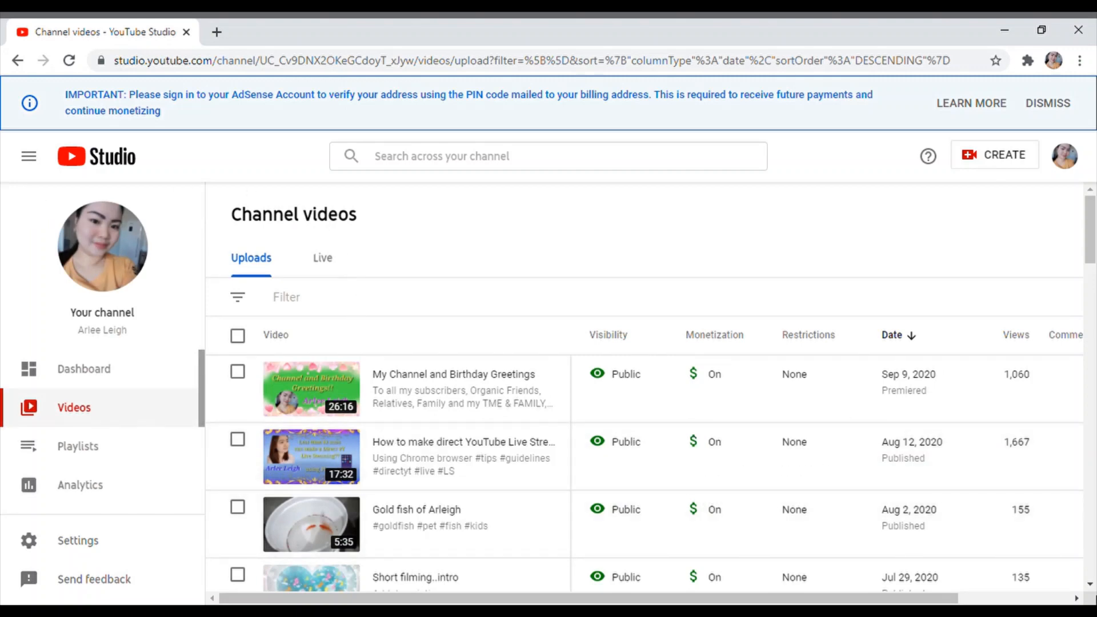
scroll(down, 3)
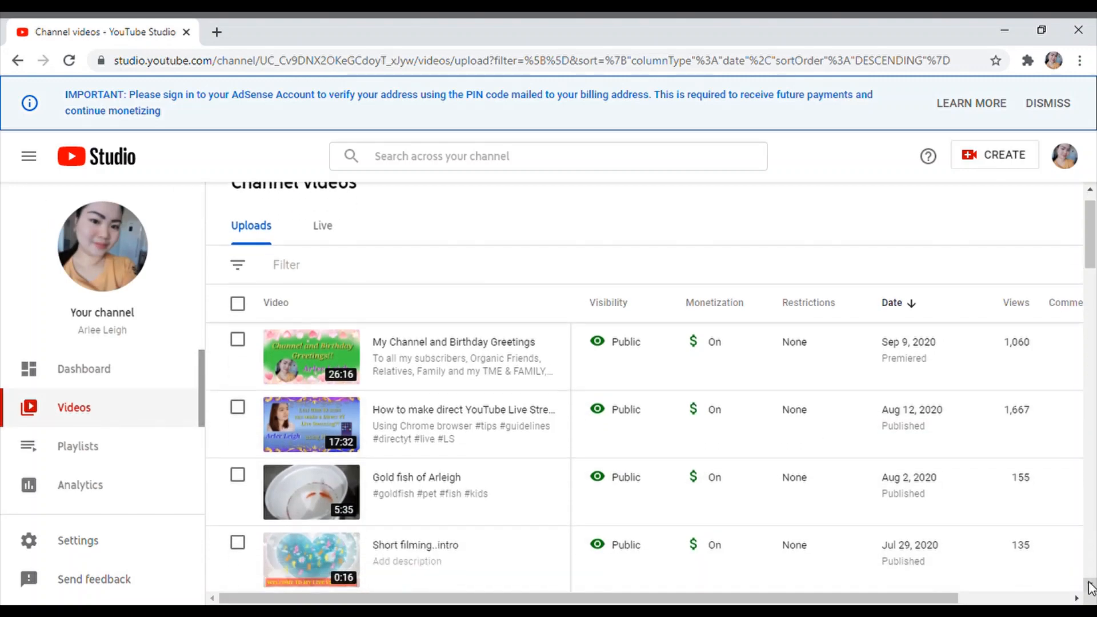
scroll(down, 3)
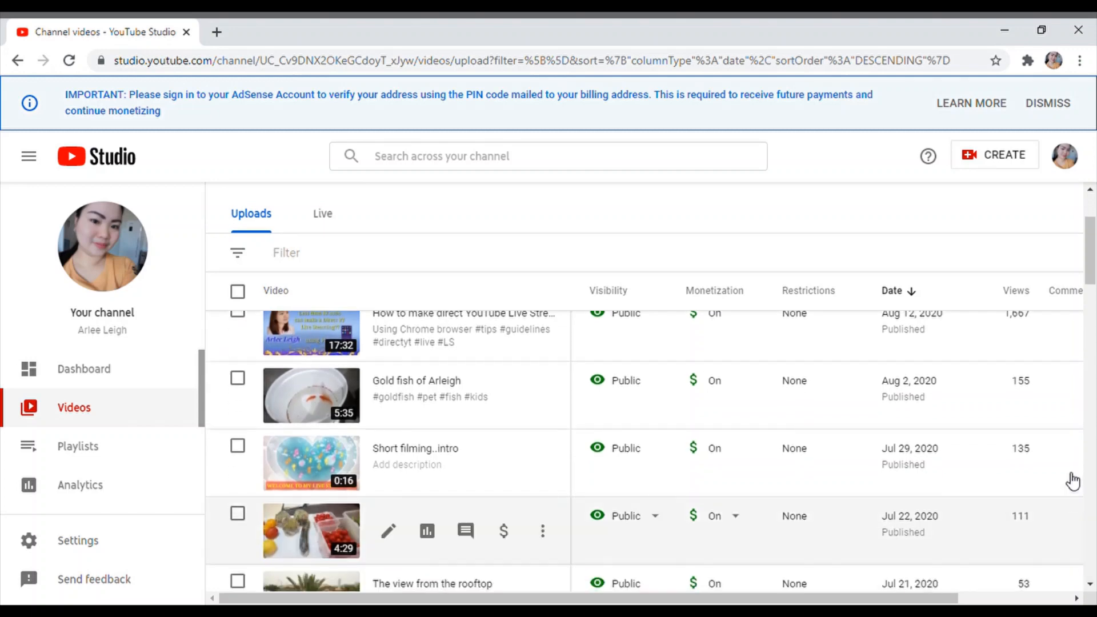
scroll(up, 3)
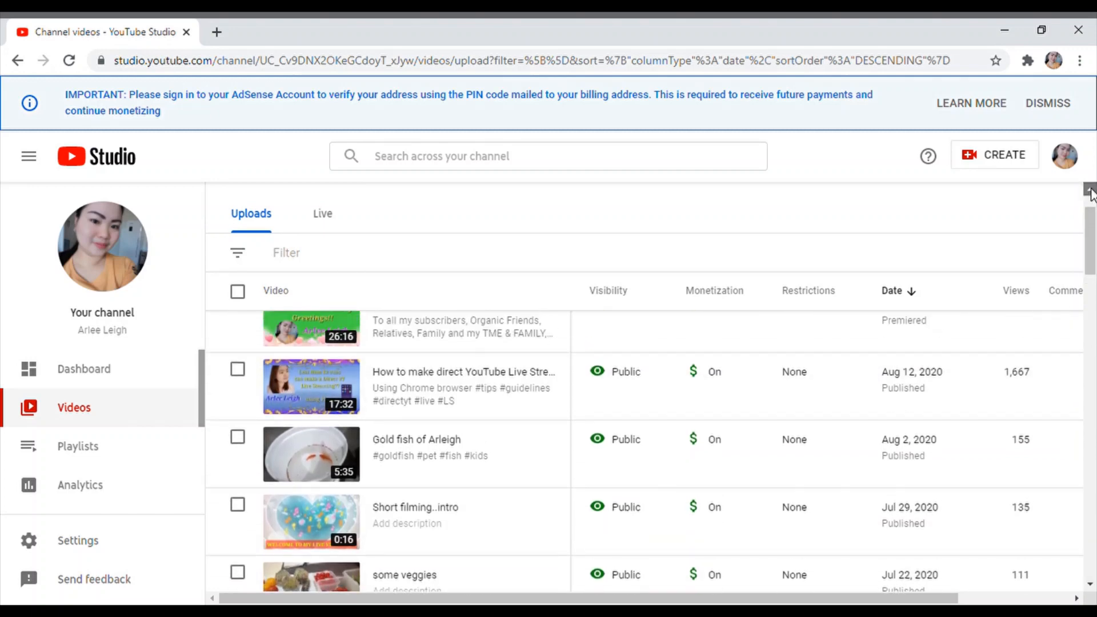
scroll(up, 3)
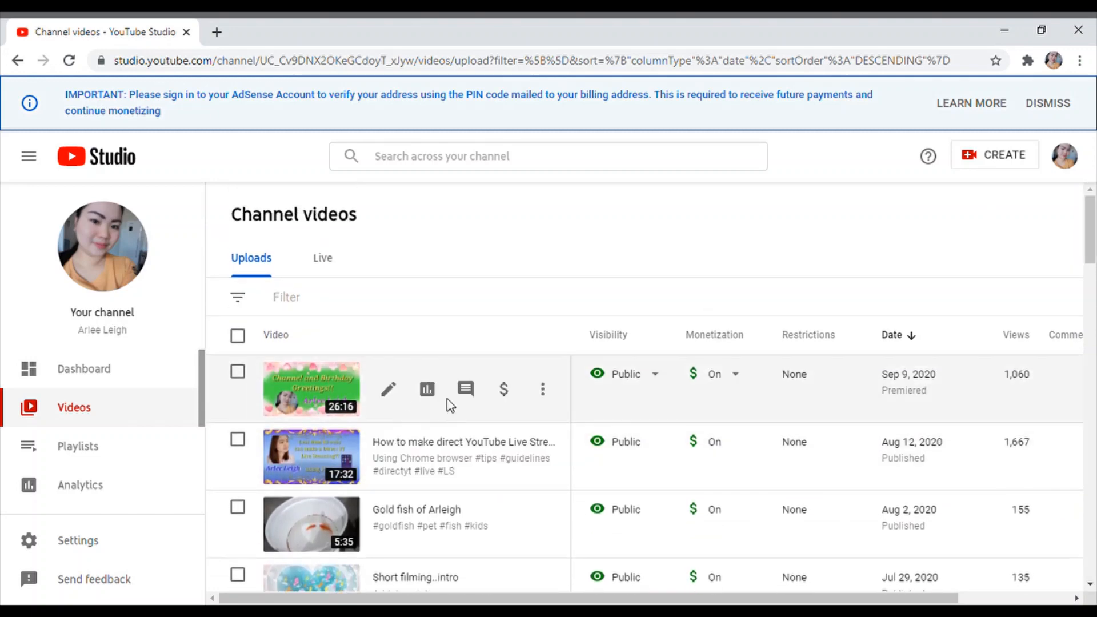
click(503, 389)
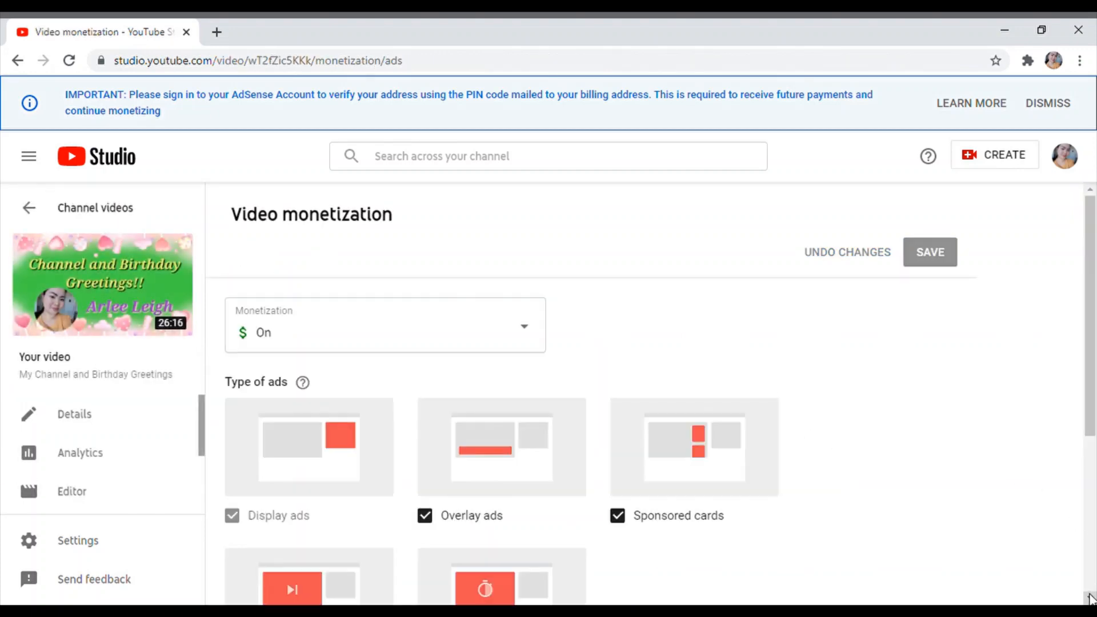
scroll(down, 3)
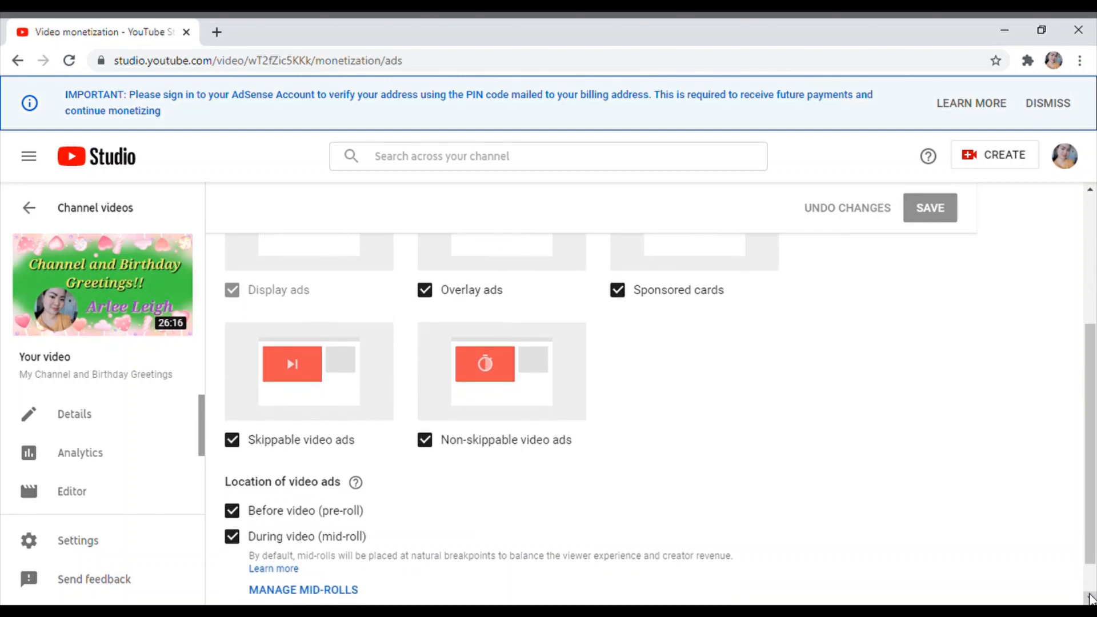
scroll(down, 3)
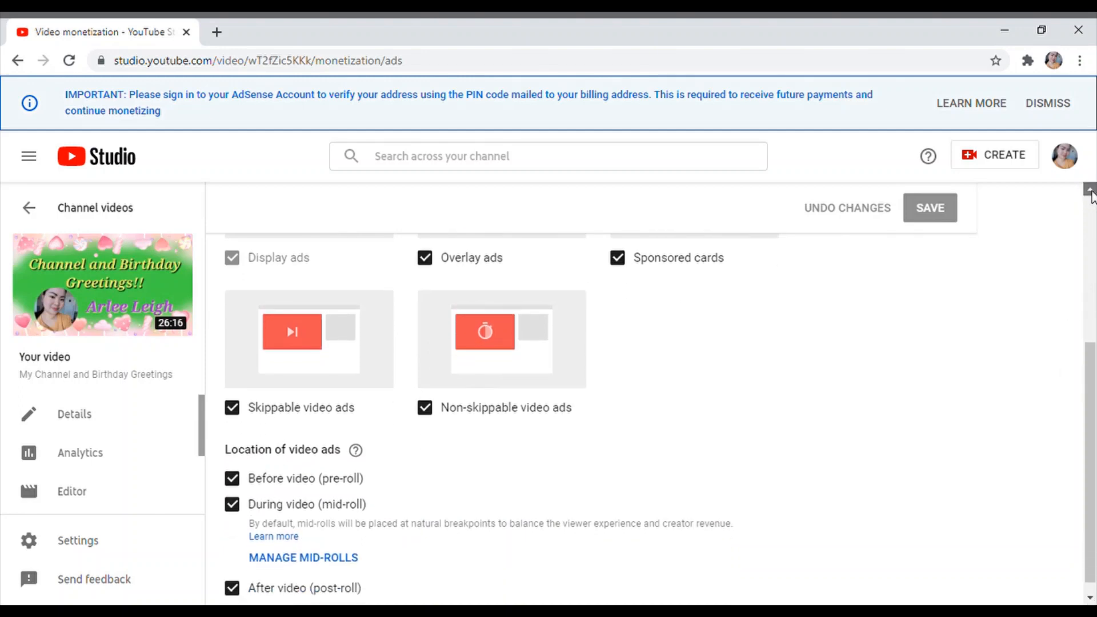
scroll(up, 3)
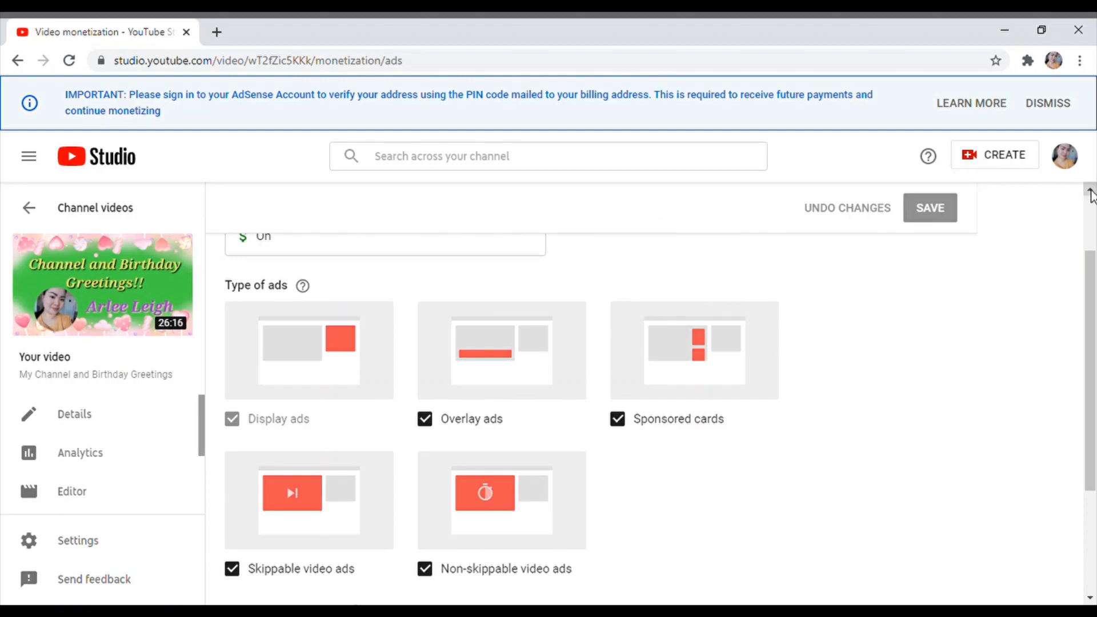
scroll(up, 3)
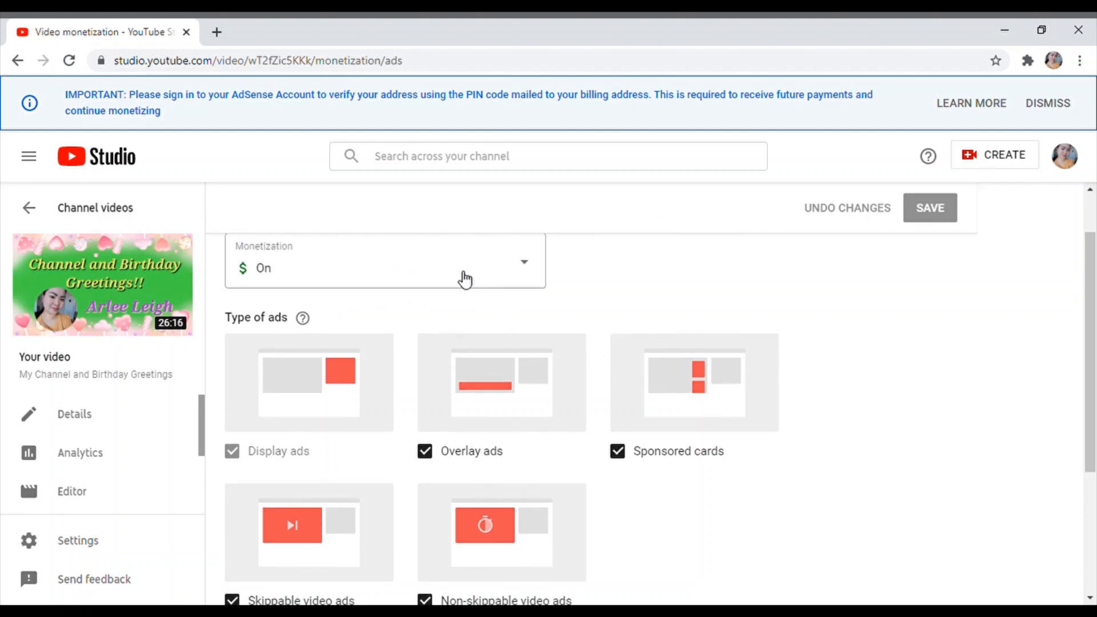
mouse_move(494, 458)
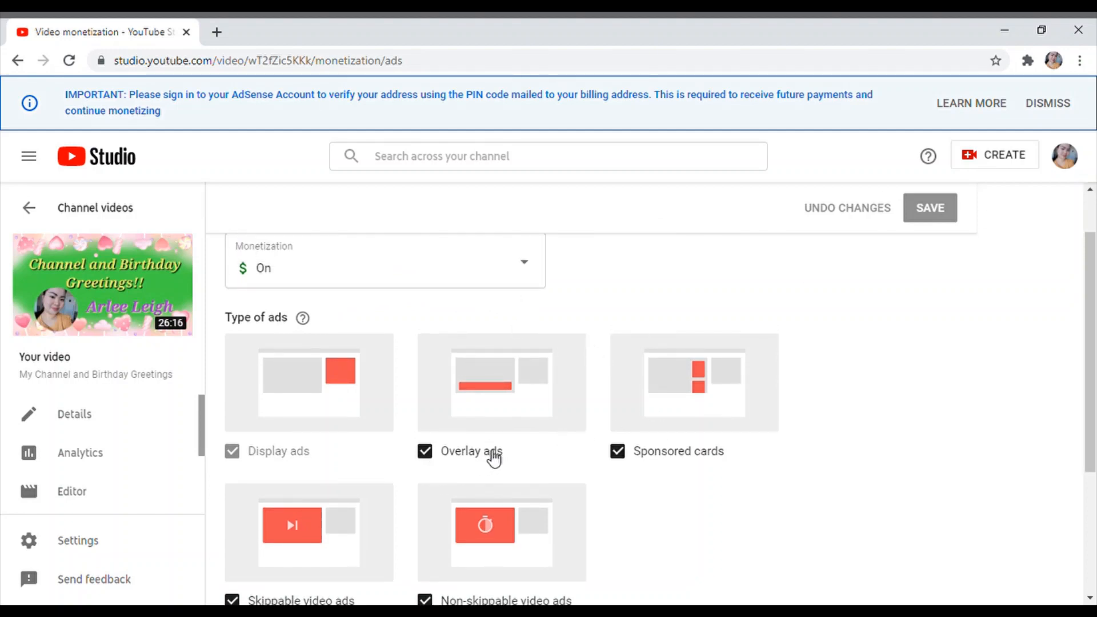
mouse_move(494, 458)
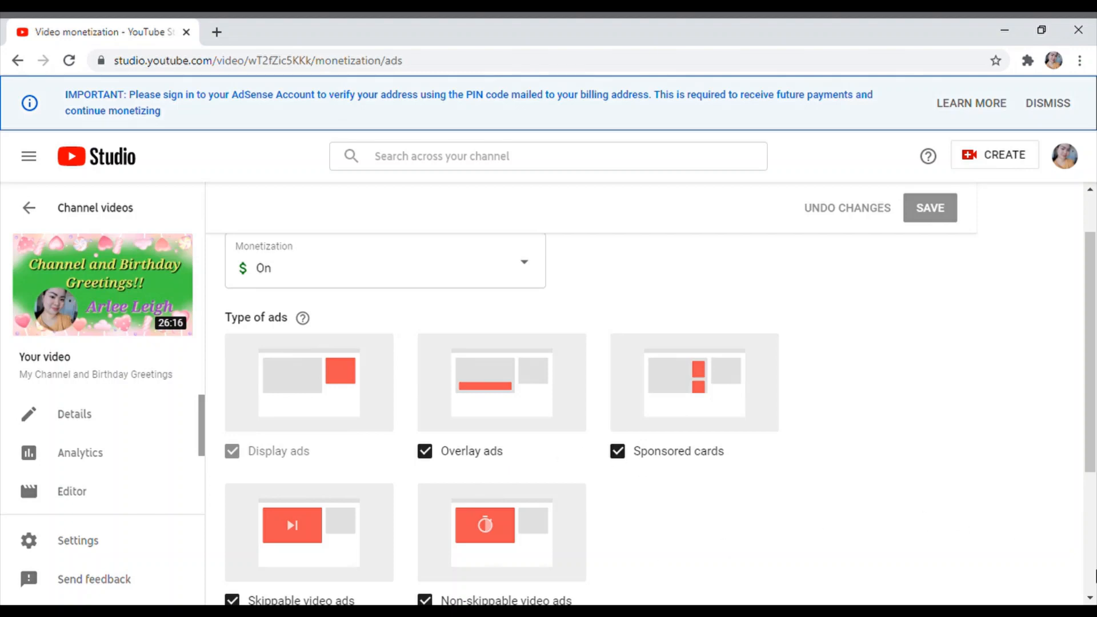
scroll(down, 3)
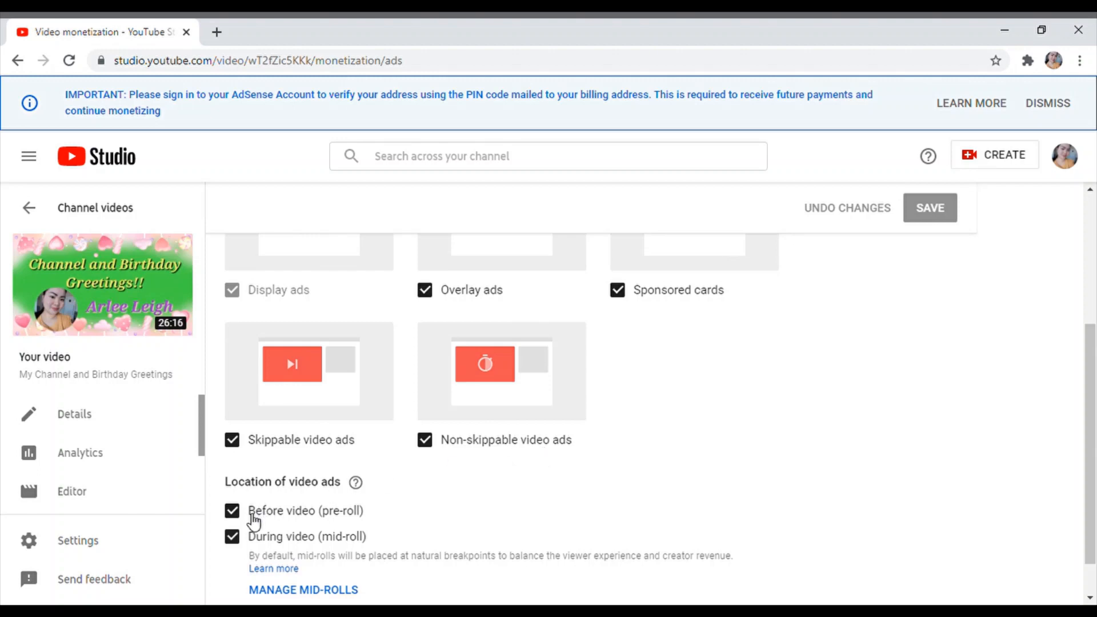
mouse_move(219, 460)
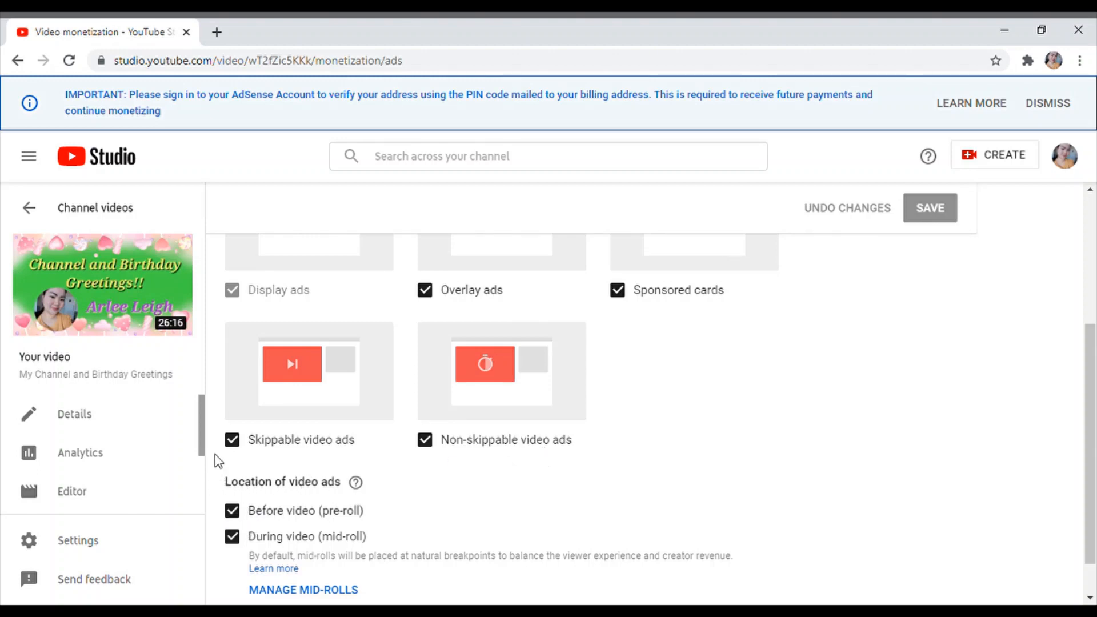
mouse_move(176, 350)
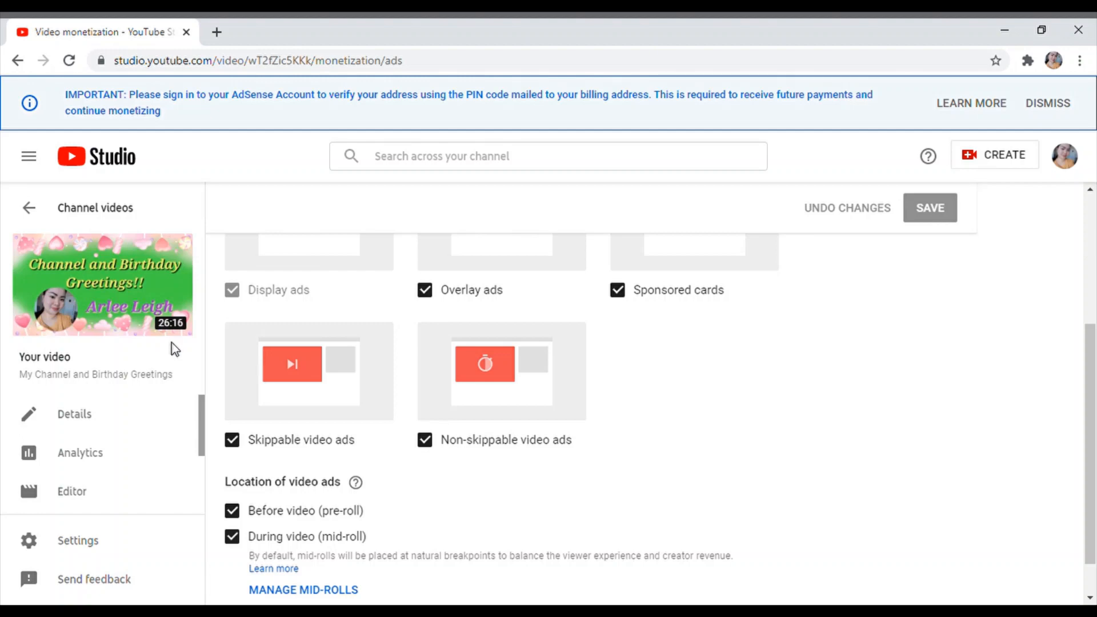
mouse_move(260, 458)
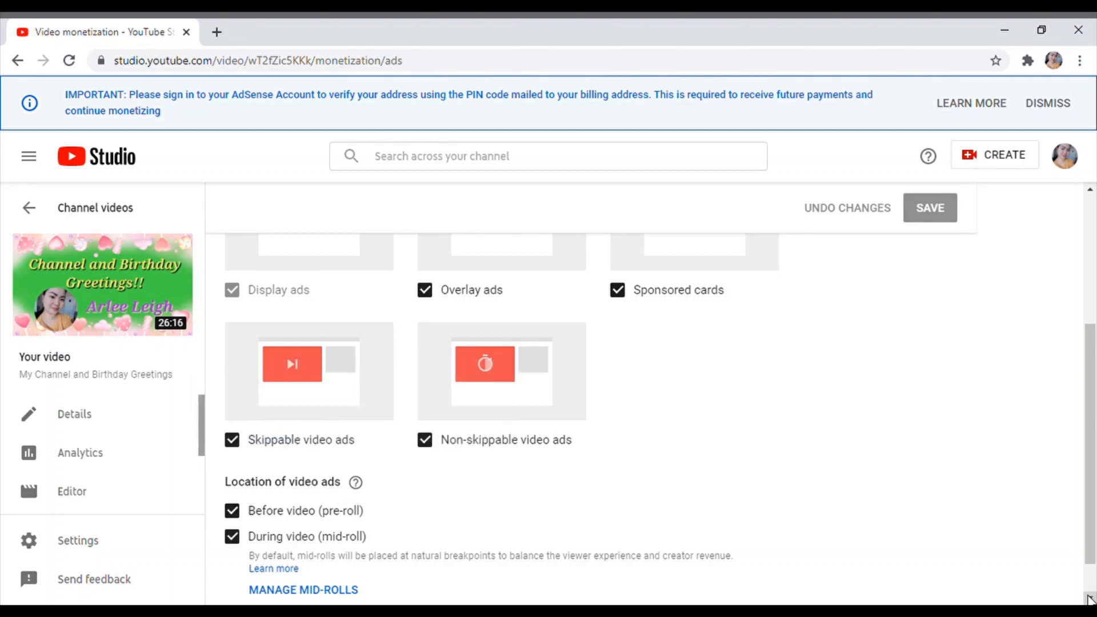
scroll(down, 3)
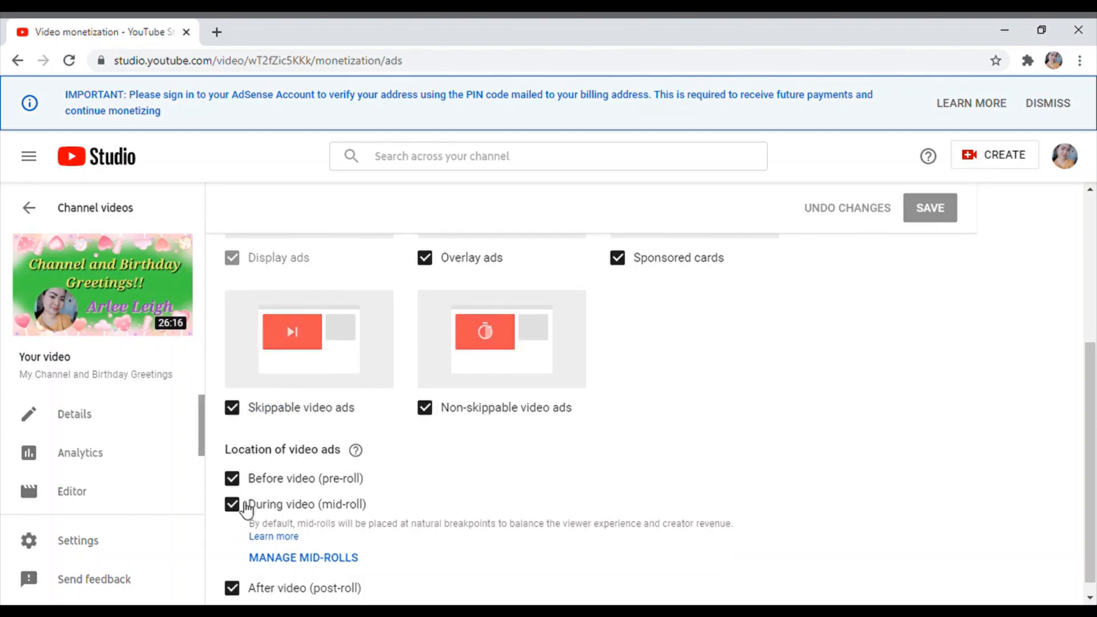
mouse_move(324, 485)
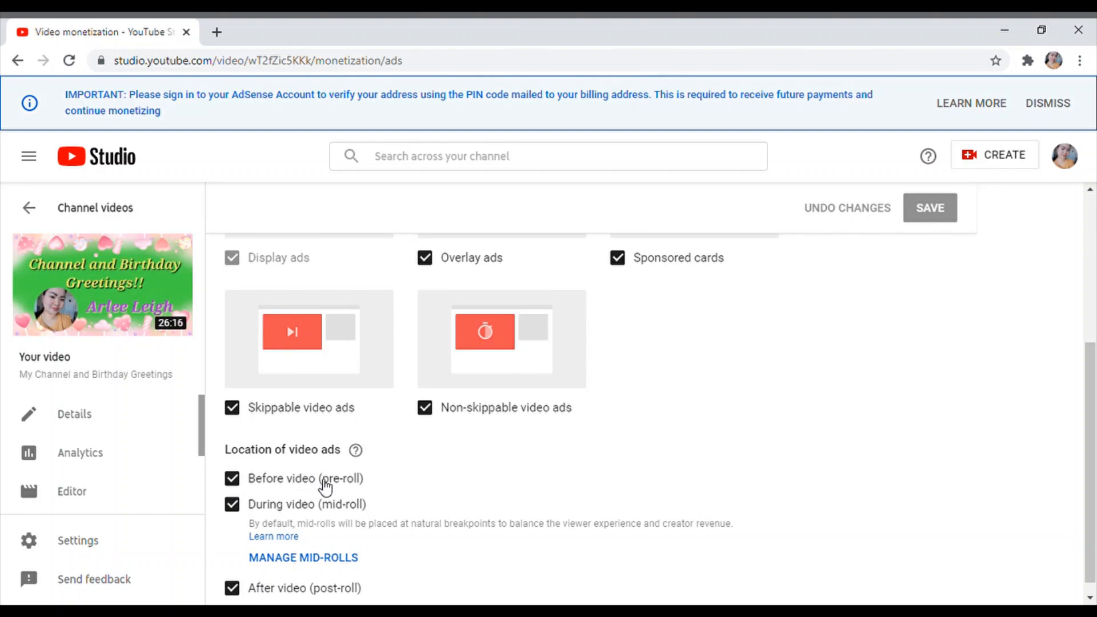
mouse_move(284, 522)
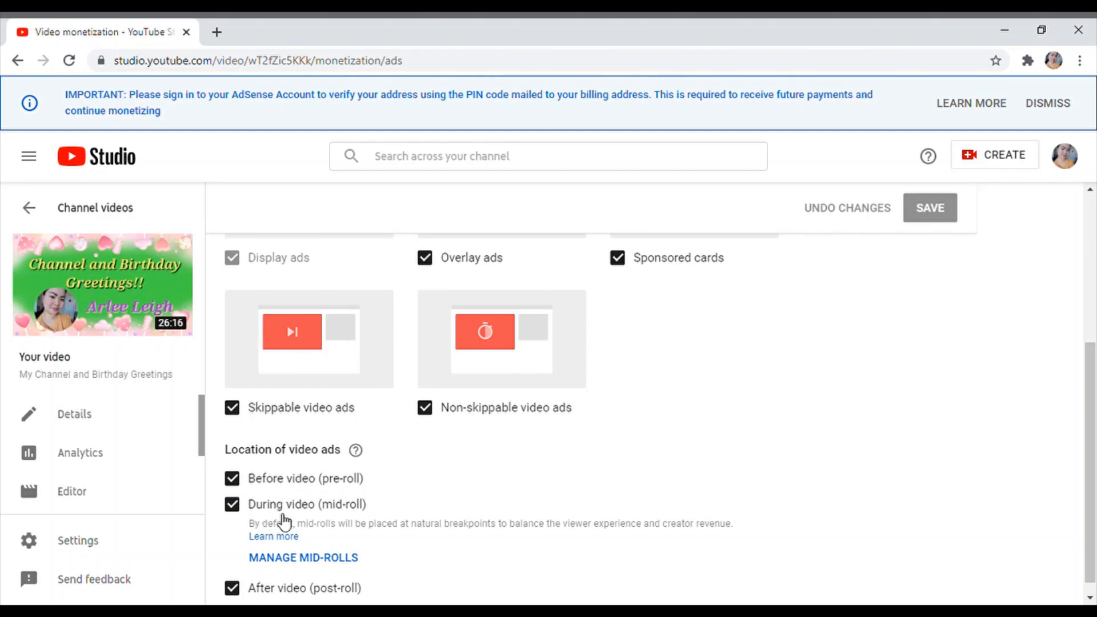
mouse_move(274, 601)
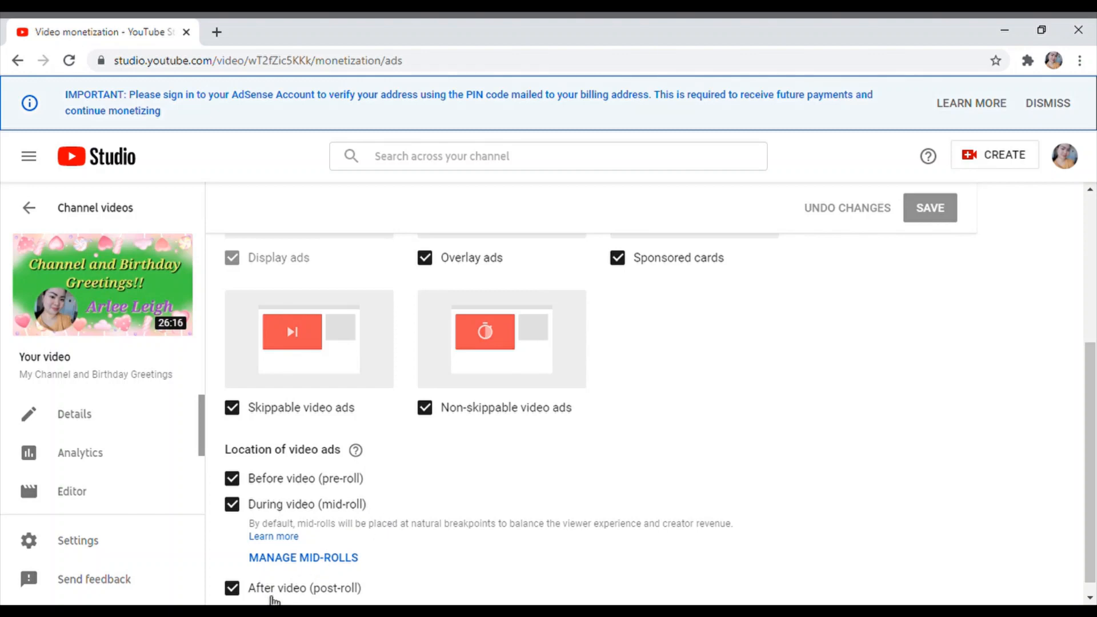
mouse_move(317, 597)
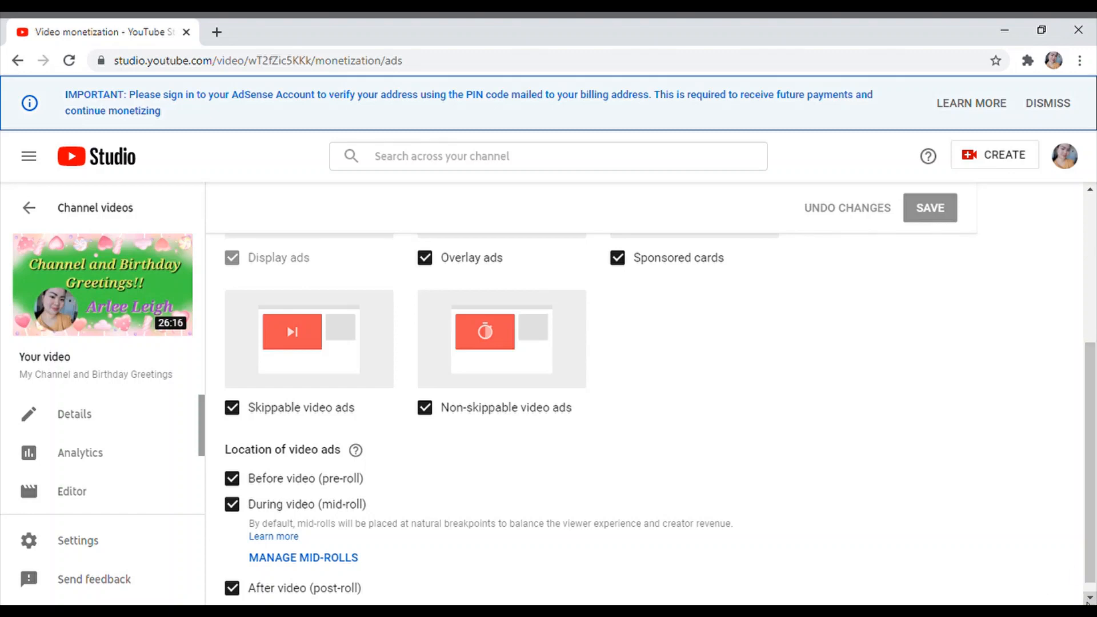
scroll(up, 3)
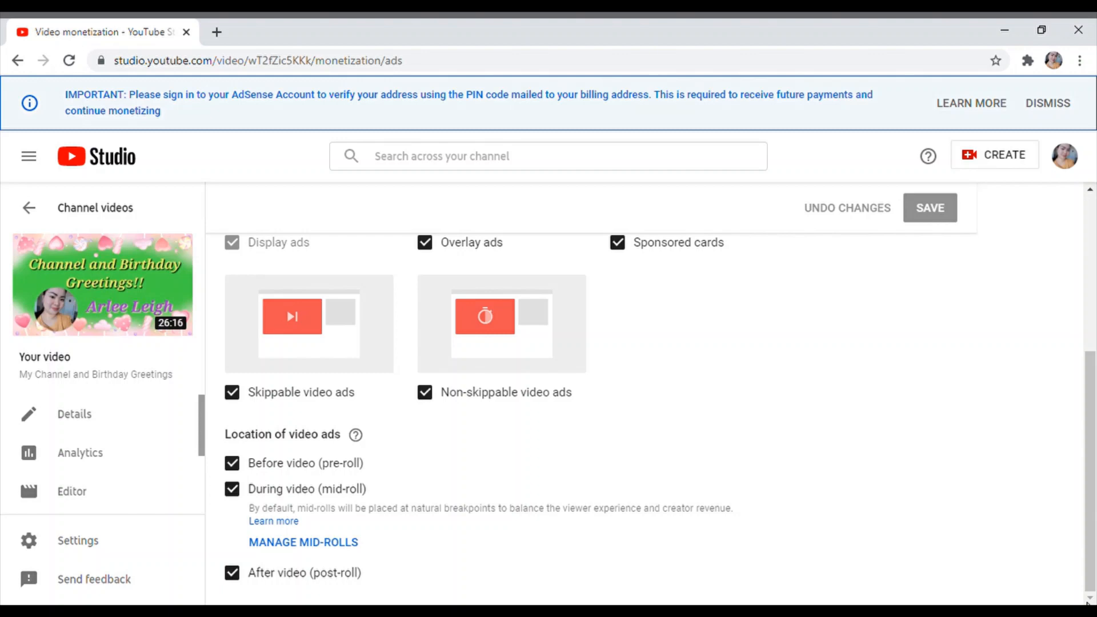
mouse_move(363, 533)
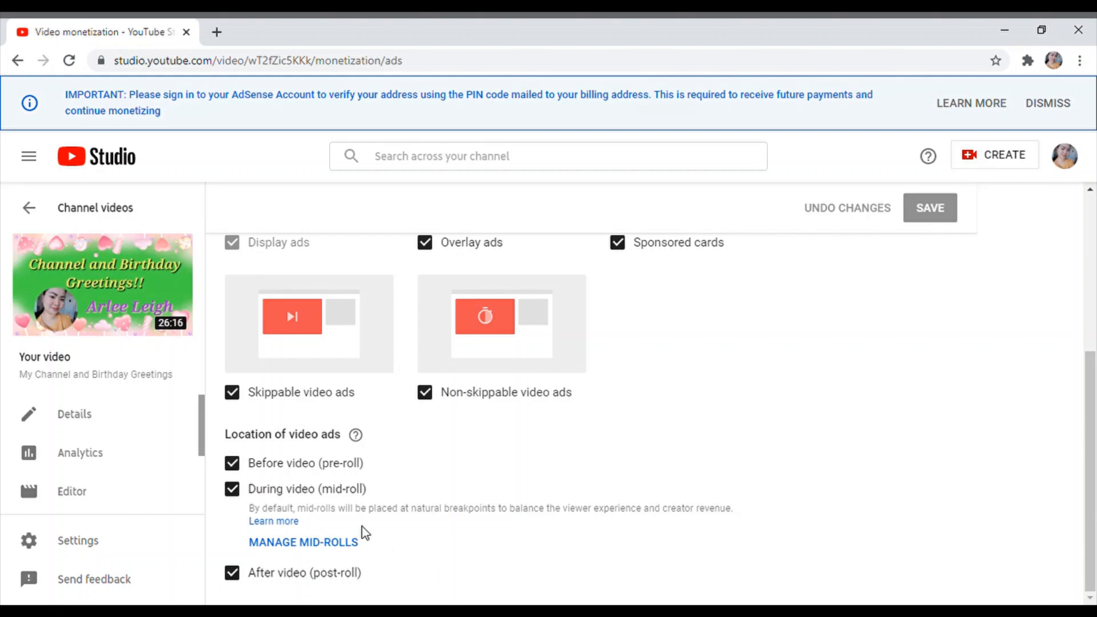
mouse_move(329, 550)
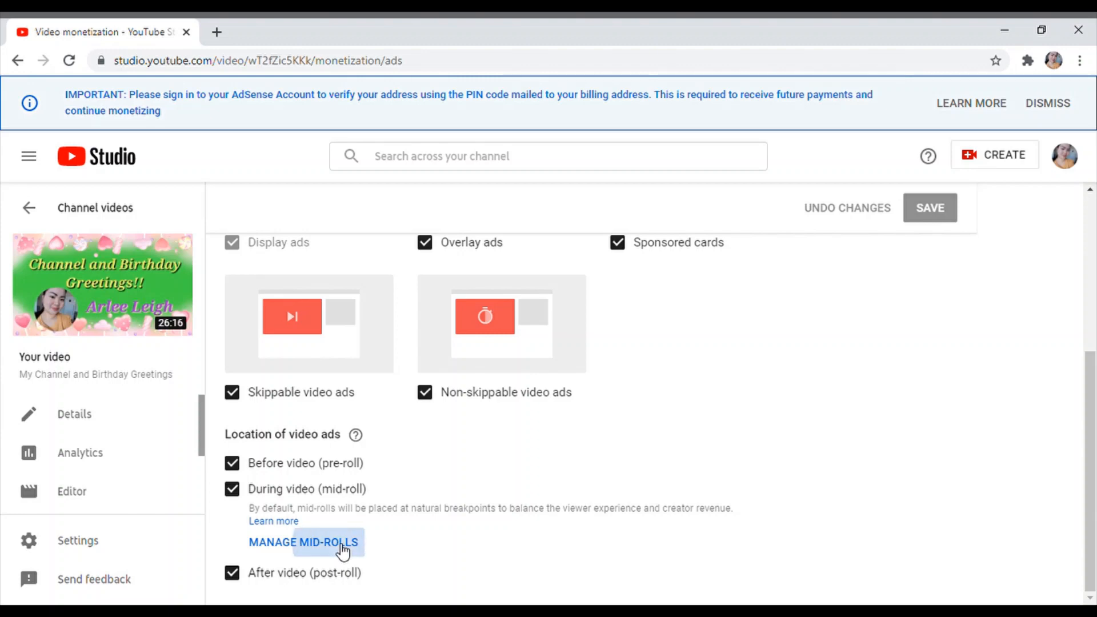
- Bring up Manage Mid-rolls for the birthday greetings video with its auto-placed breaks
click(302, 542)
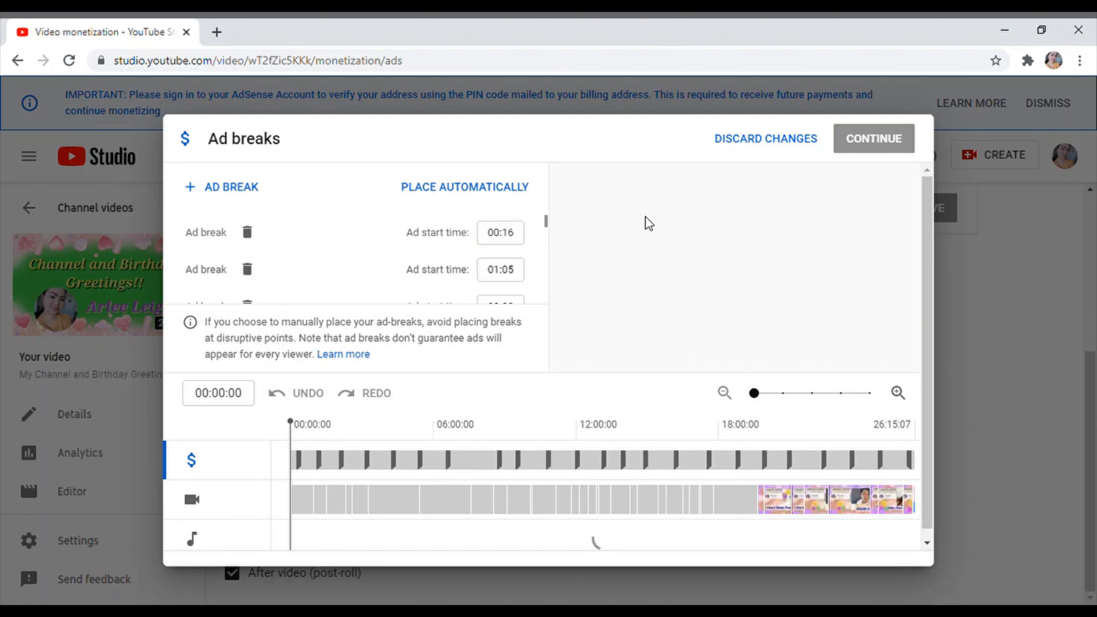
click(521, 459)
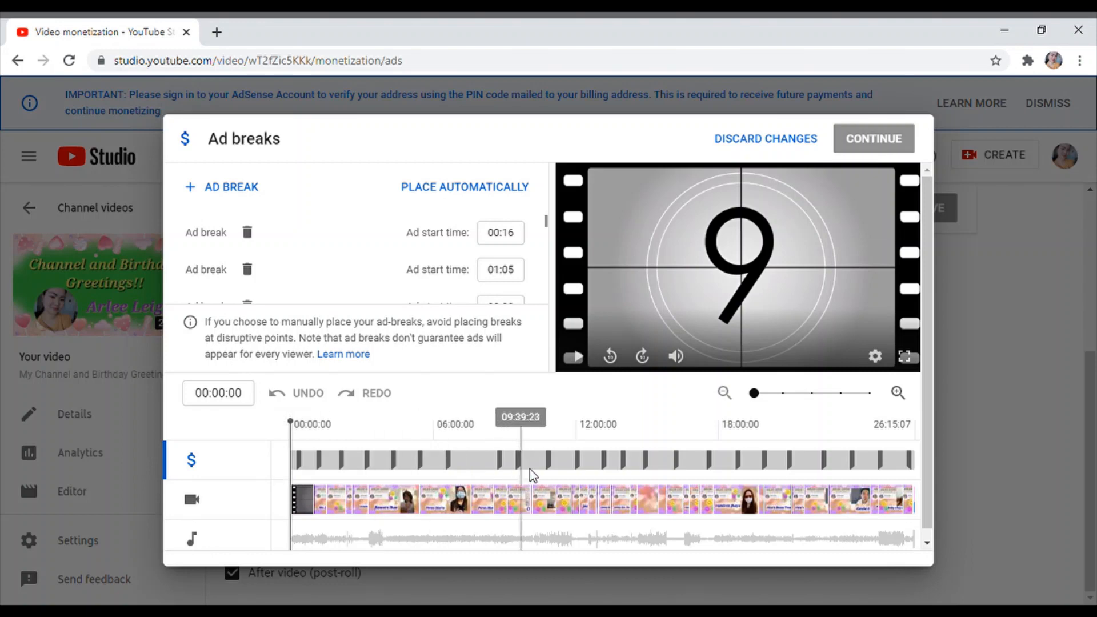
mouse_move(919, 470)
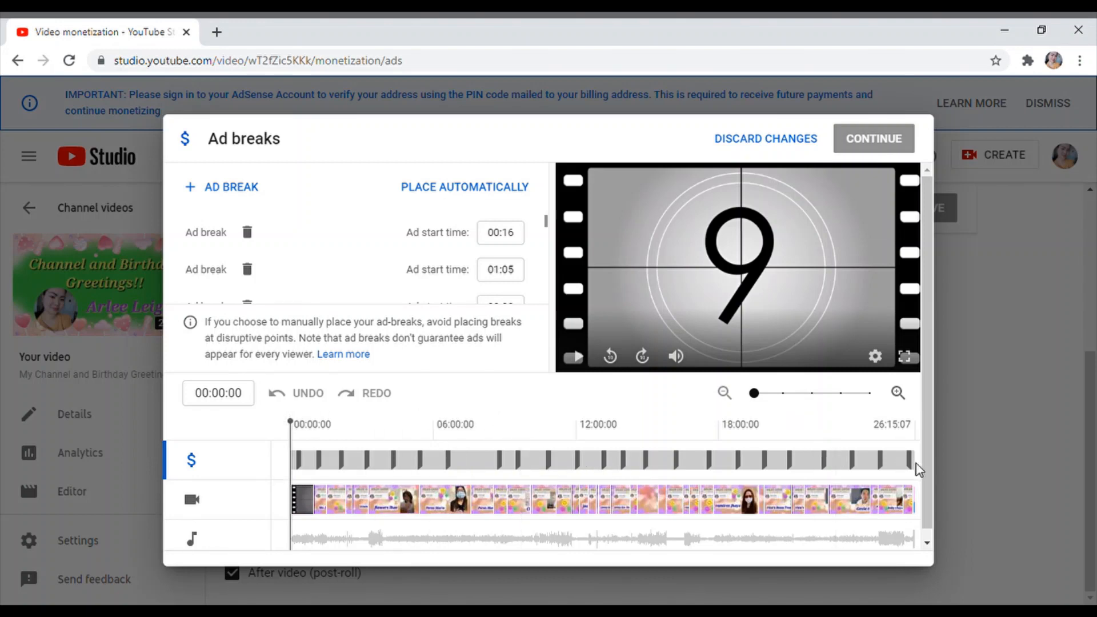
mouse_move(515, 203)
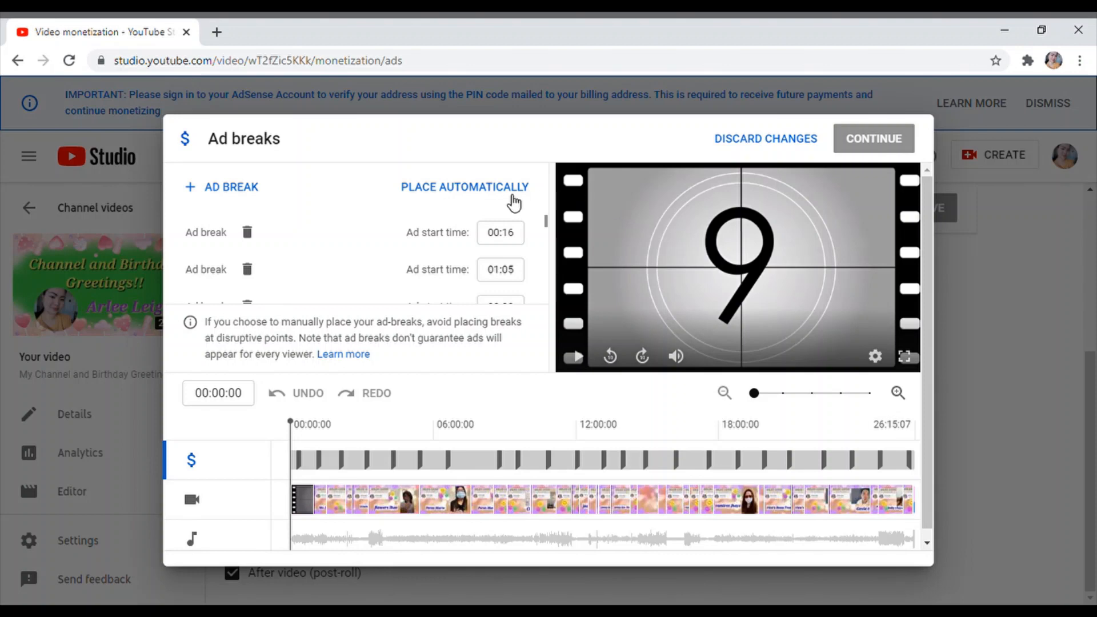
- Have ad breaks placed automatically, confirming replacement so they start at 01:00 and 03:50
click(464, 186)
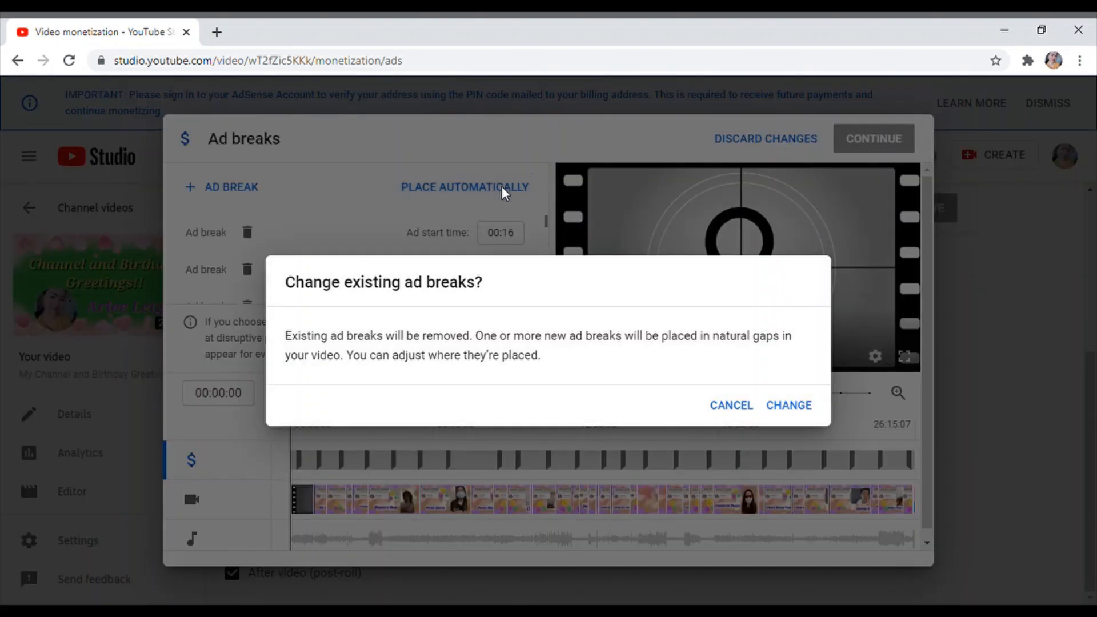
click(789, 405)
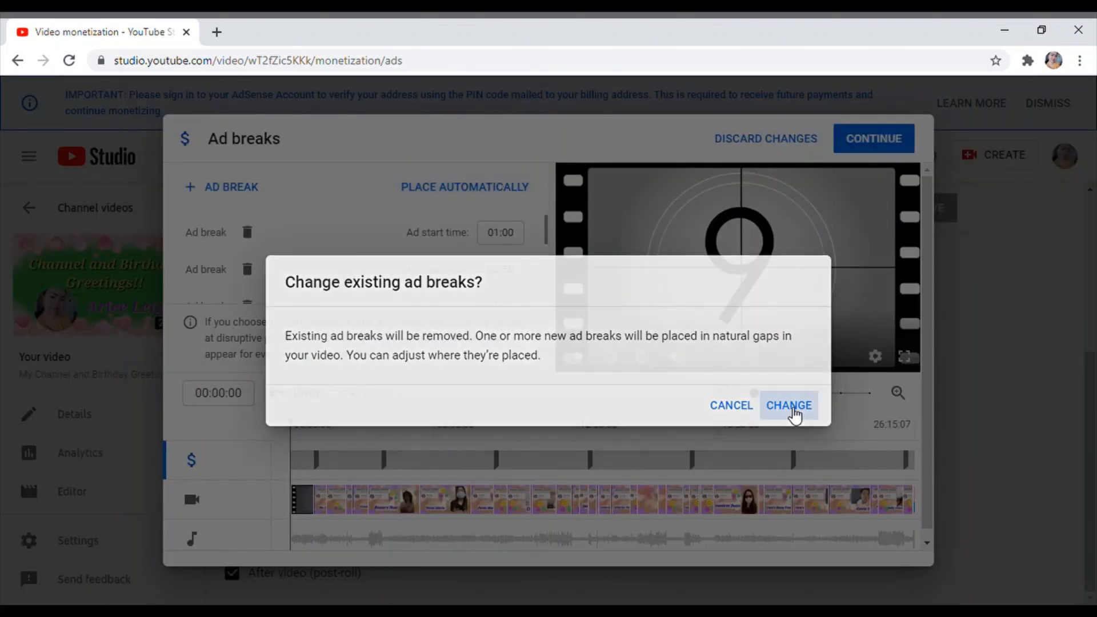
click(788, 405)
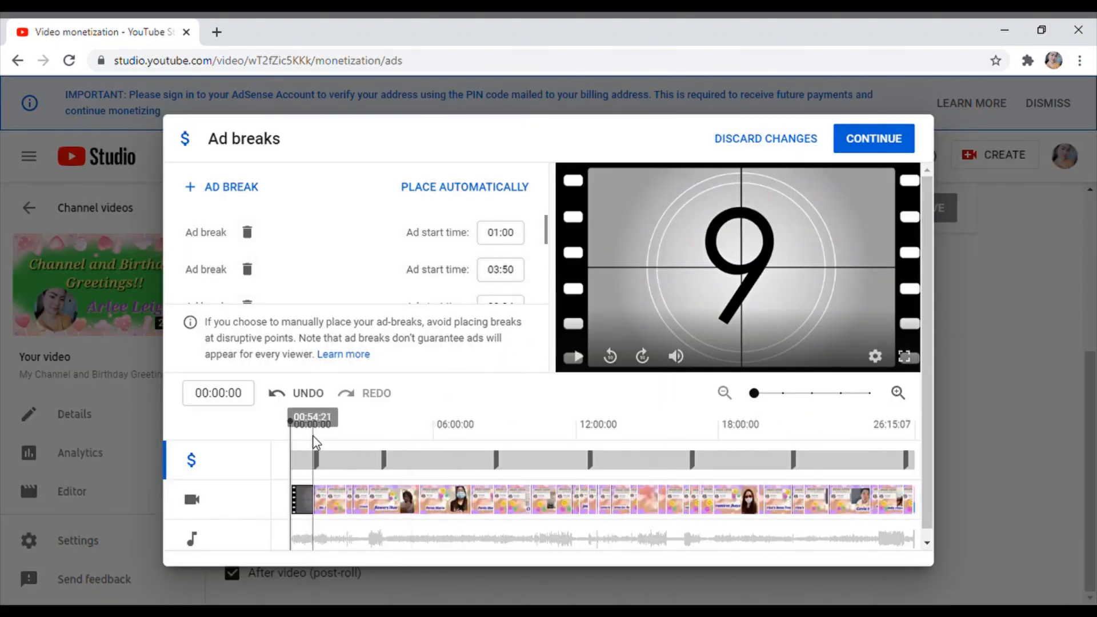
mouse_move(794, 447)
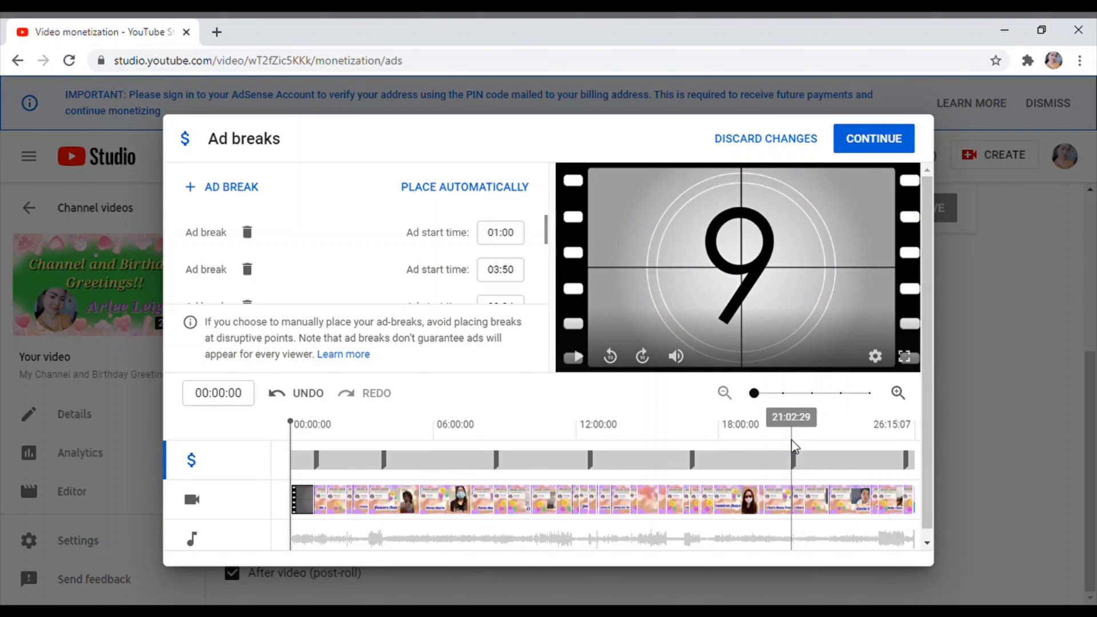
mouse_move(221, 264)
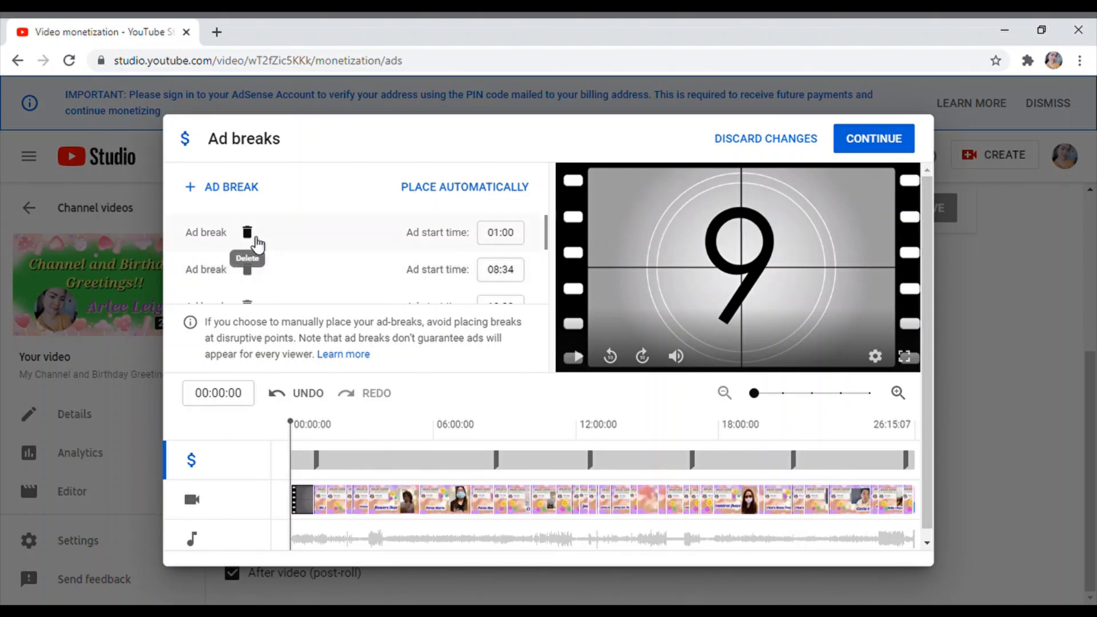
- Delete every listed ad break, including 01:00 and 25:48, leaving the timeline empty
click(247, 232)
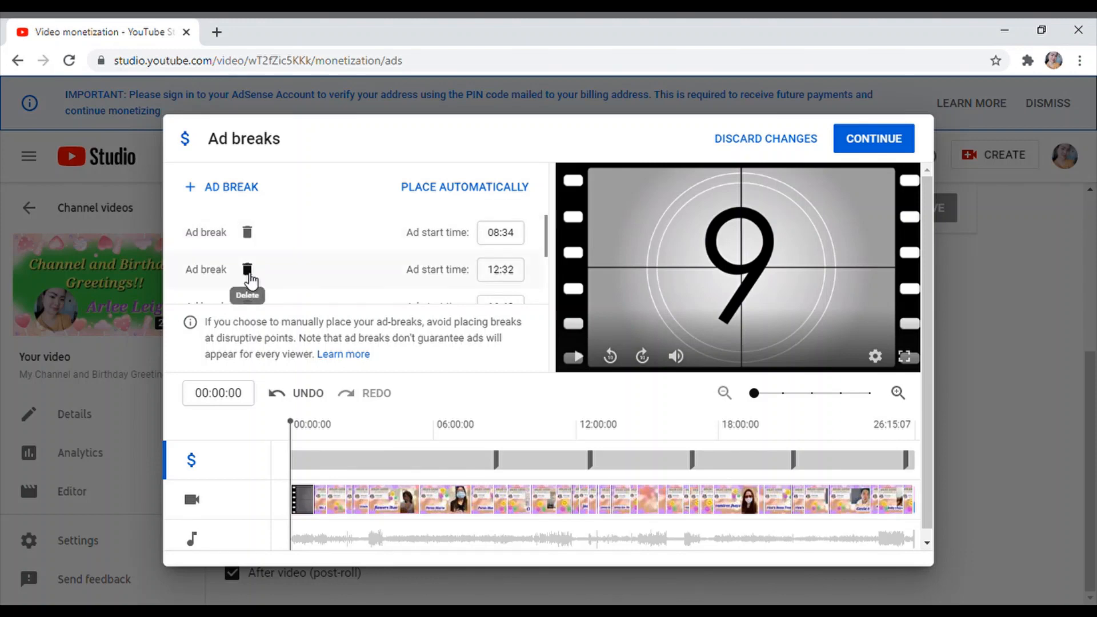
click(247, 269)
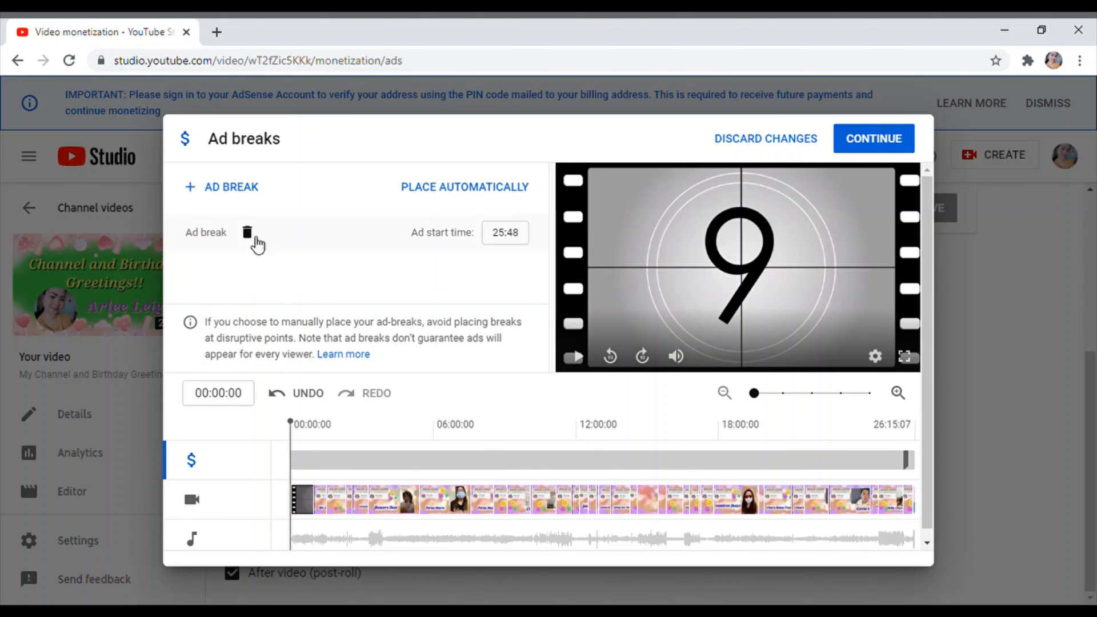
click(248, 232)
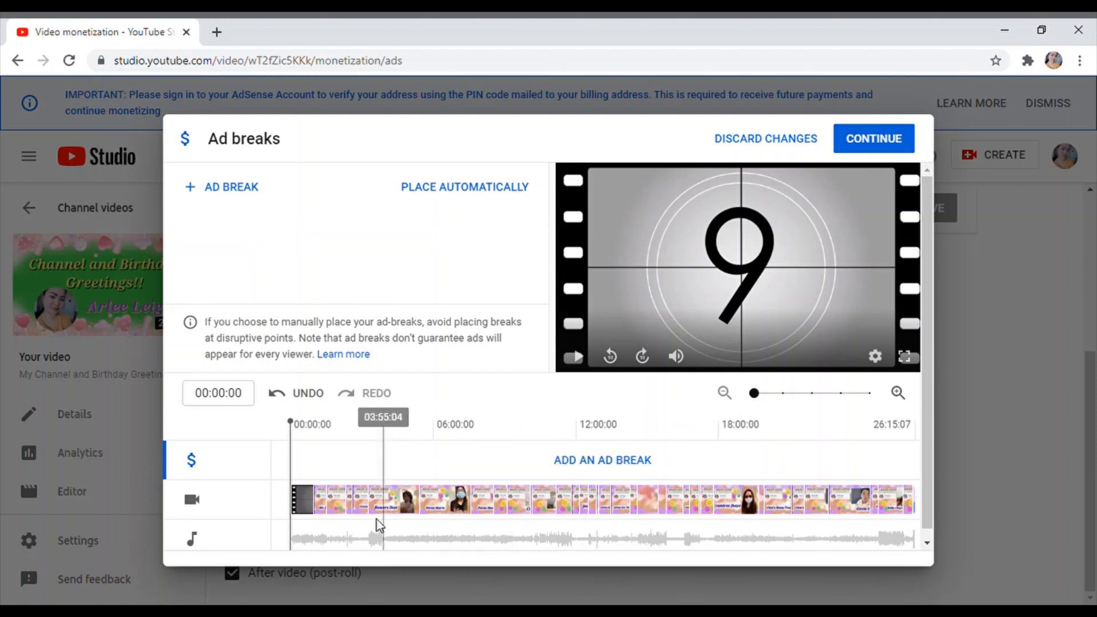
mouse_move(254, 530)
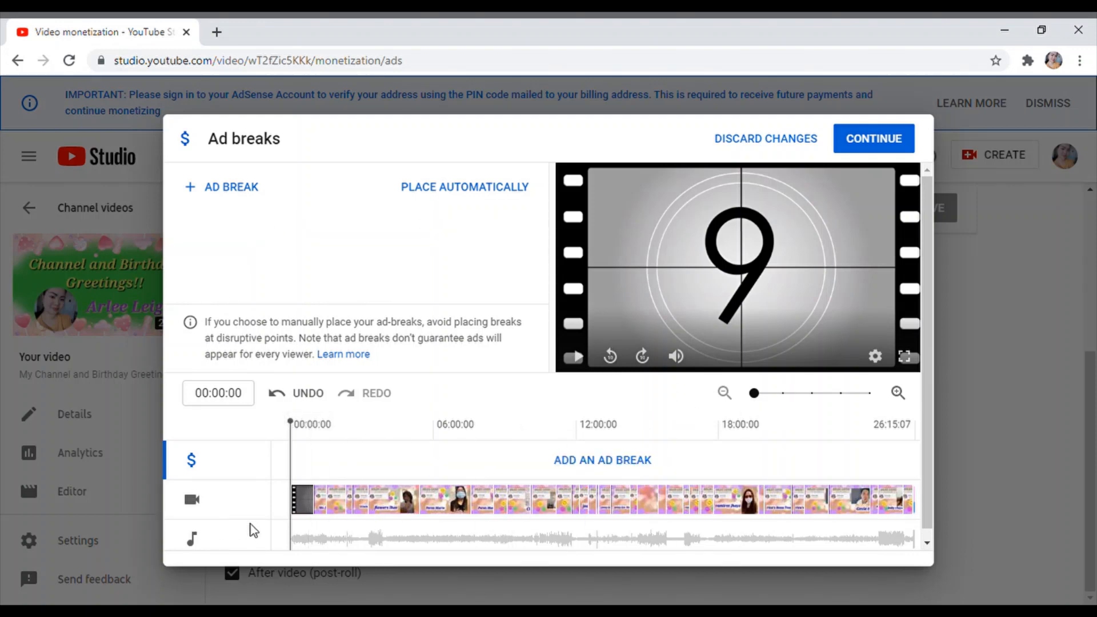
mouse_move(567, 488)
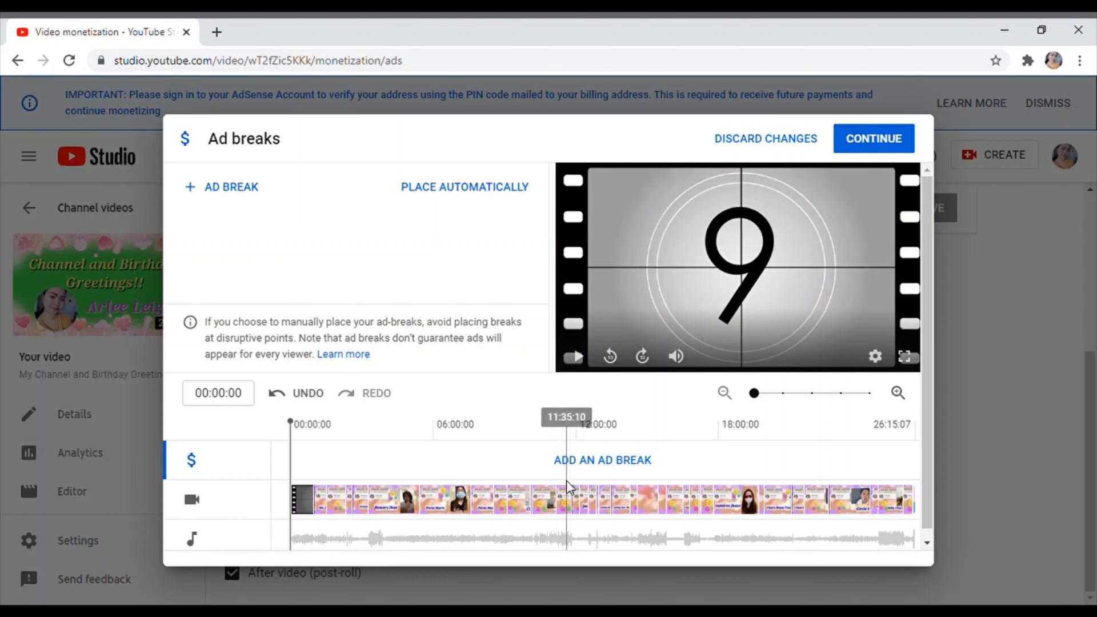
mouse_move(976, 461)
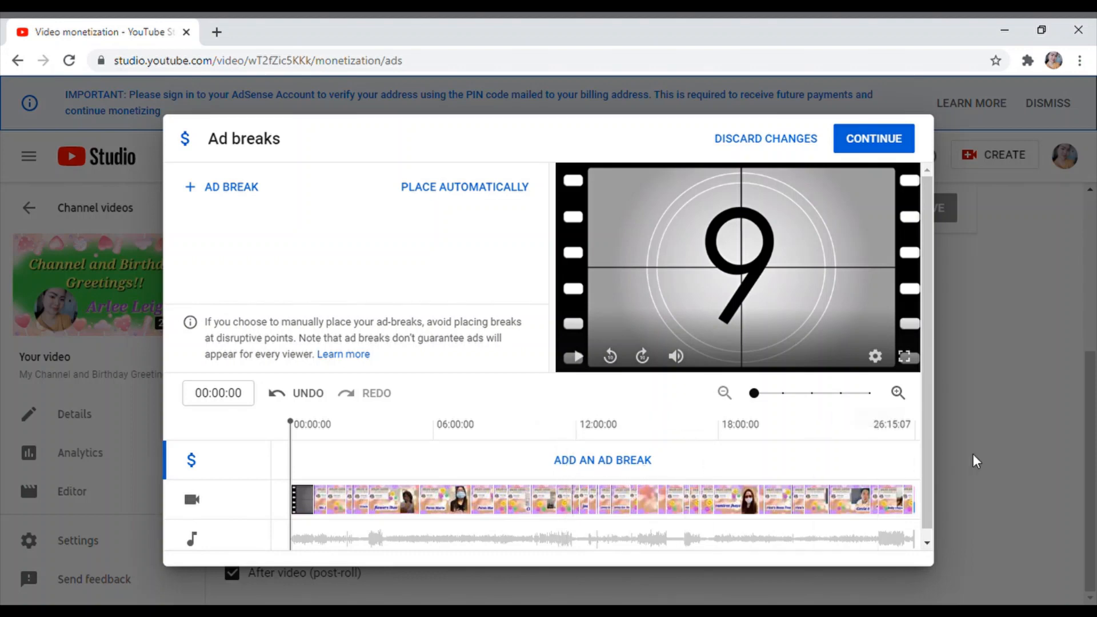
mouse_move(916, 466)
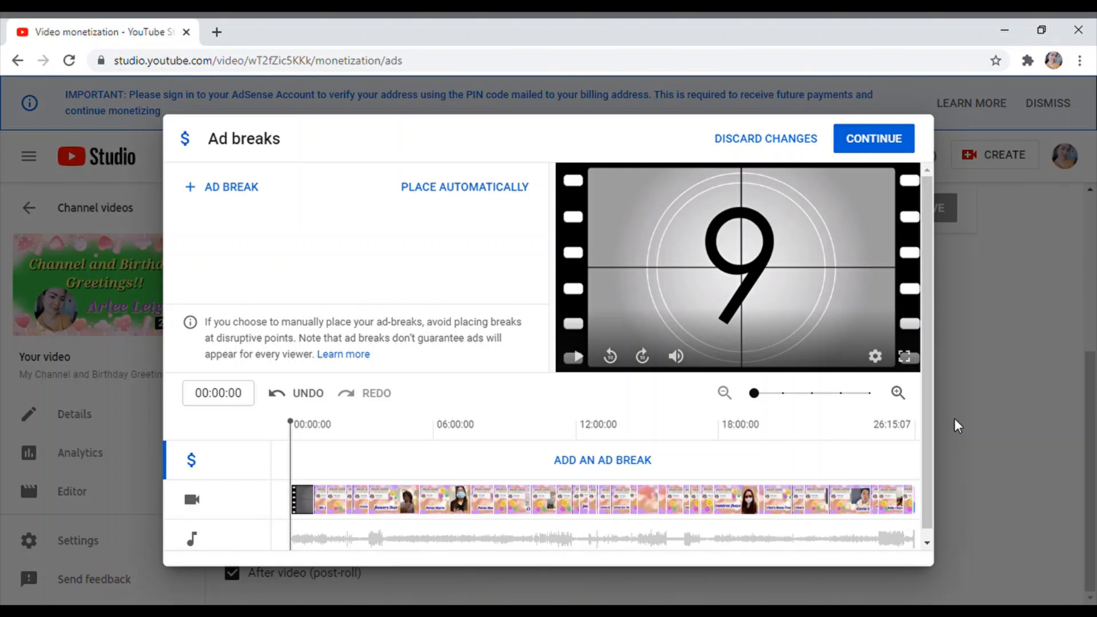
mouse_move(280, 439)
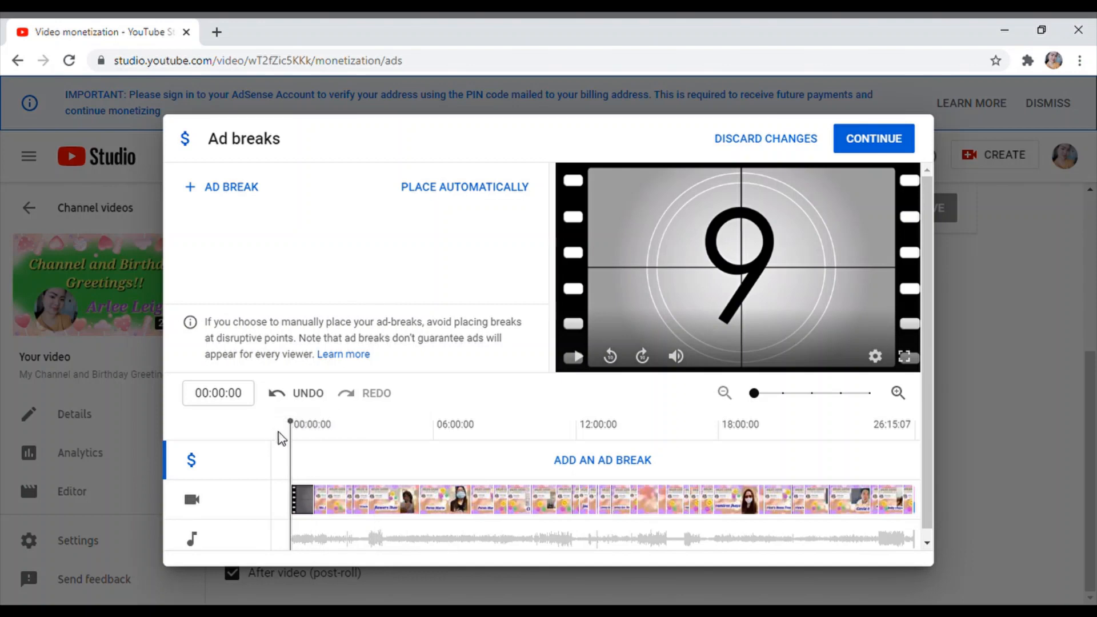
mouse_move(298, 445)
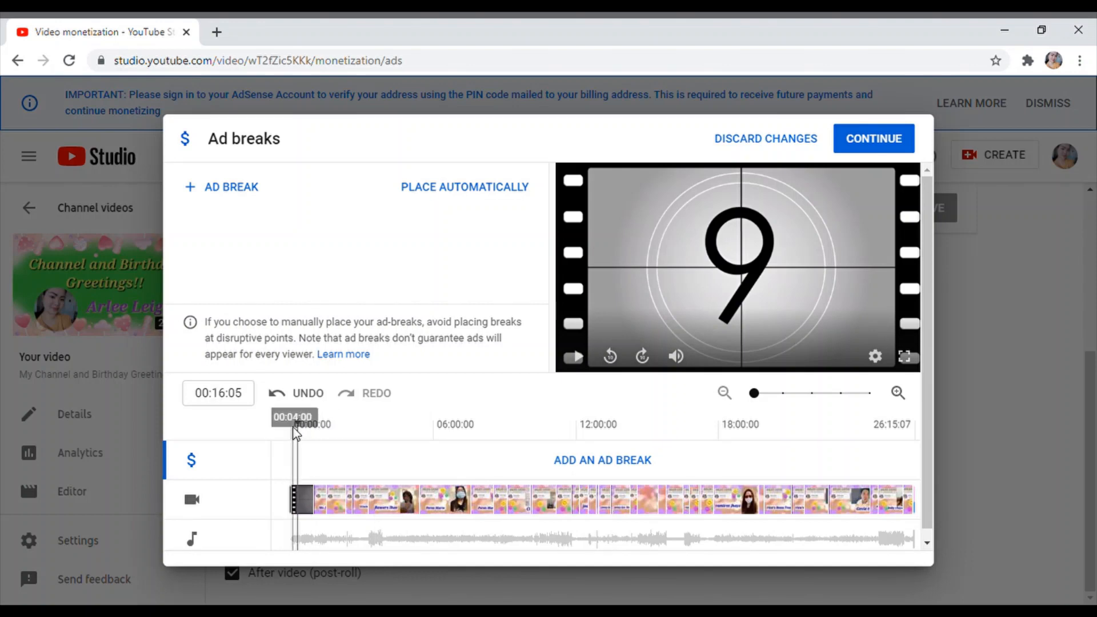
- Add a manual ad break at 00:06 and move the playhead to about 01:49
click(292, 424)
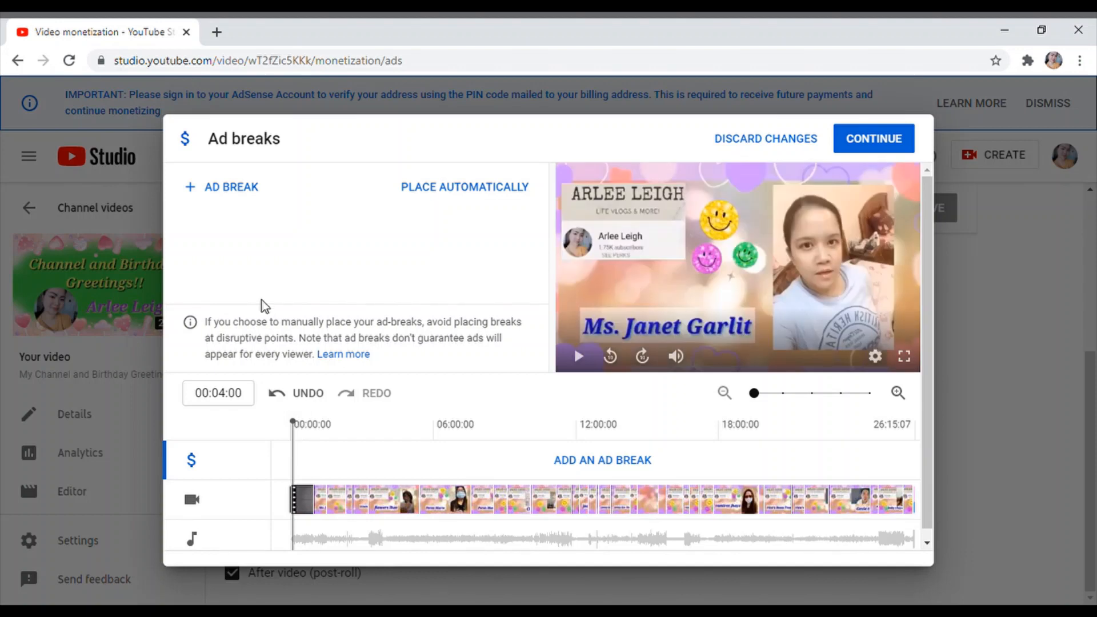
mouse_move(301, 454)
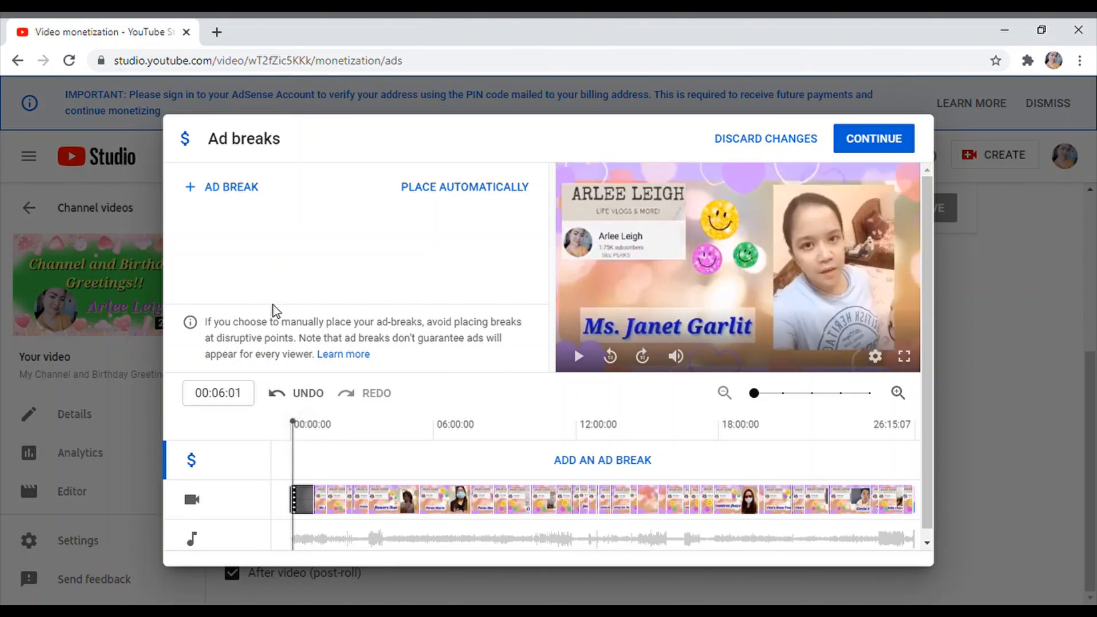
click(231, 186)
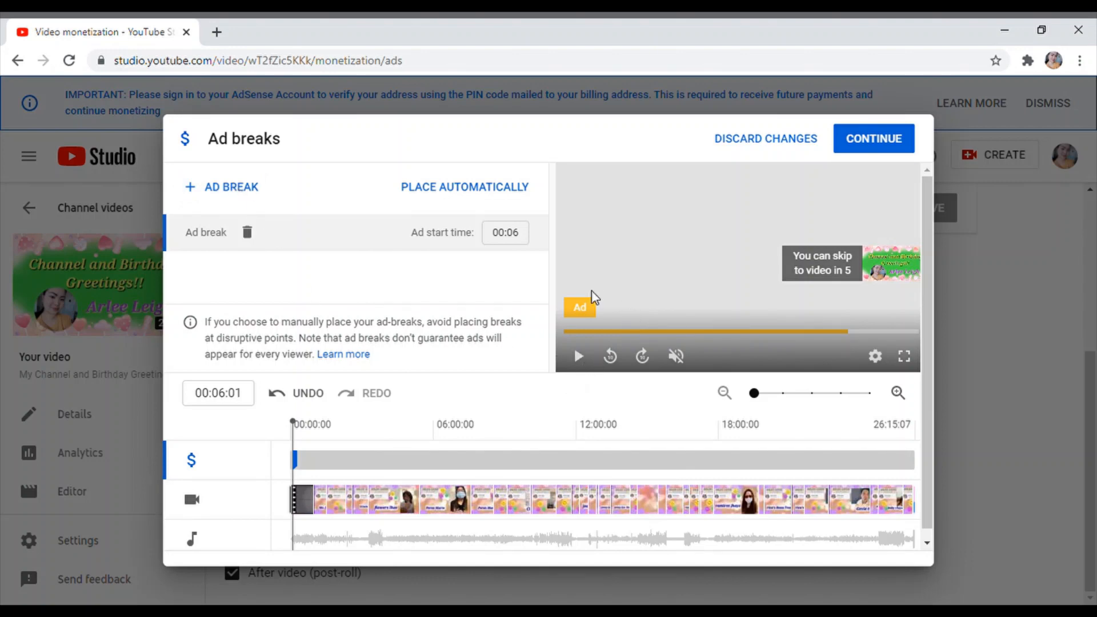
mouse_move(273, 442)
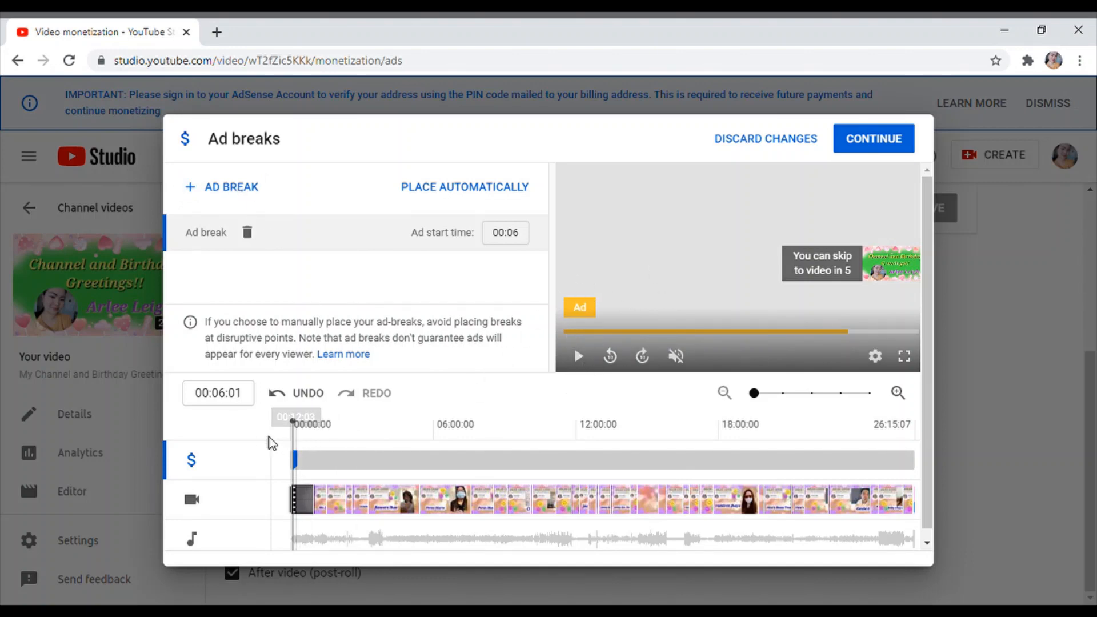
mouse_move(666, 350)
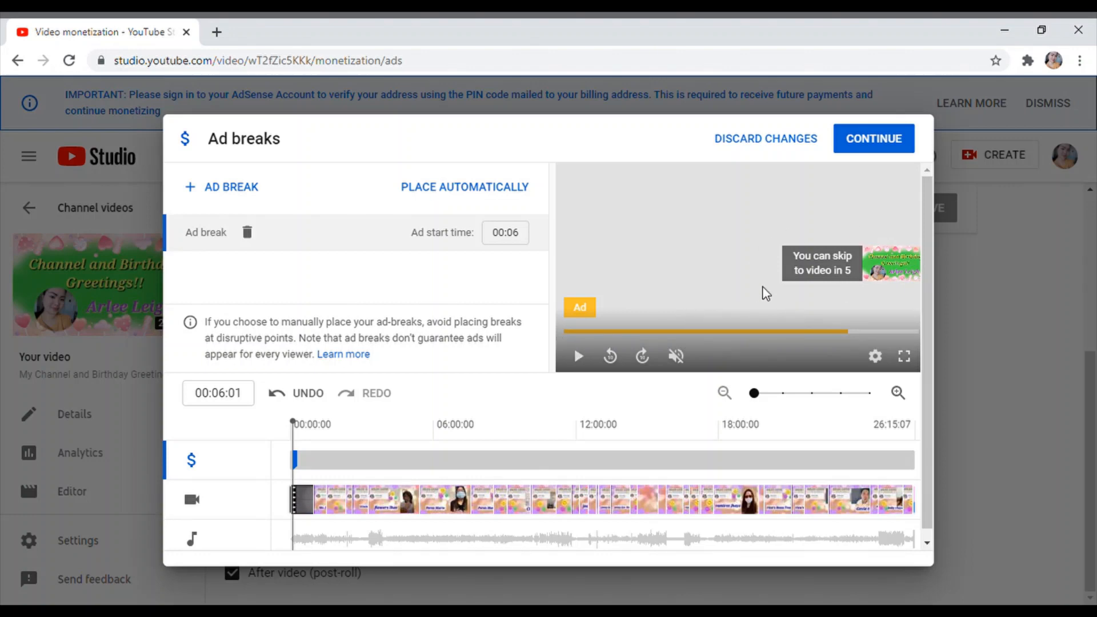
mouse_move(310, 476)
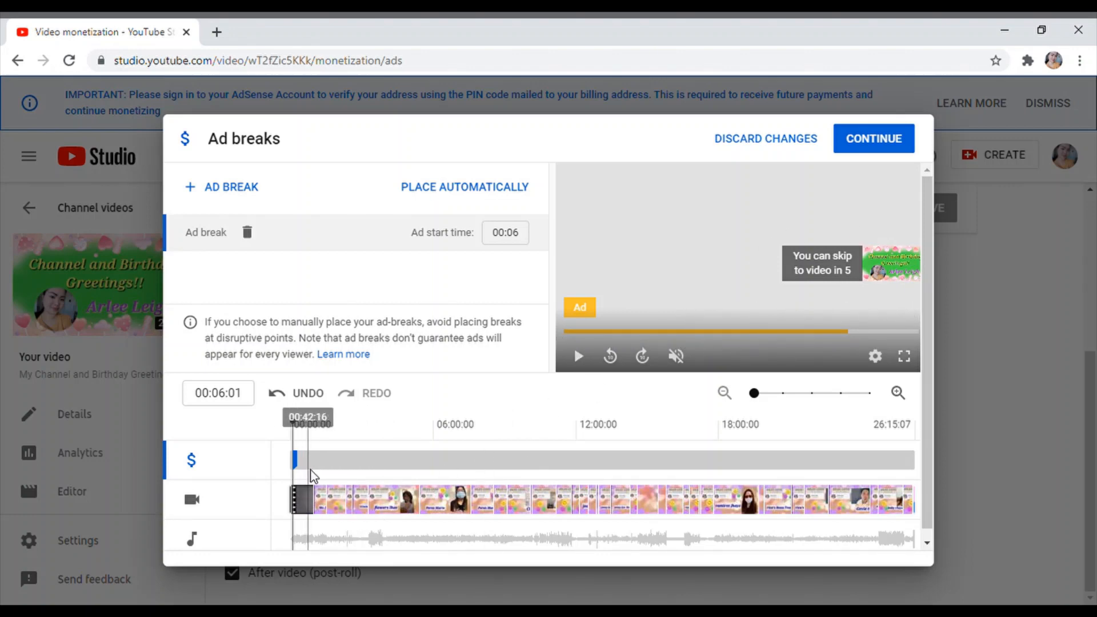
mouse_move(313, 438)
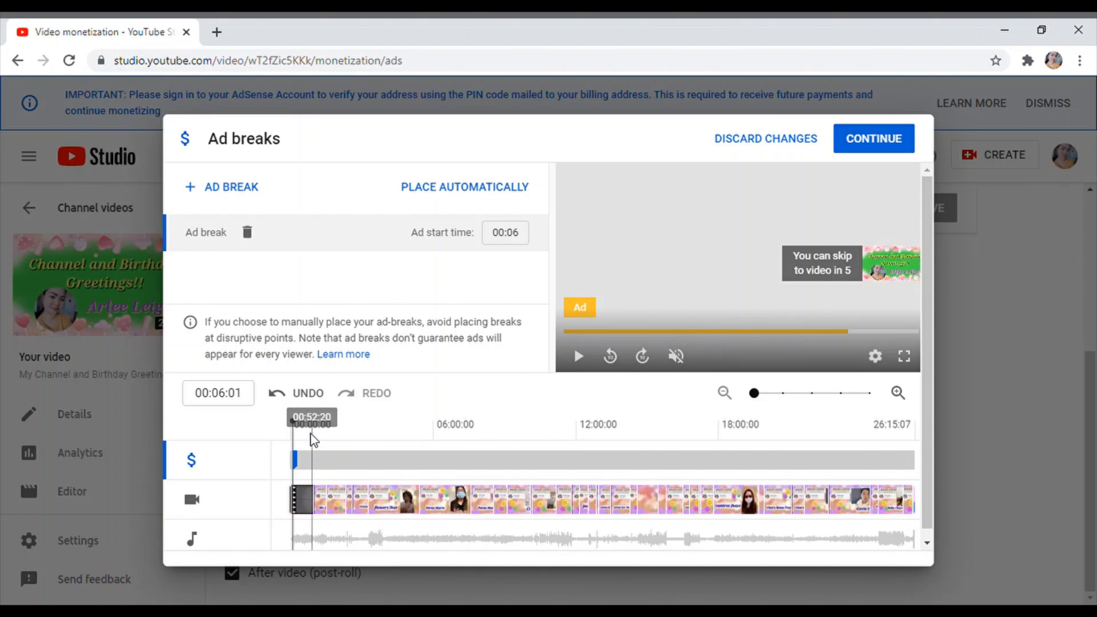
mouse_move(330, 438)
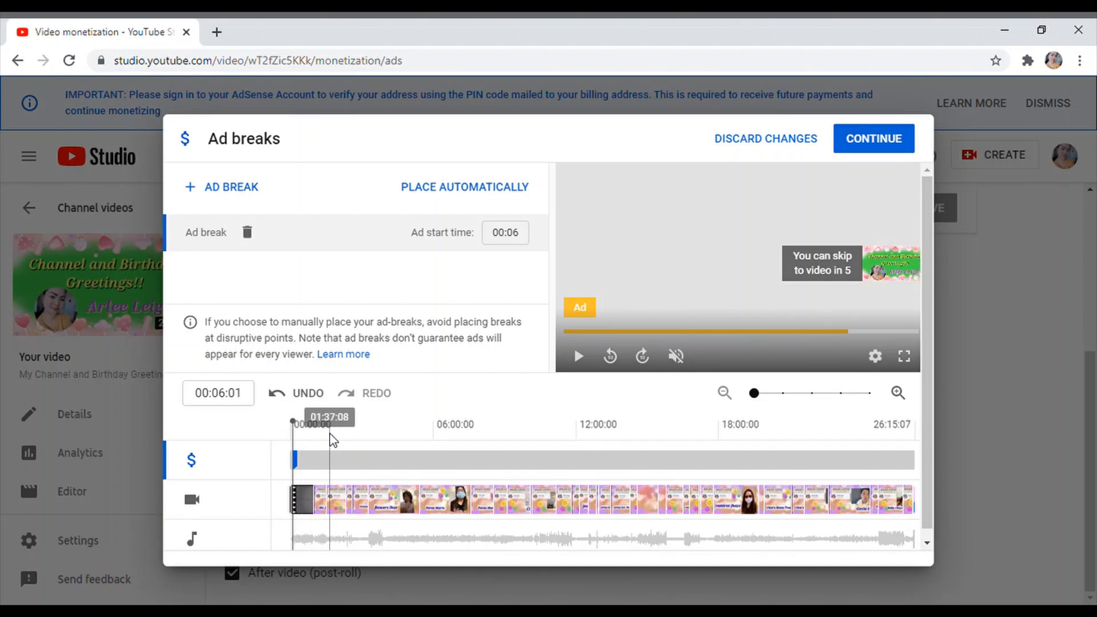
mouse_move(336, 442)
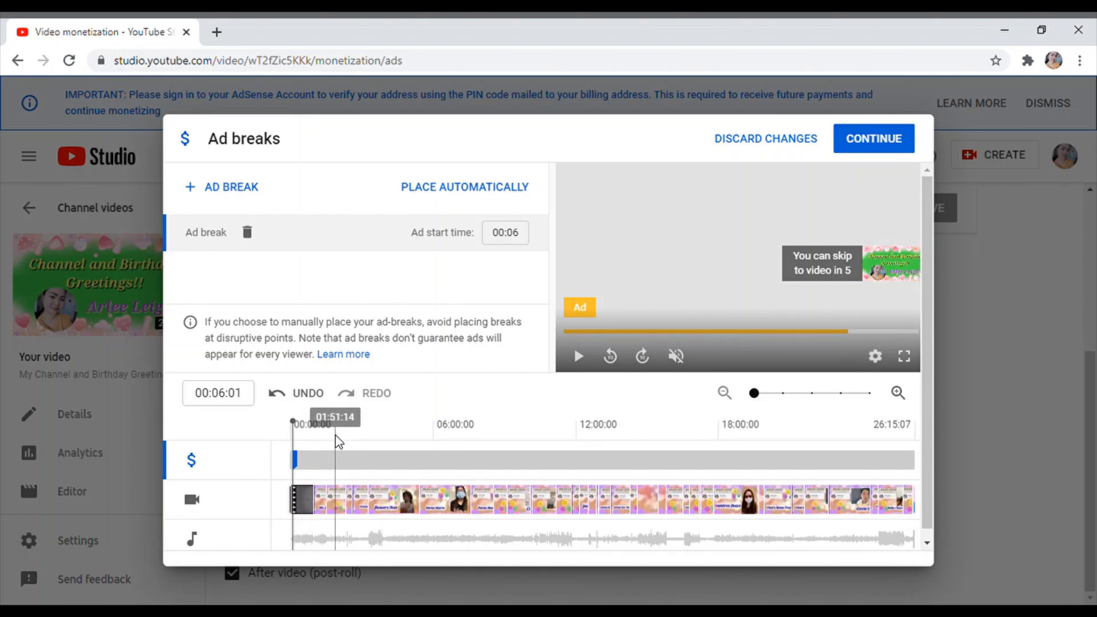
mouse_move(338, 439)
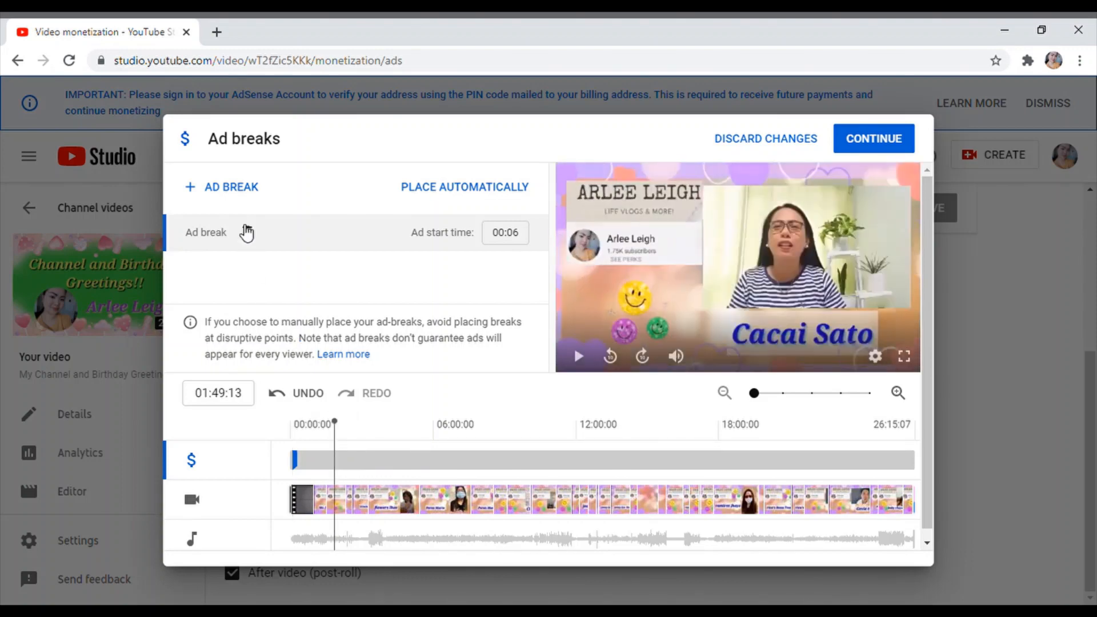
- Insert ad breaks at 01:49, 03:00, around 09:09, 10:46, 23:12 and up to about 25:52
click(222, 186)
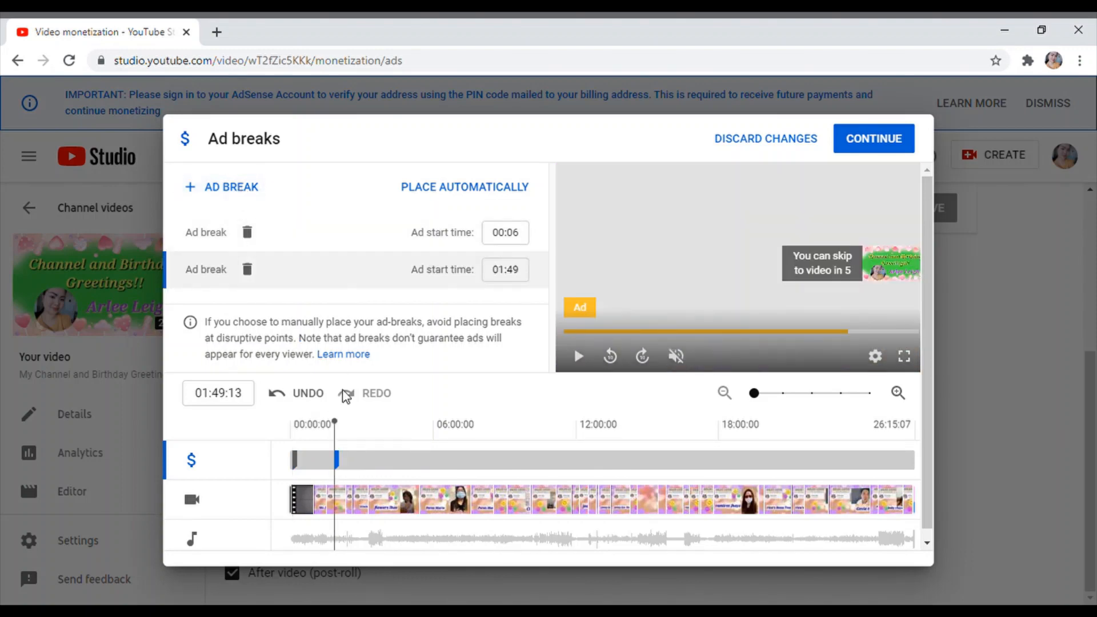
mouse_move(367, 431)
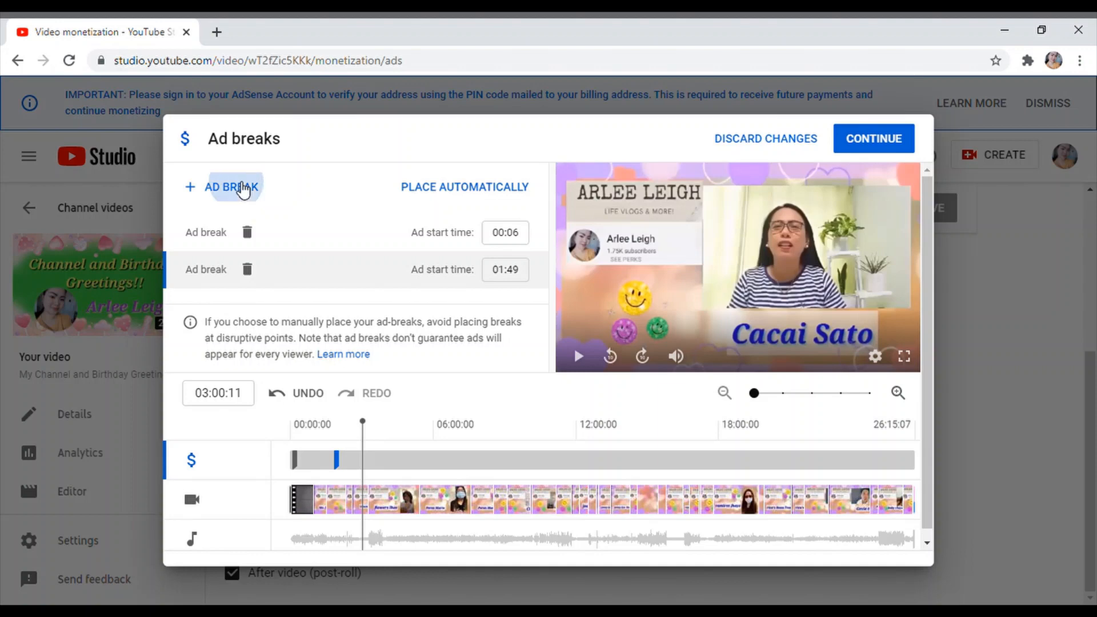
click(230, 186)
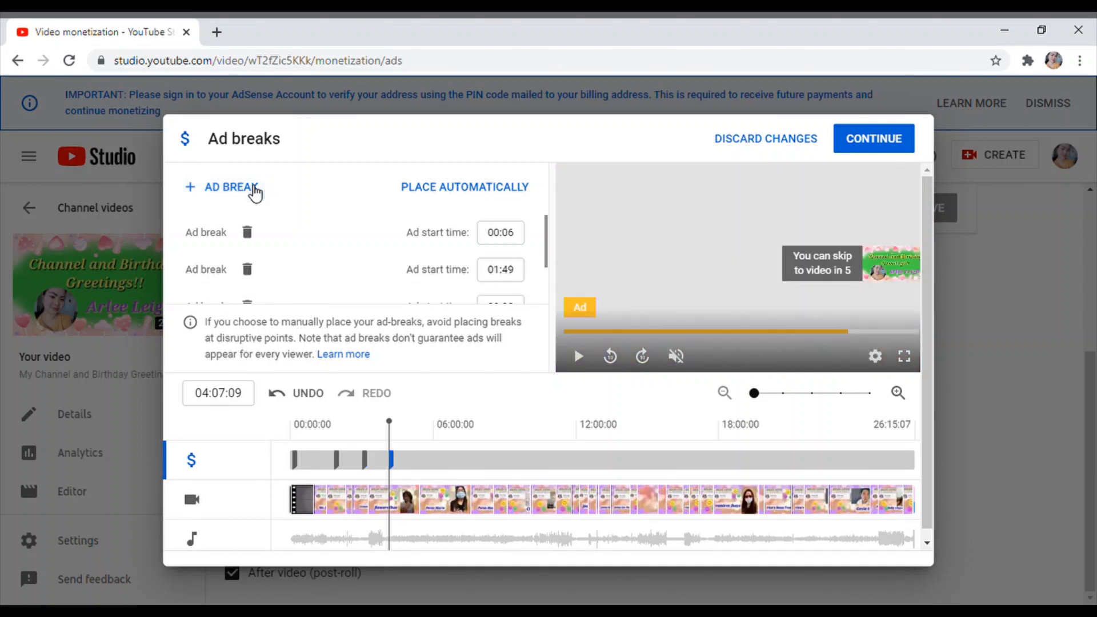
mouse_move(417, 429)
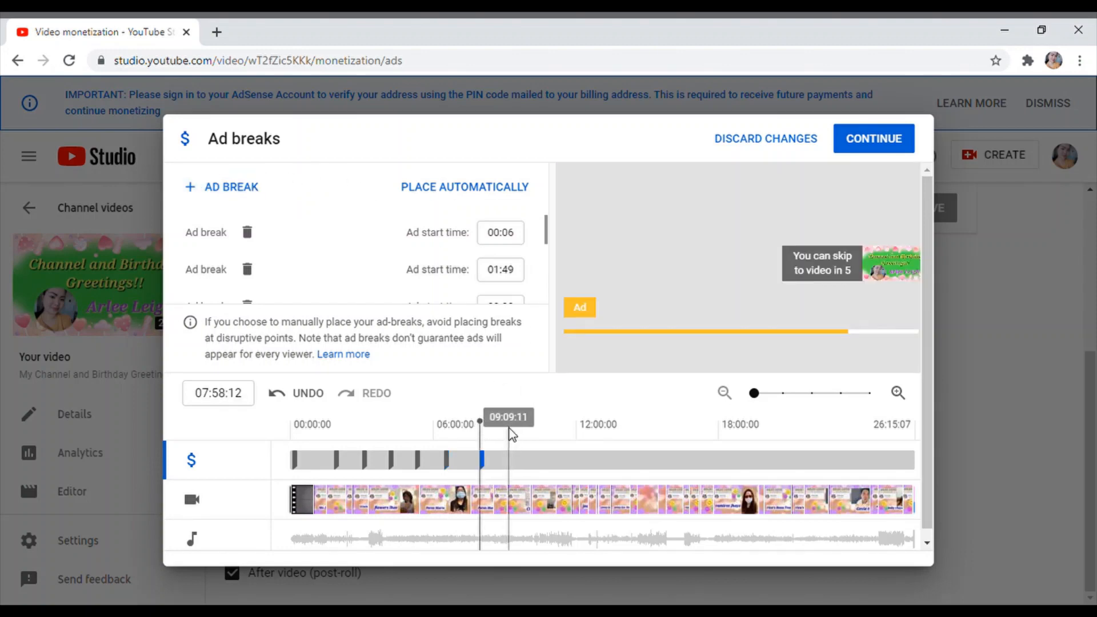
click(507, 423)
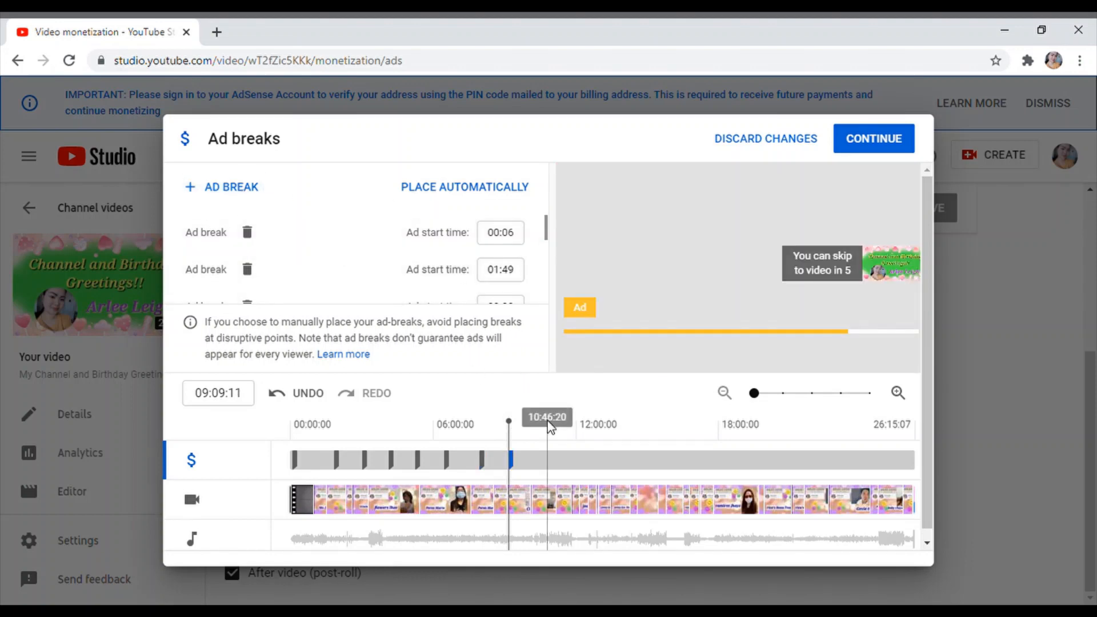
click(548, 424)
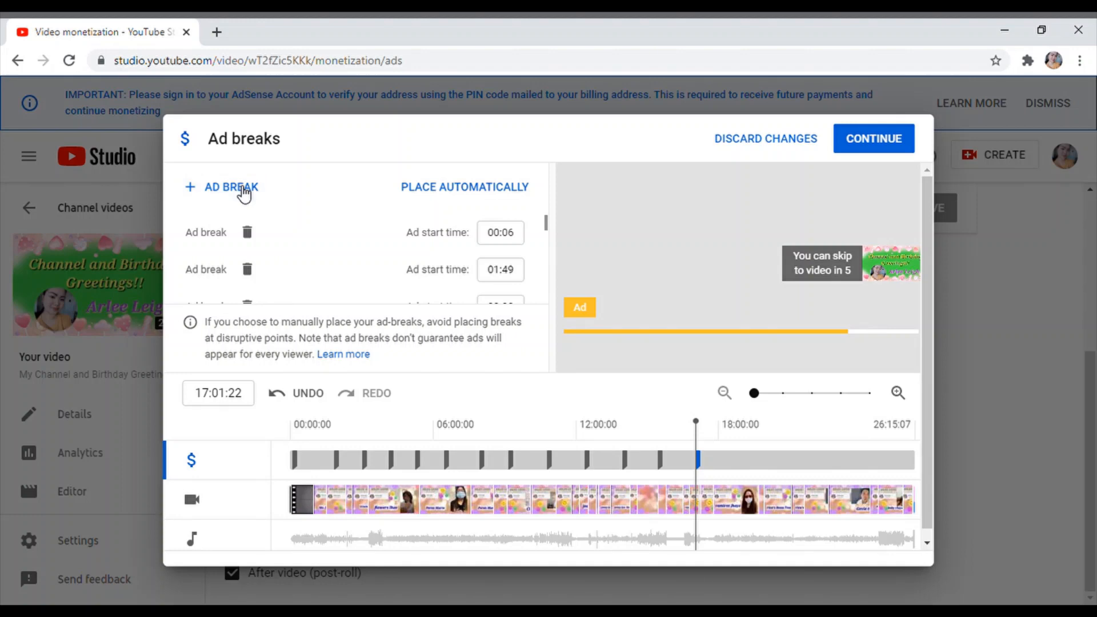
mouse_move(658, 339)
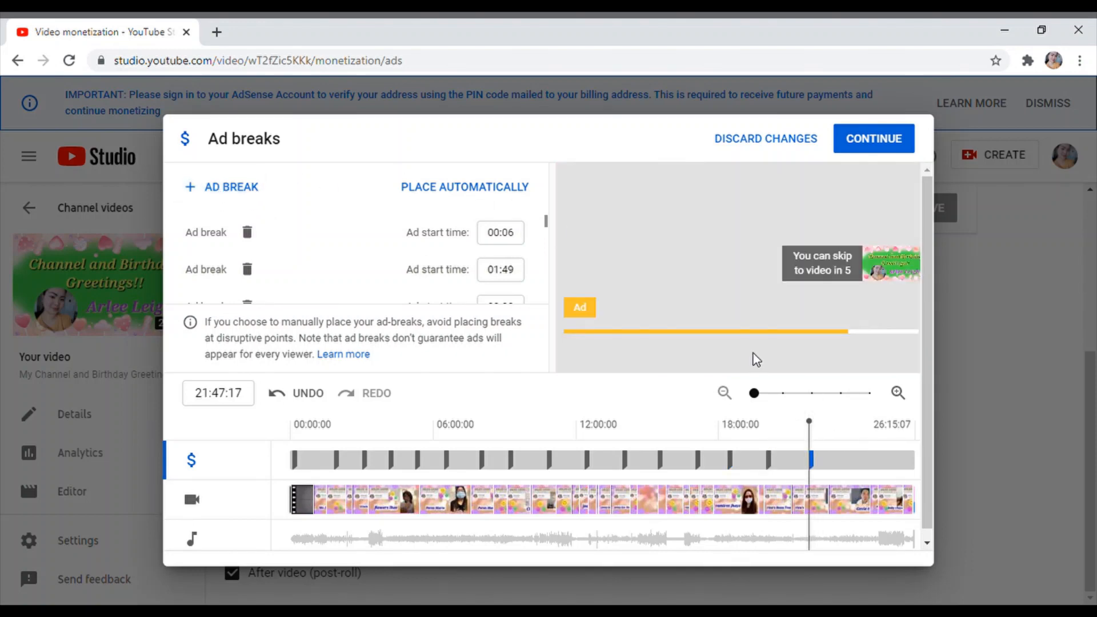
mouse_move(845, 426)
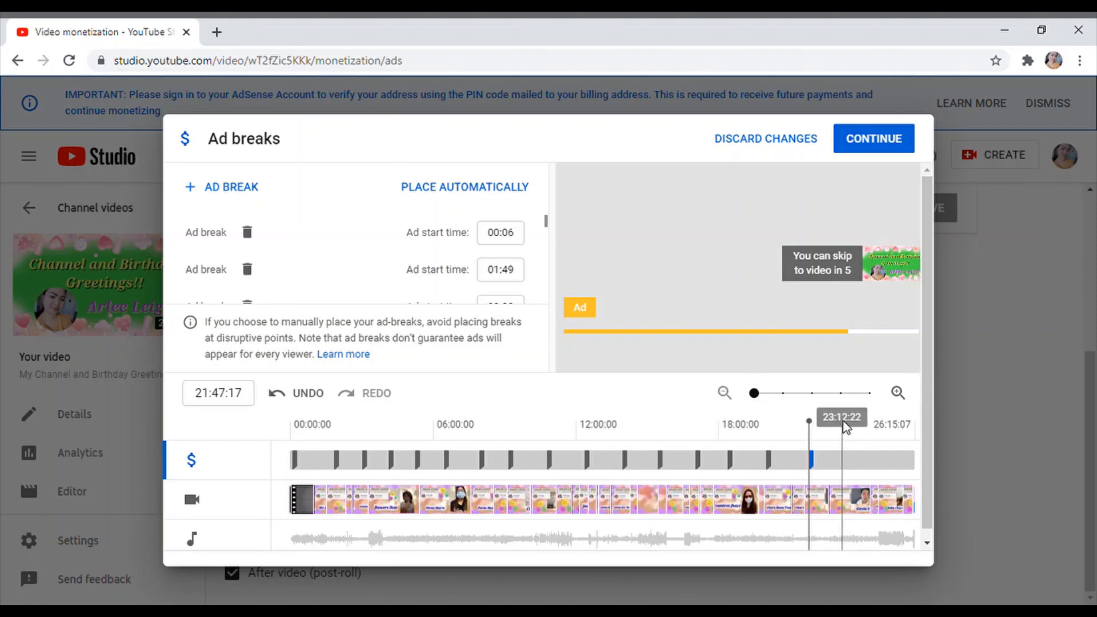
click(841, 421)
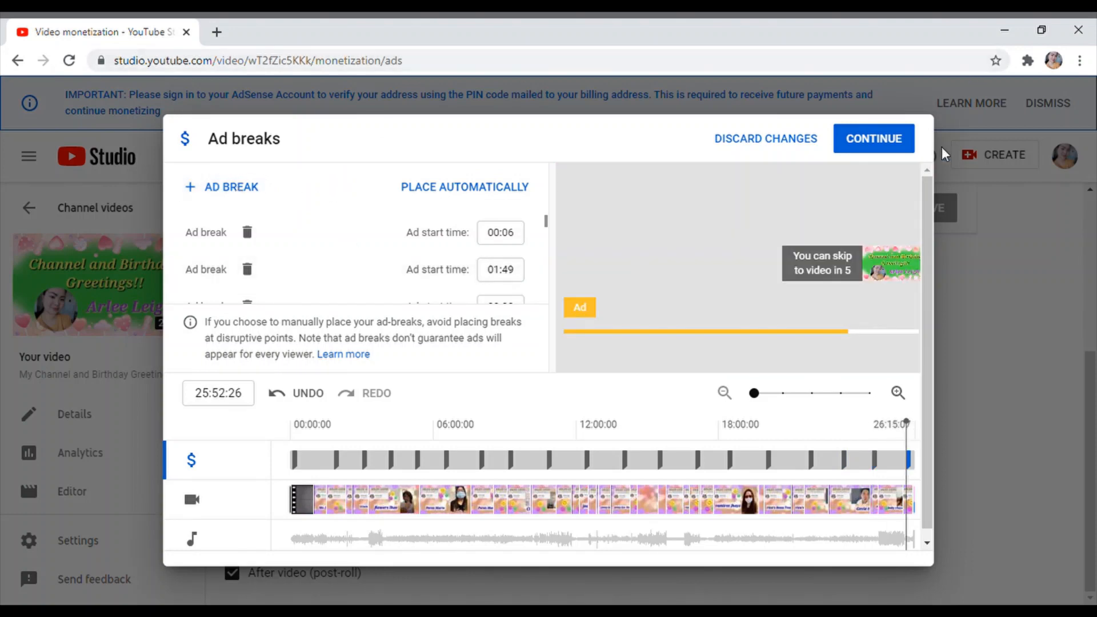
mouse_move(830, 471)
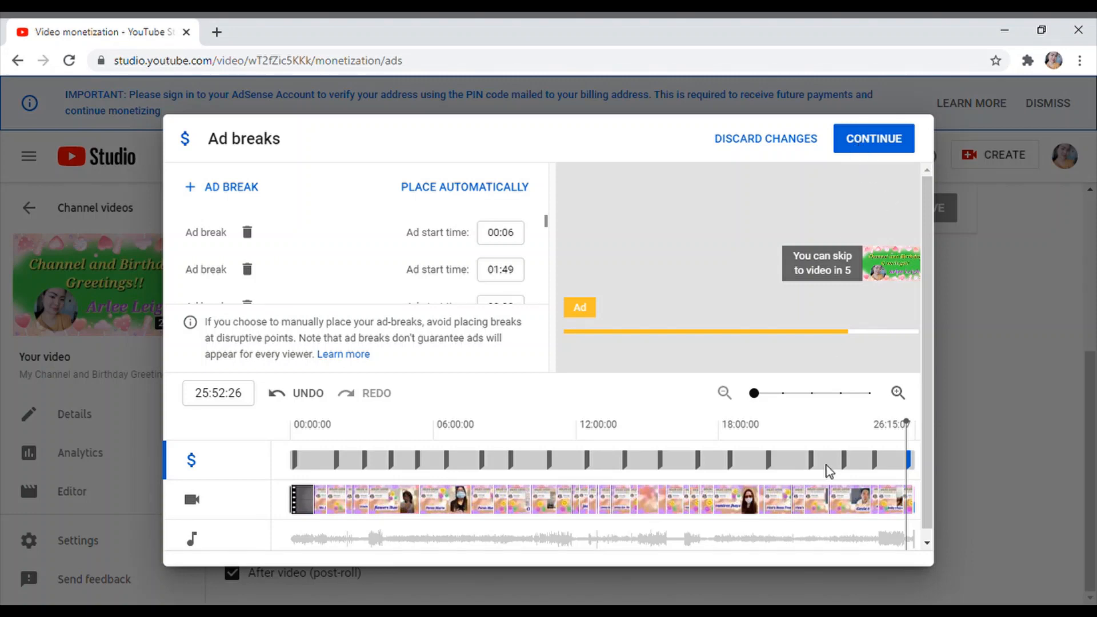
mouse_move(580, 475)
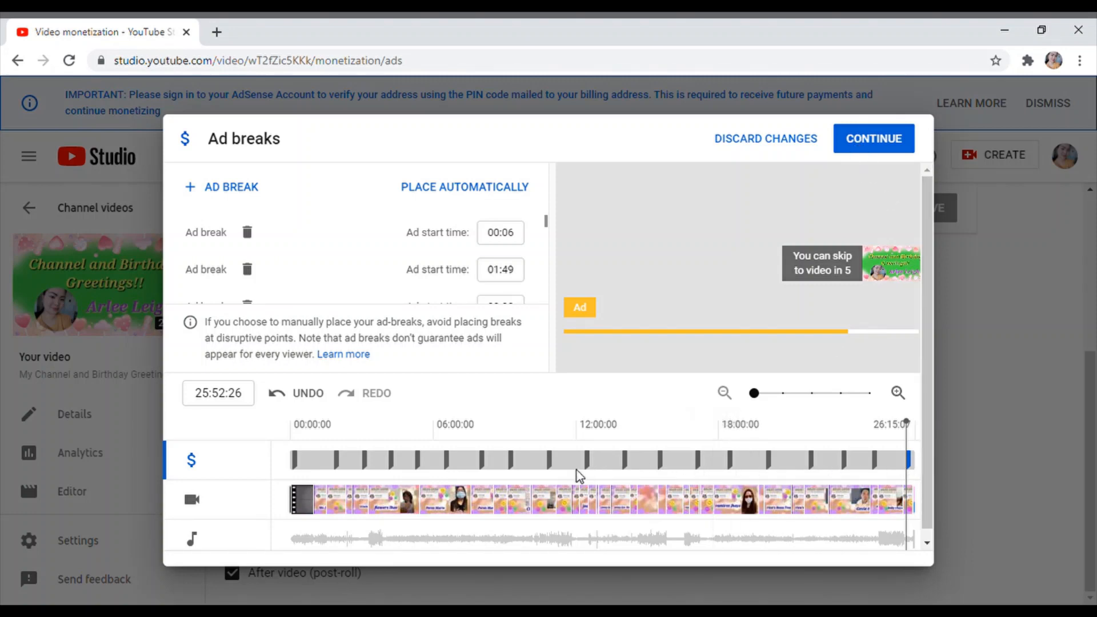
mouse_move(300, 465)
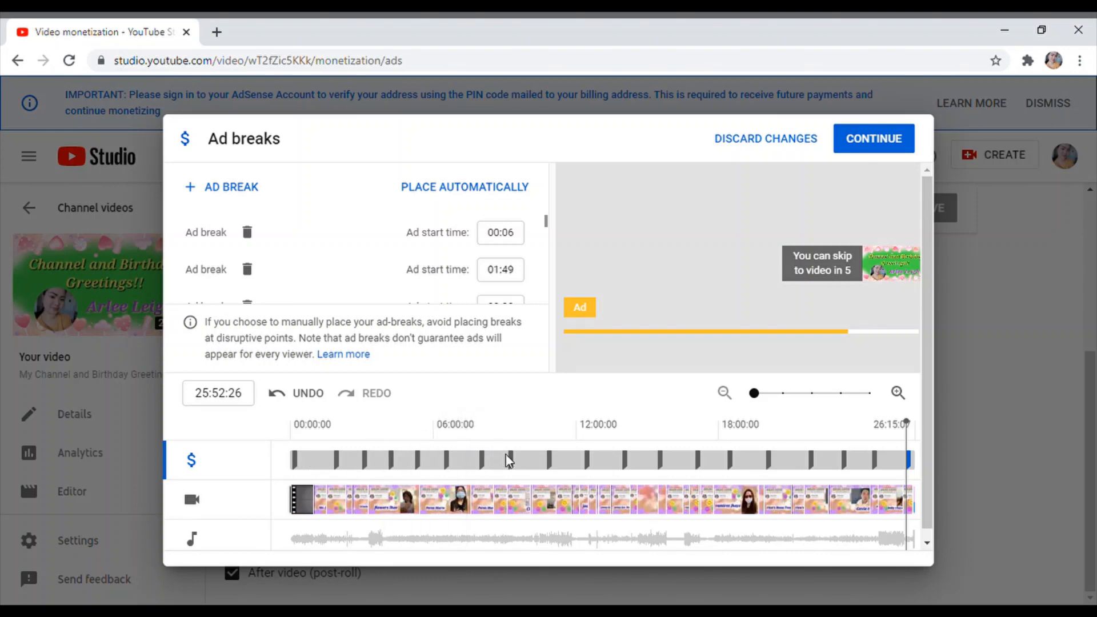
mouse_move(676, 466)
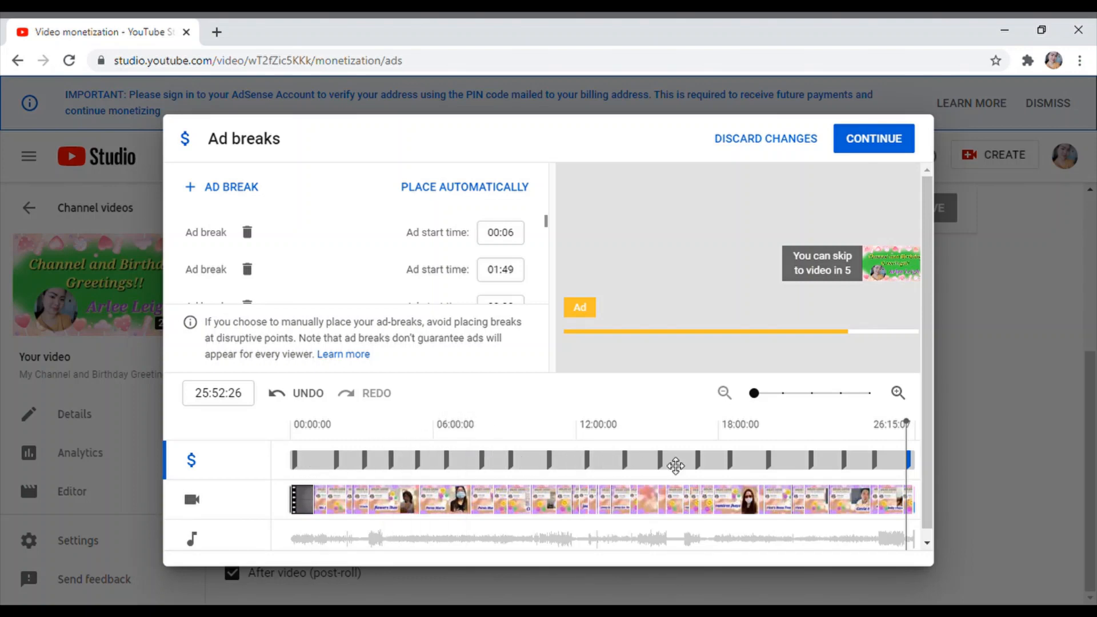
mouse_move(866, 468)
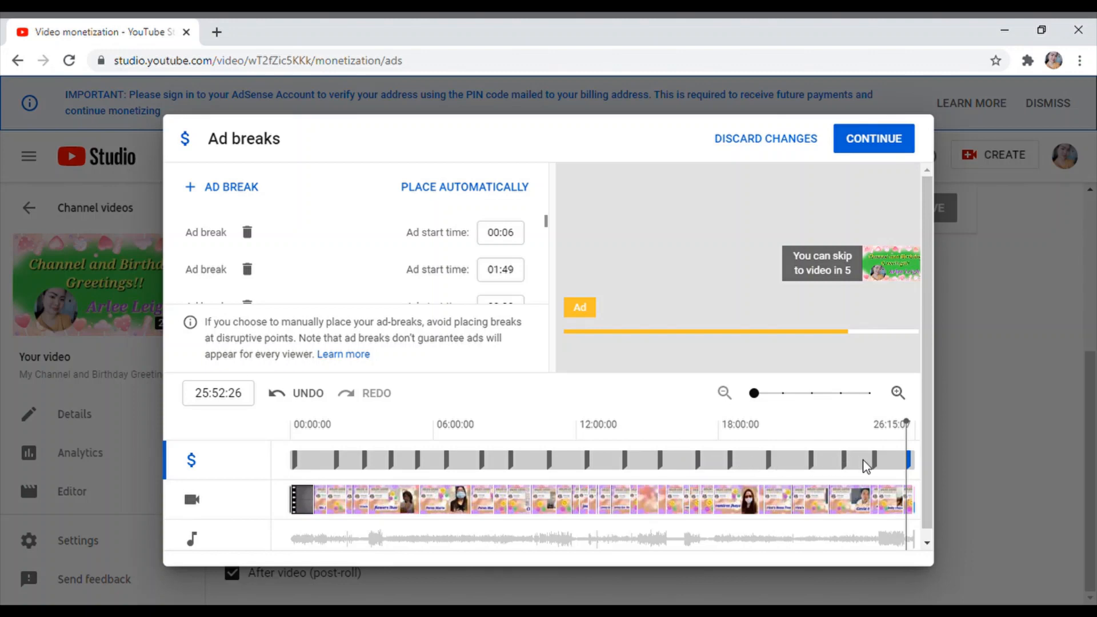
mouse_move(893, 468)
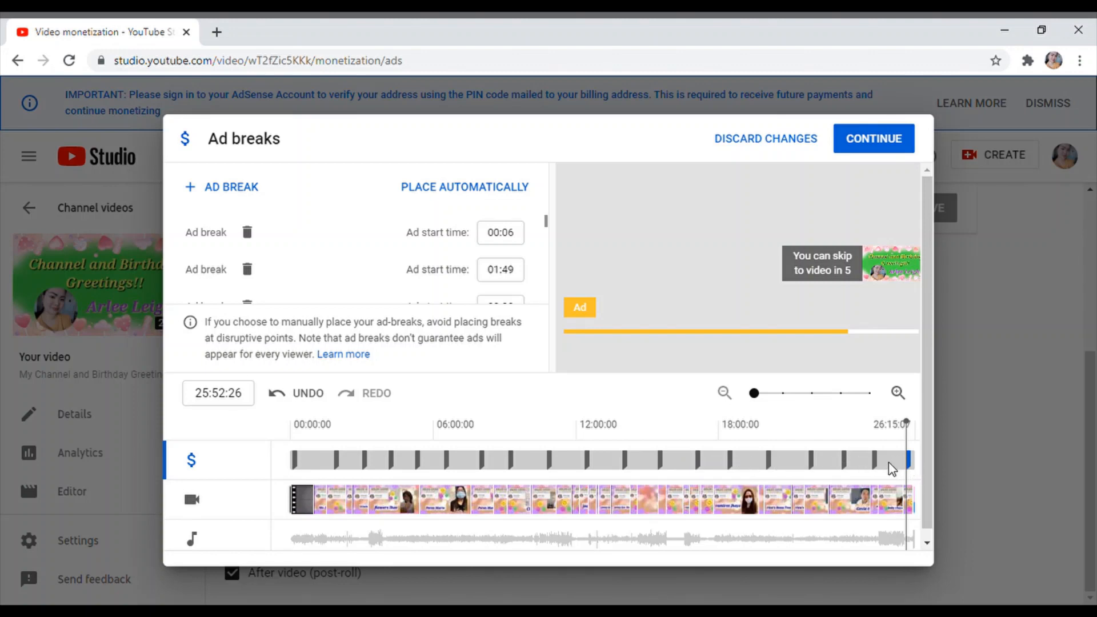
mouse_move(843, 470)
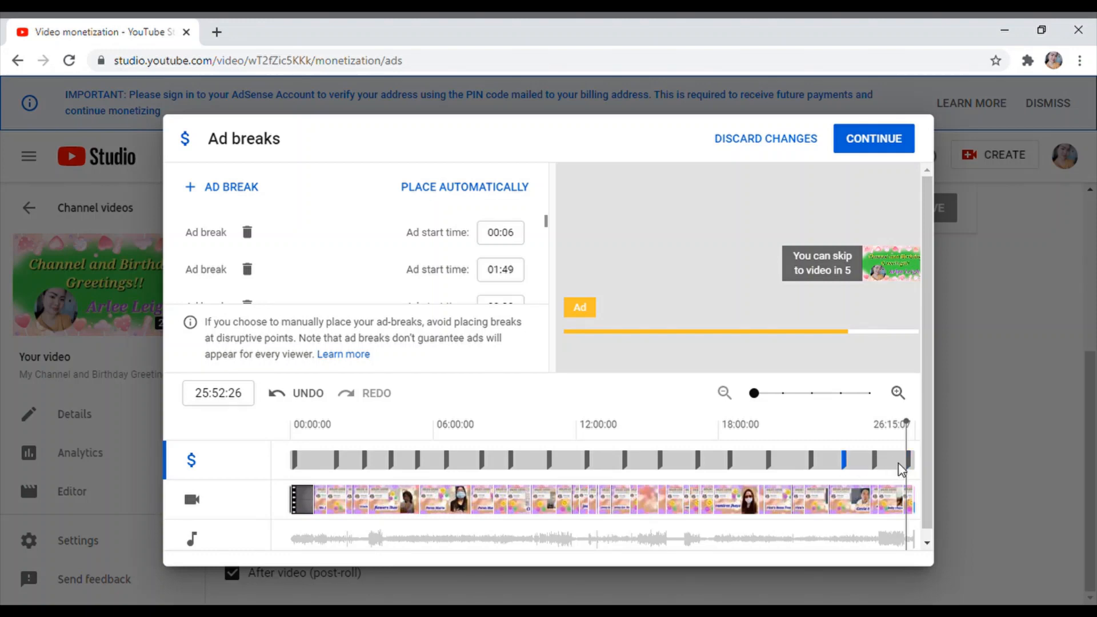
mouse_move(860, 123)
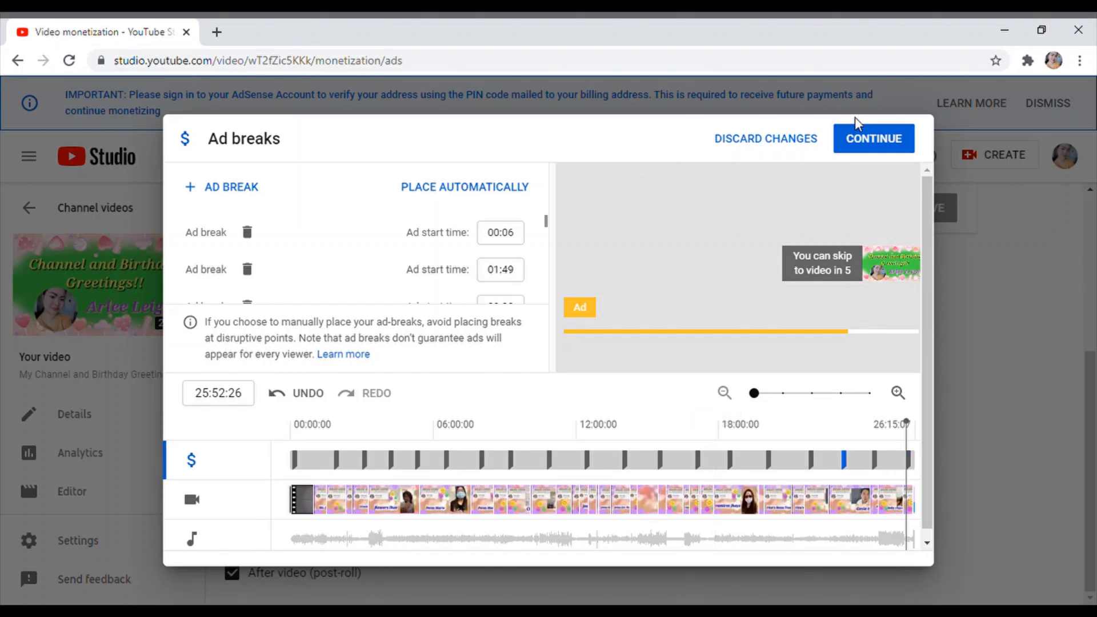
mouse_move(210, 339)
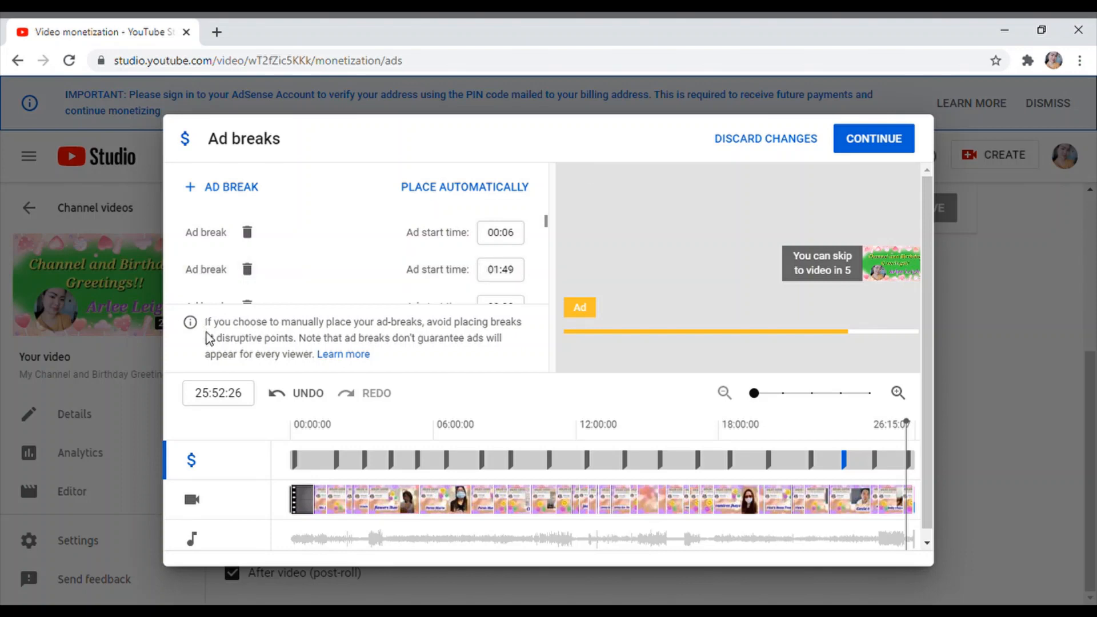
mouse_move(279, 337)
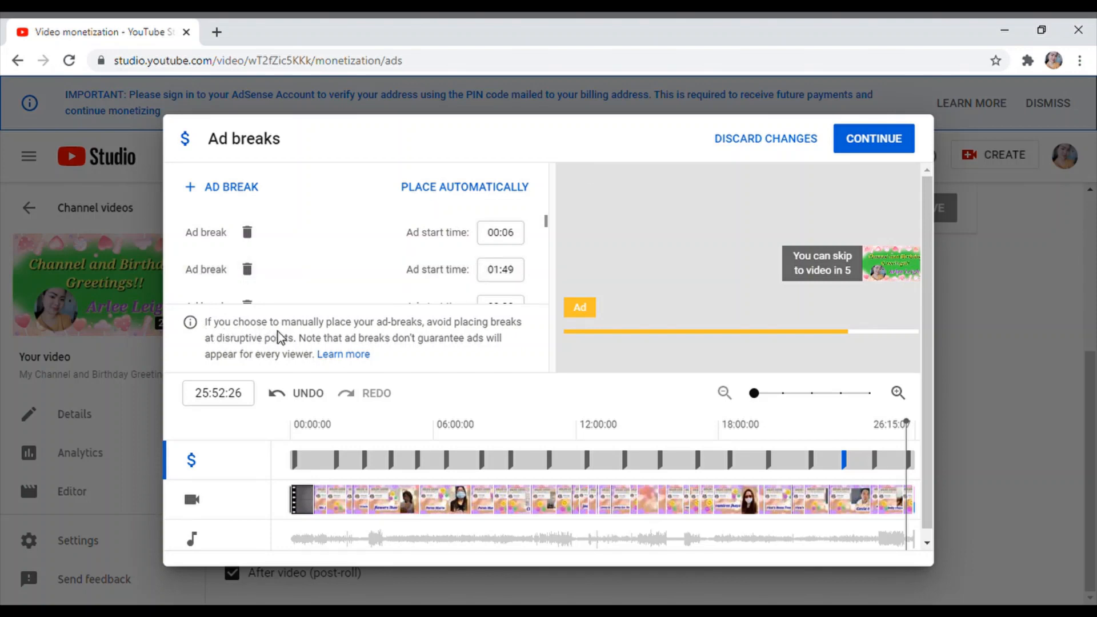
mouse_move(375, 336)
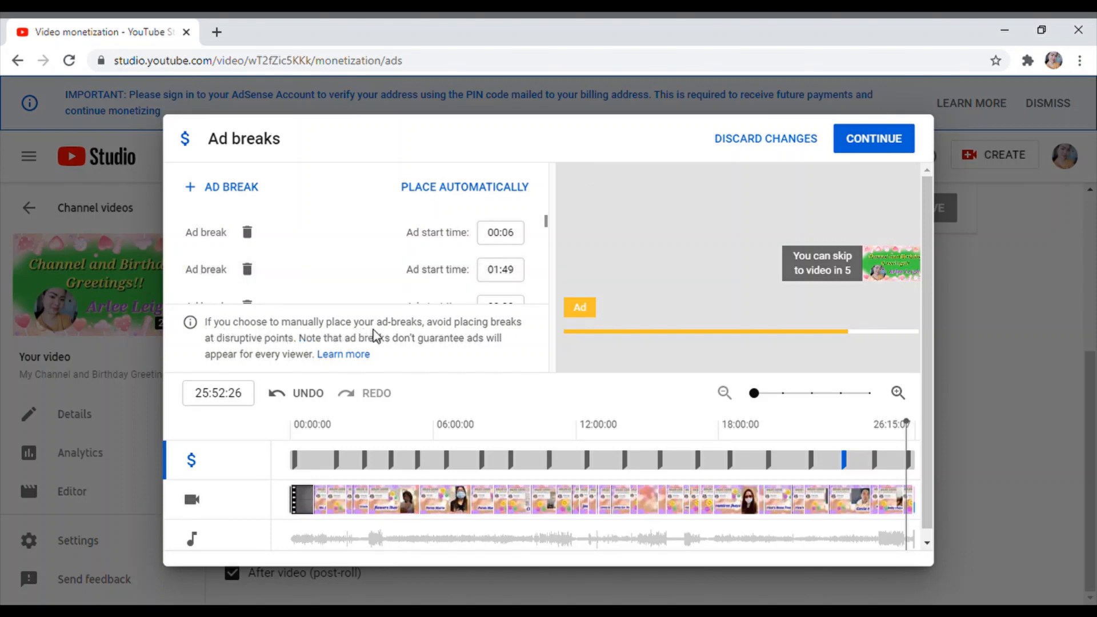
mouse_move(501, 345)
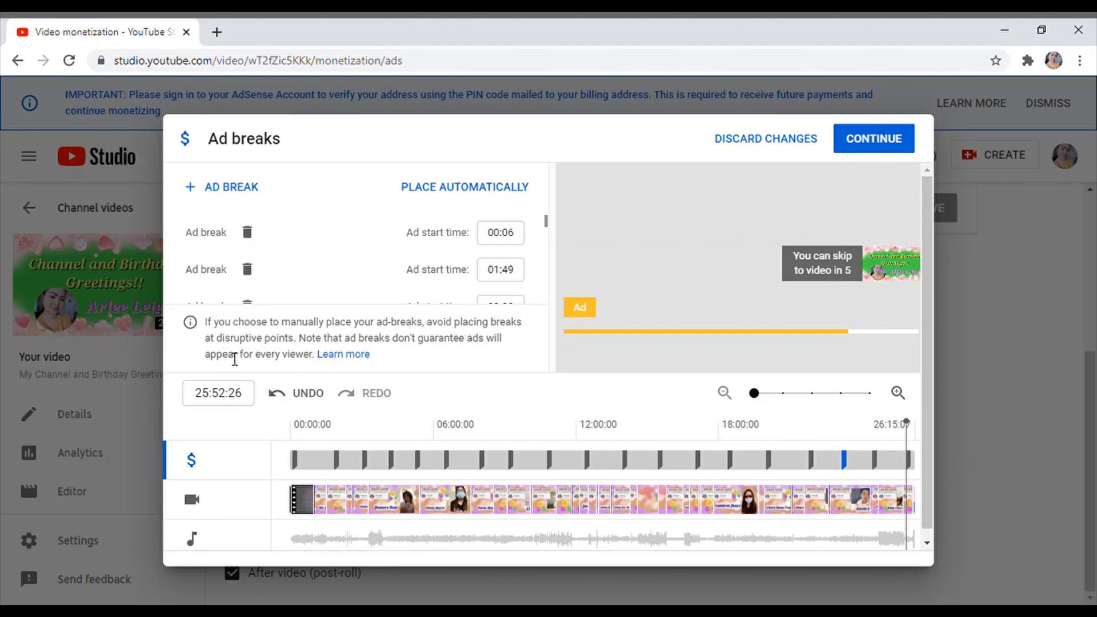
mouse_move(335, 363)
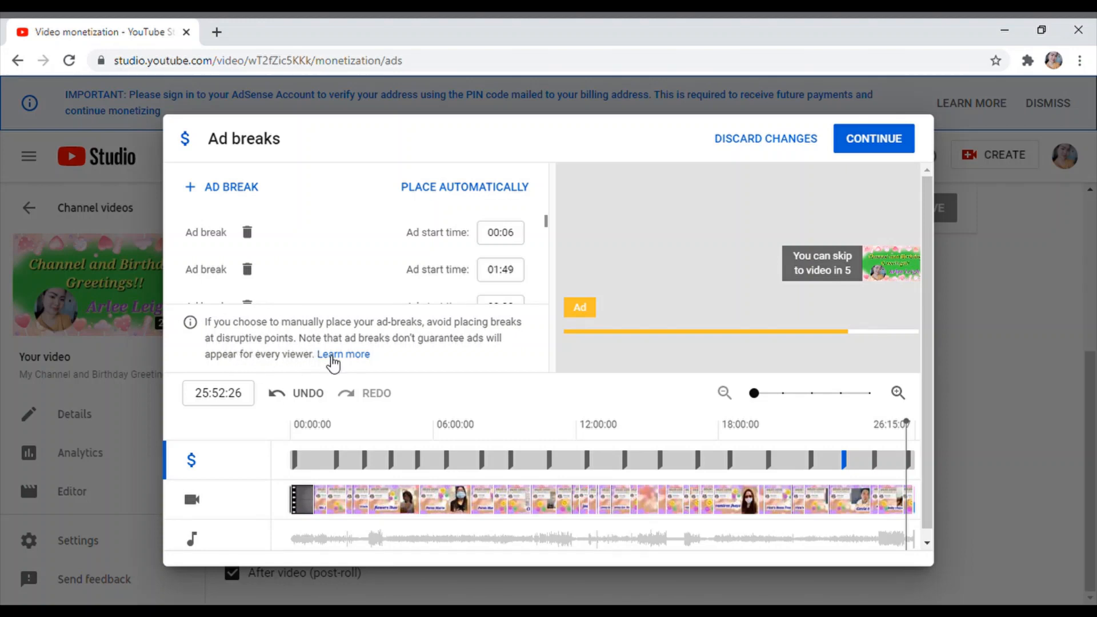
mouse_move(497, 354)
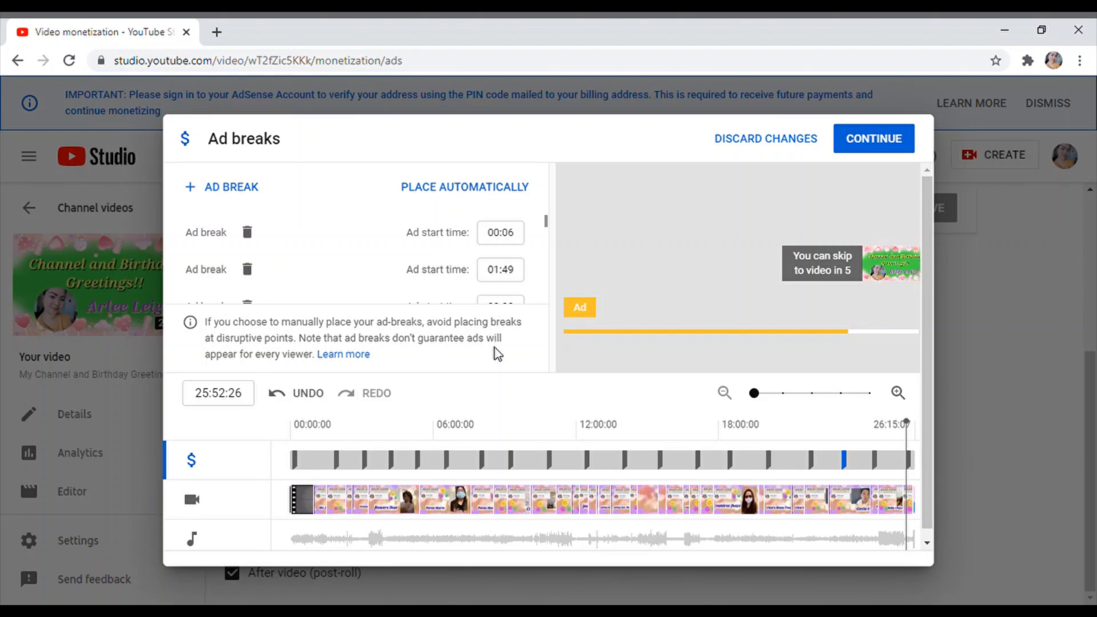
mouse_move(669, 263)
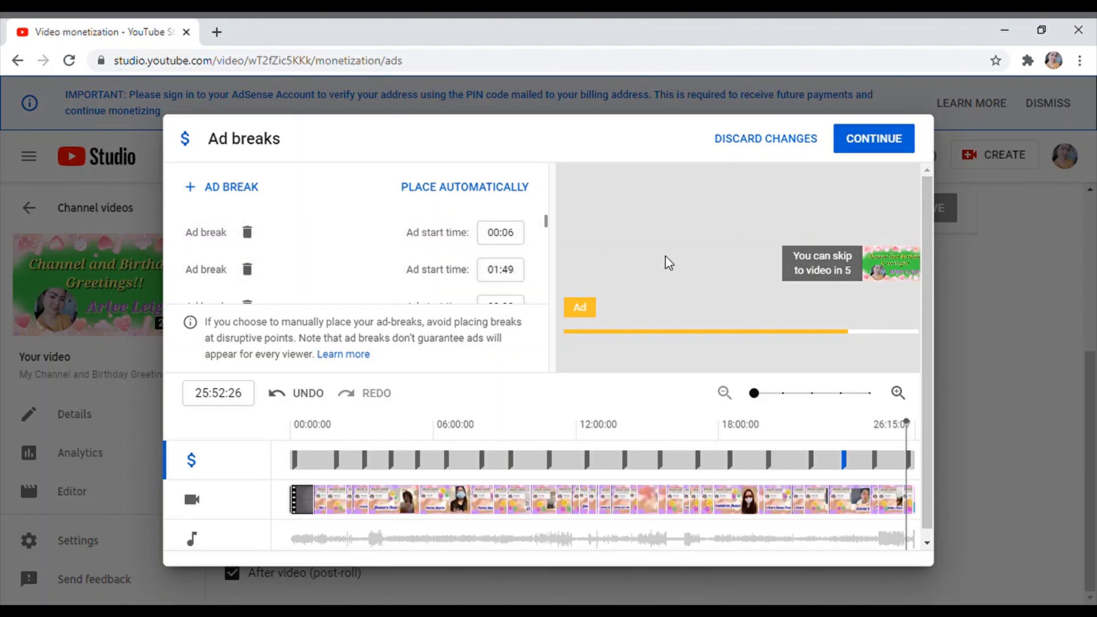
mouse_move(873, 138)
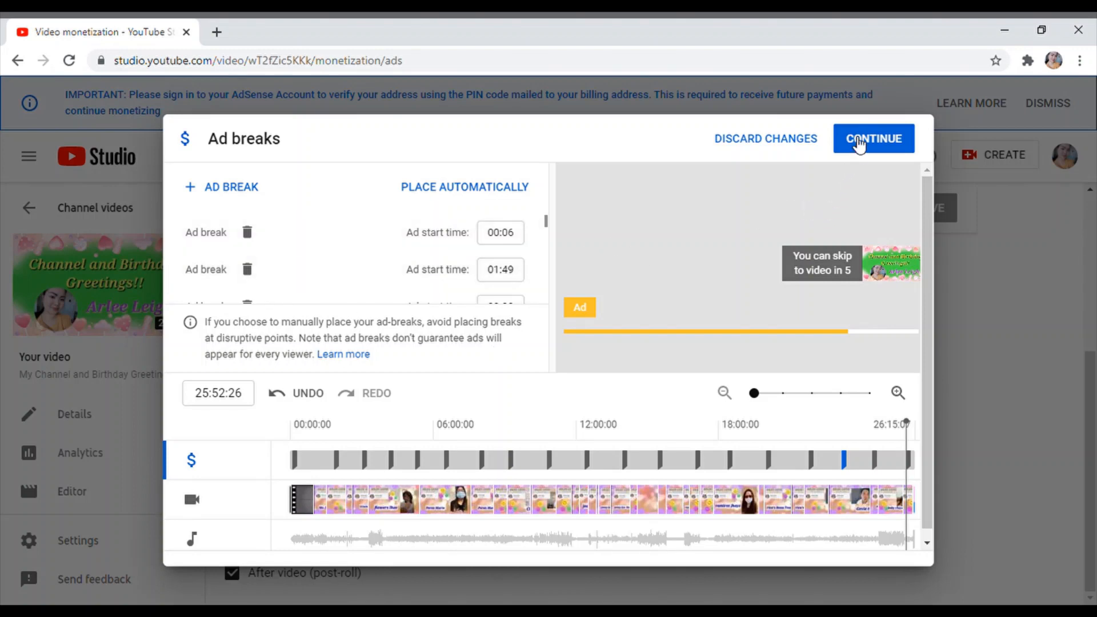
- Continue out of the Ad breaks editor and save the video's monetization settings
click(873, 138)
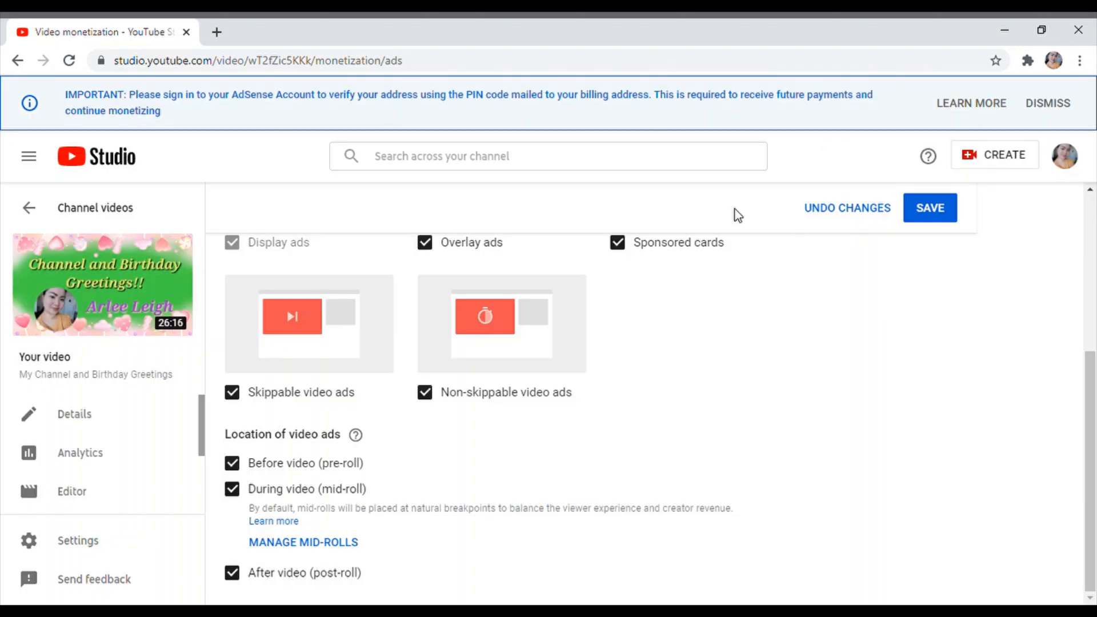
mouse_move(802, 404)
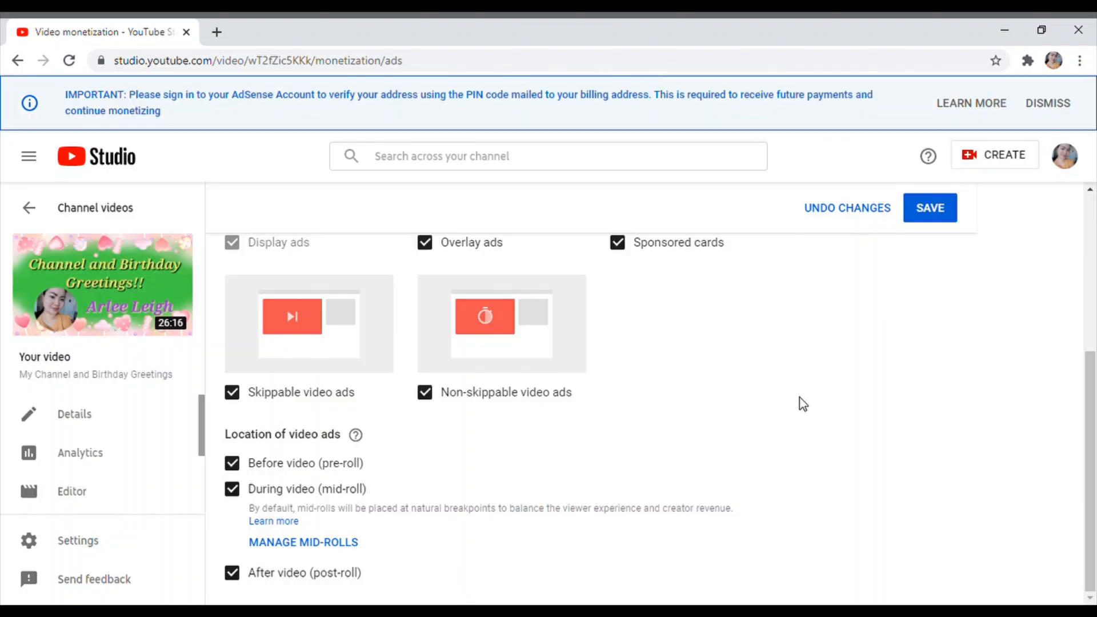
mouse_move(282, 463)
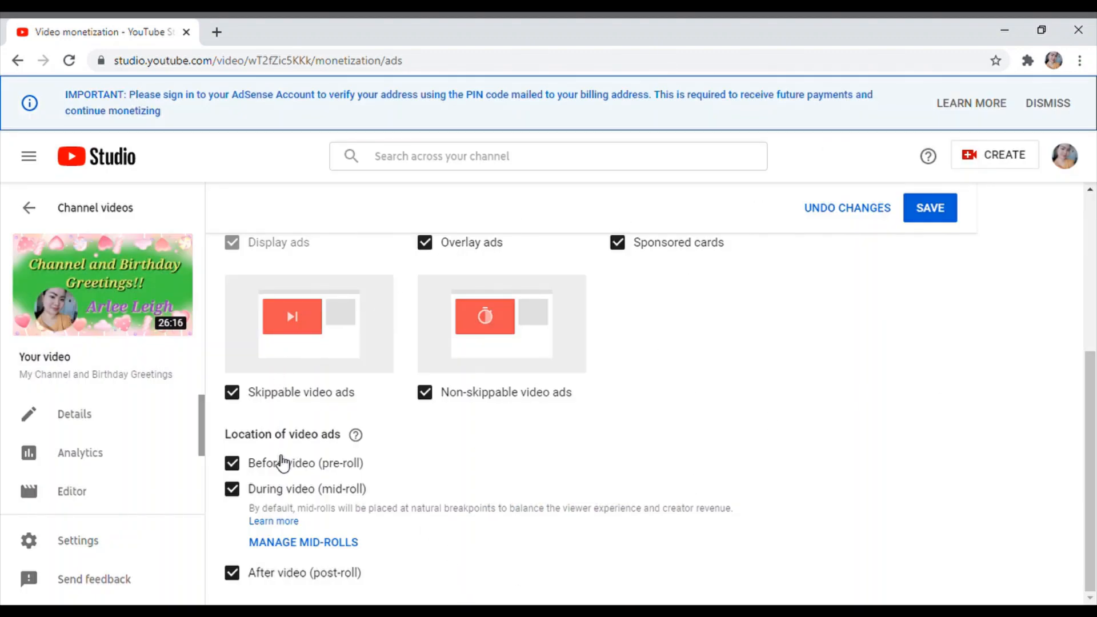
mouse_move(167, 580)
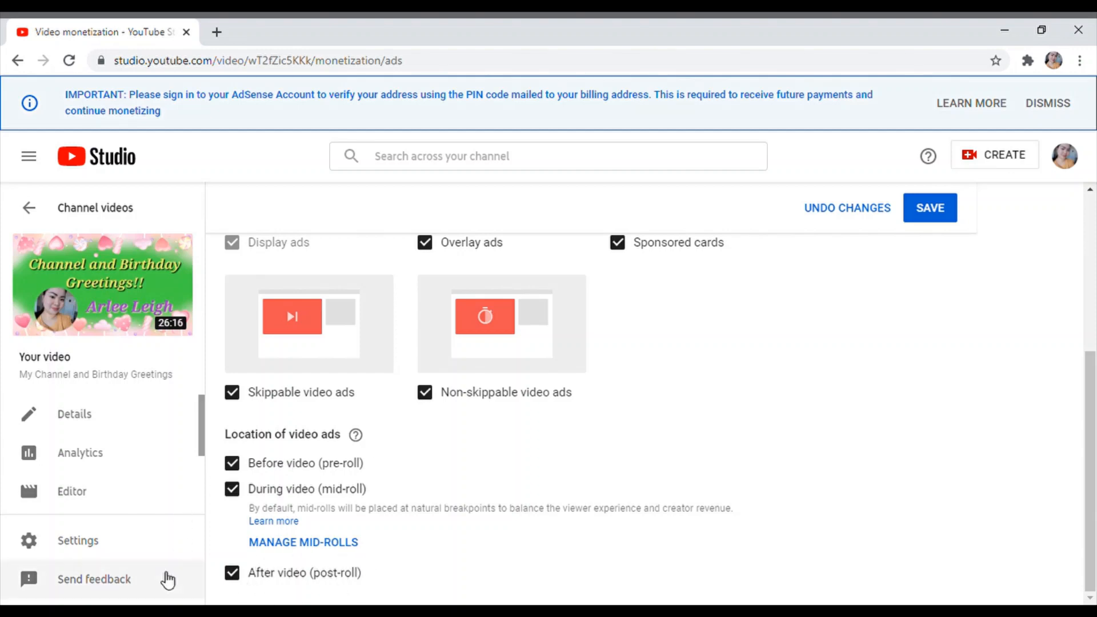
mouse_move(953, 221)
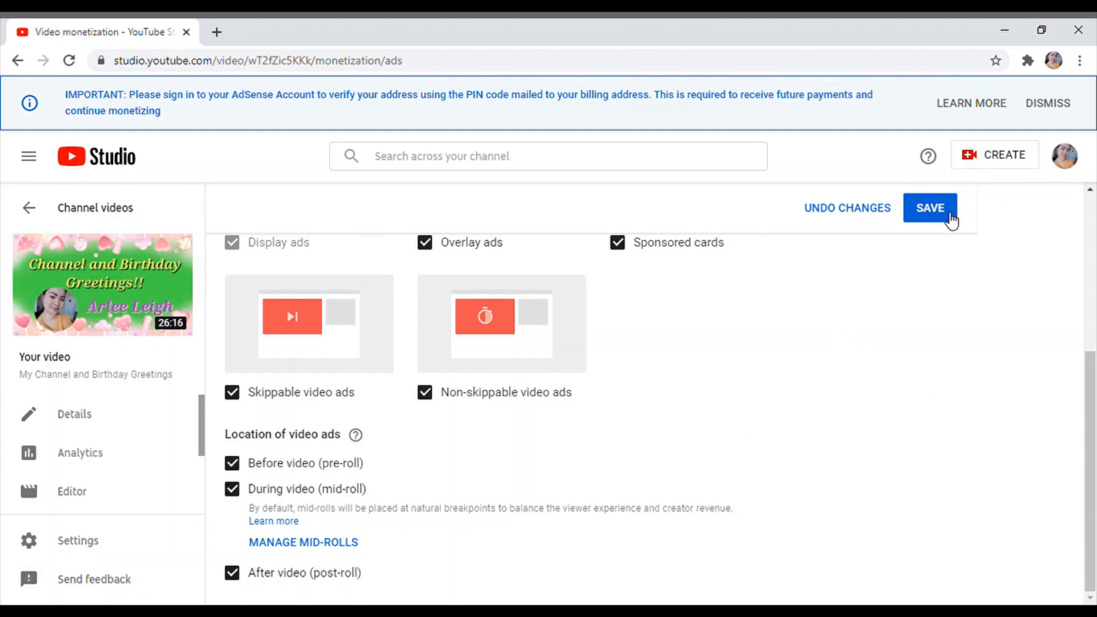
click(930, 208)
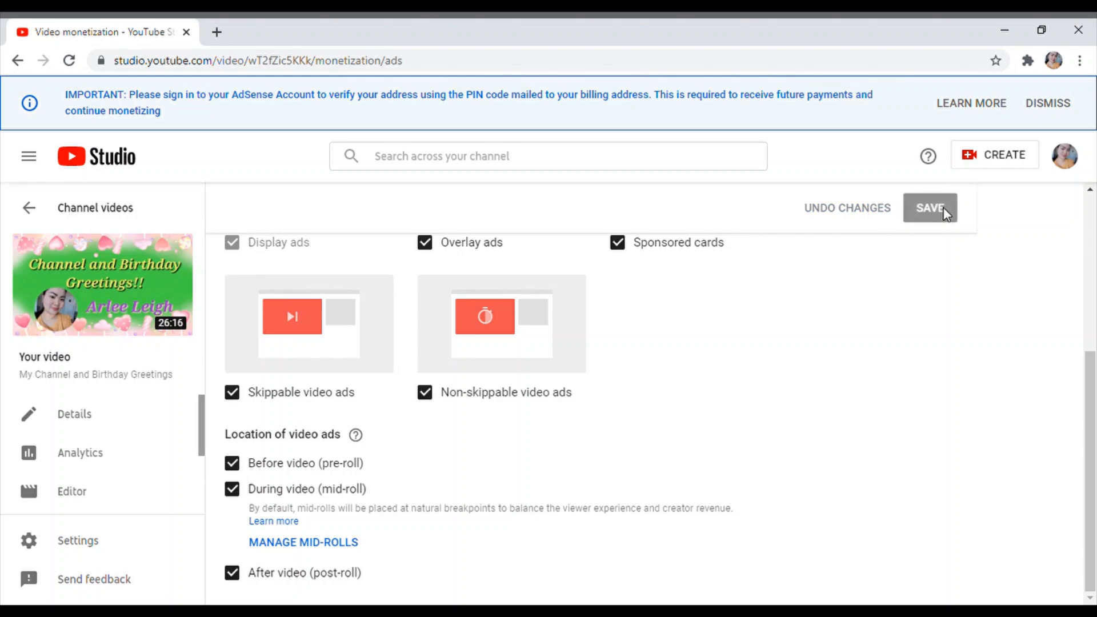
mouse_move(253, 220)
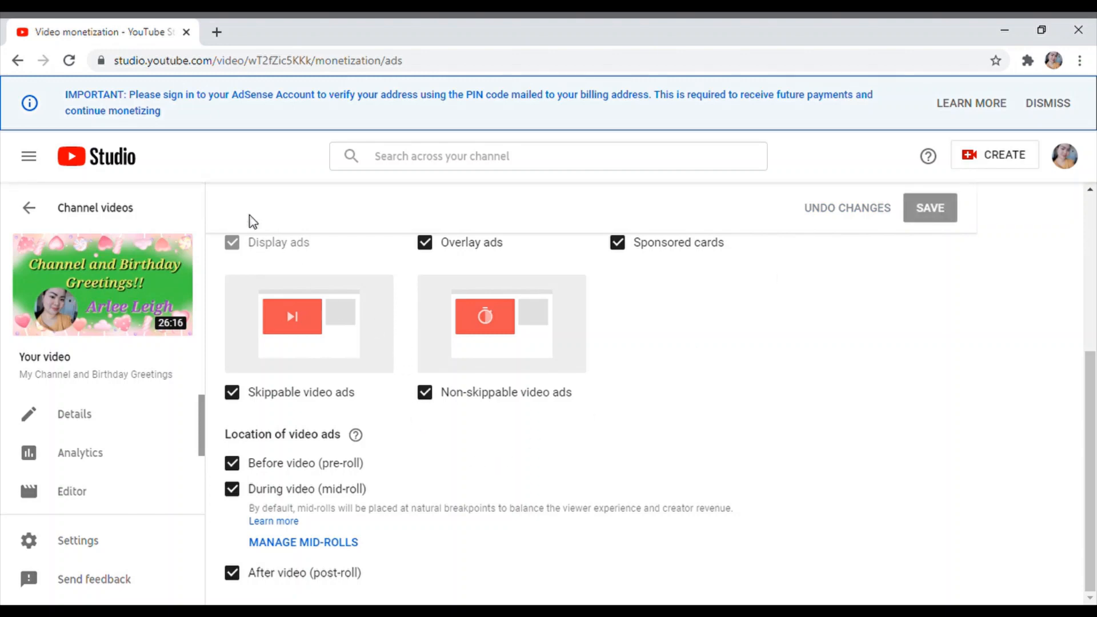
mouse_move(29, 208)
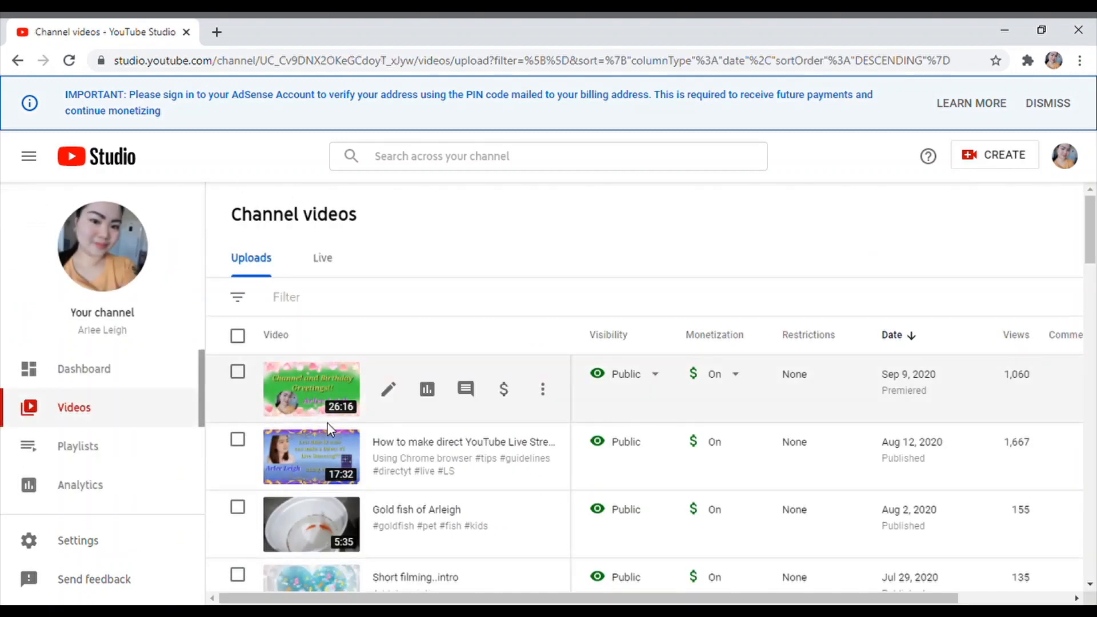
mouse_move(505, 457)
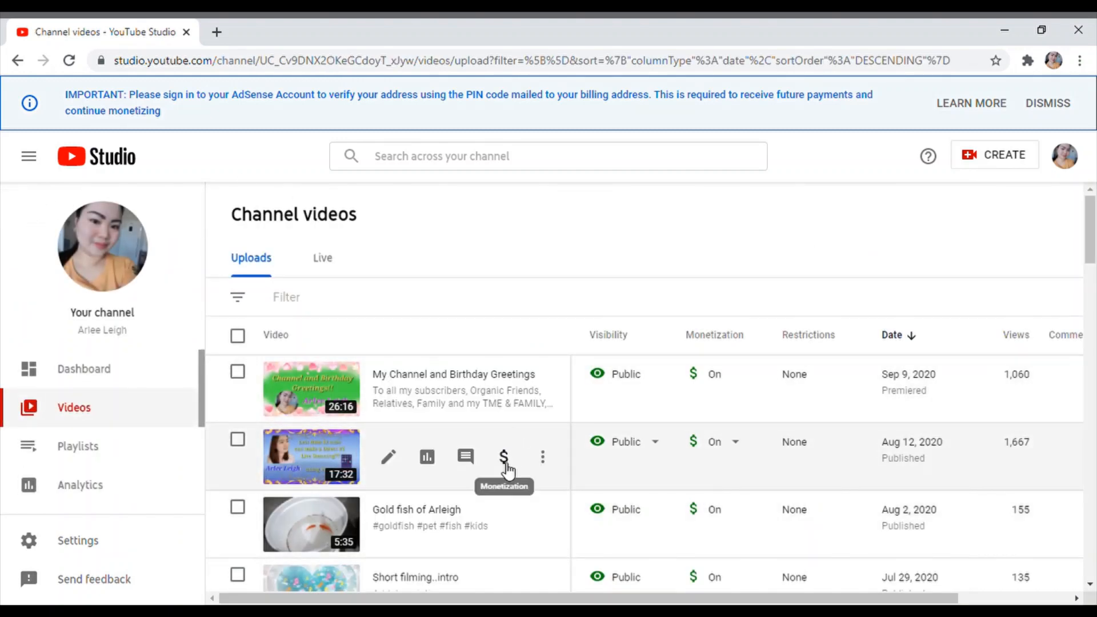
mouse_move(508, 462)
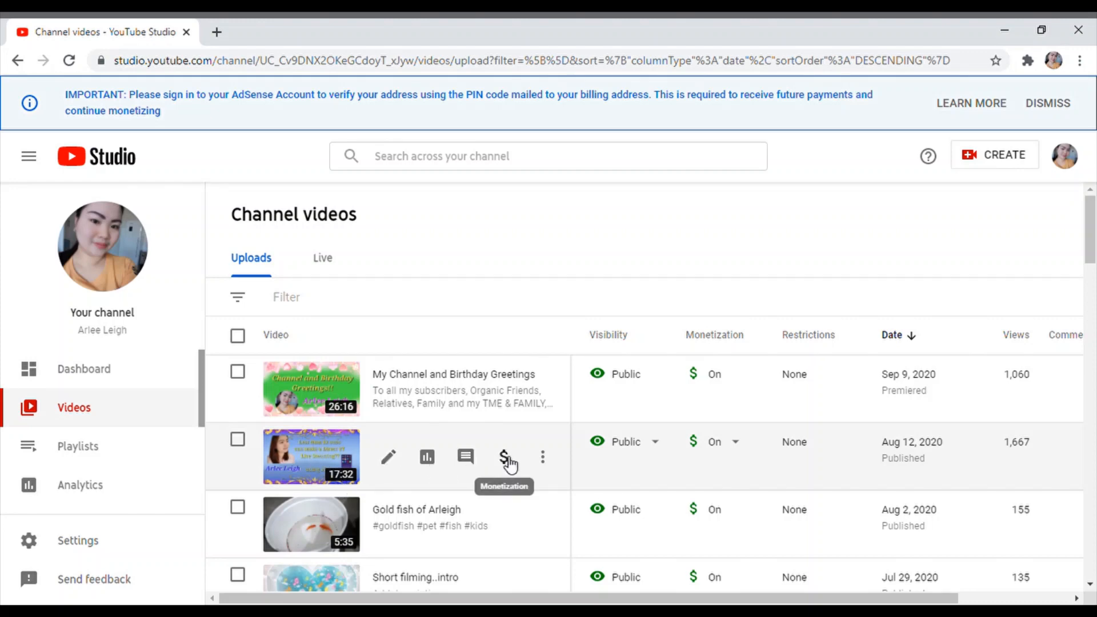
- In the 17:32 video's monetization settings, enable After video (post-roll) ads
click(503, 457)
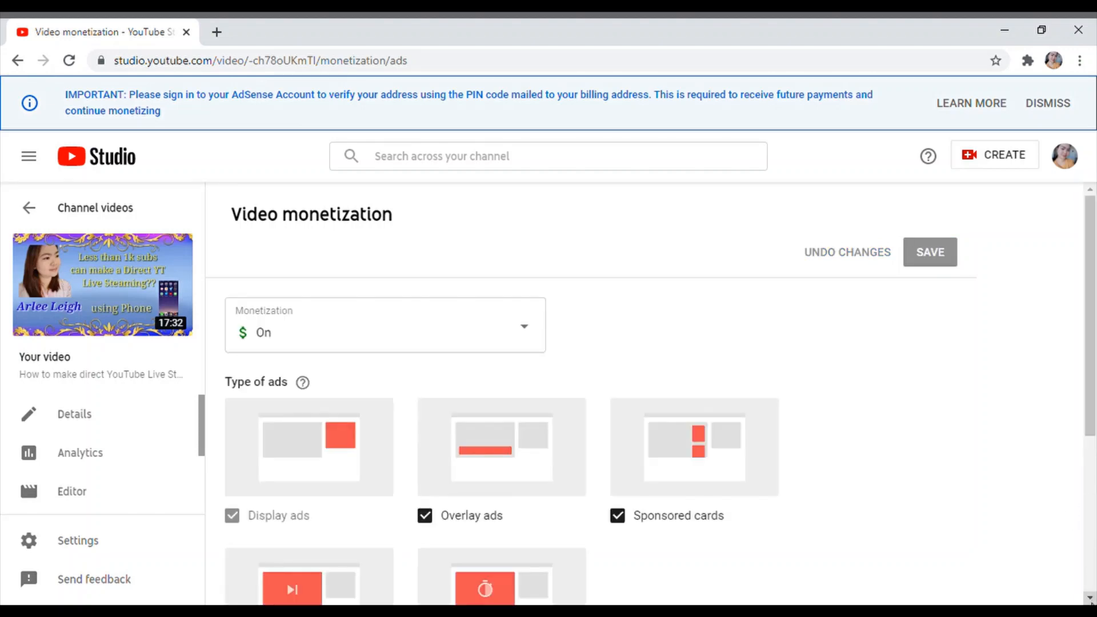
scroll(down, 3)
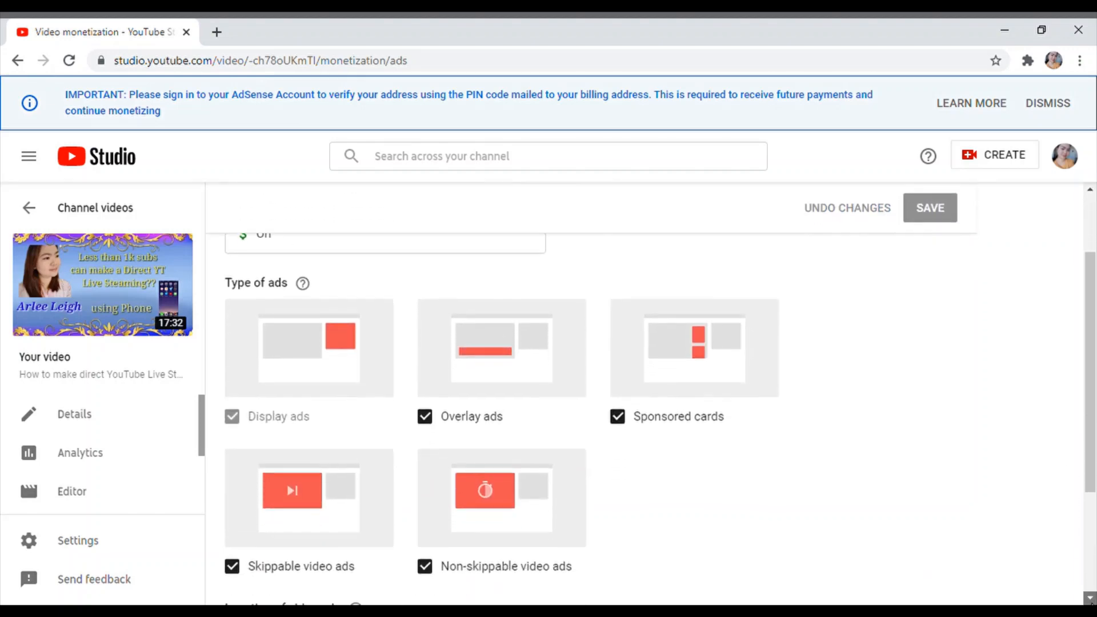
scroll(down, 3)
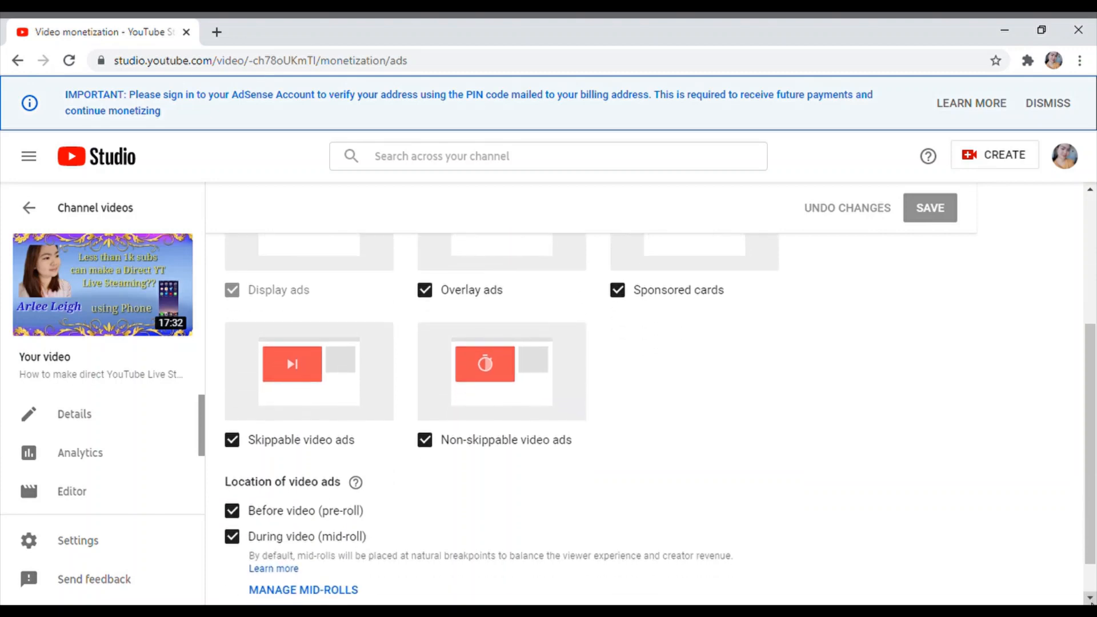
scroll(down, 3)
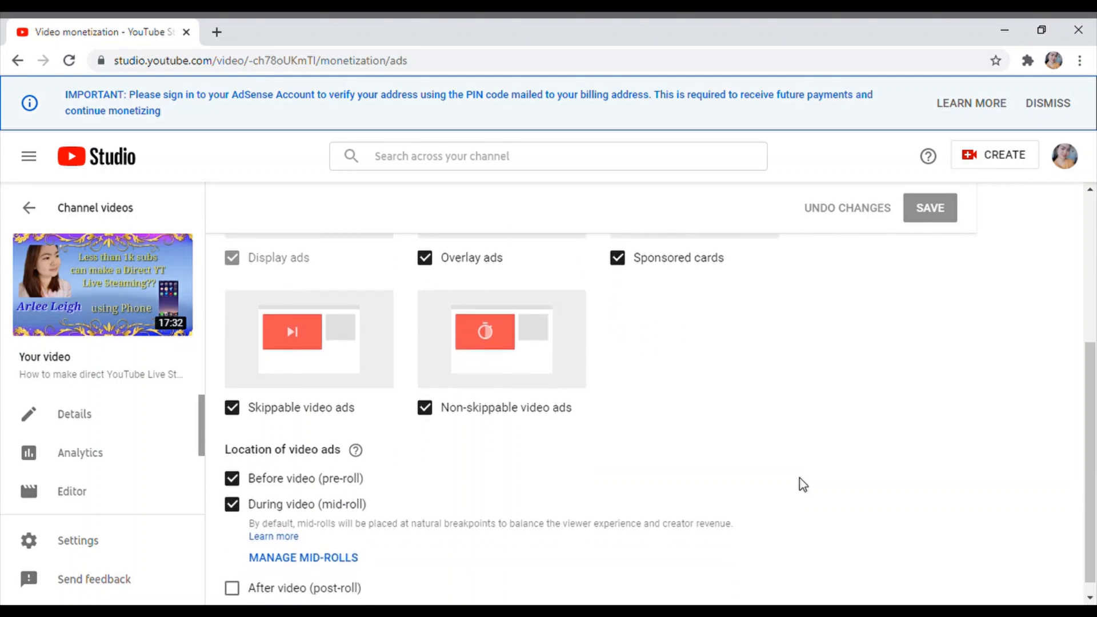
mouse_move(1029, 279)
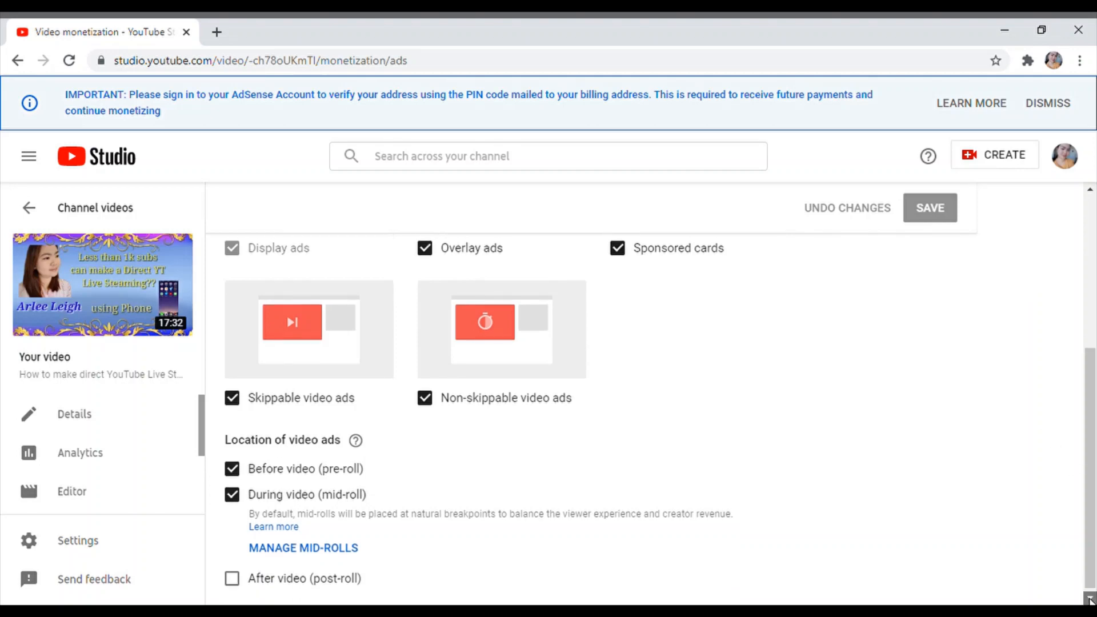
scroll(down, 3)
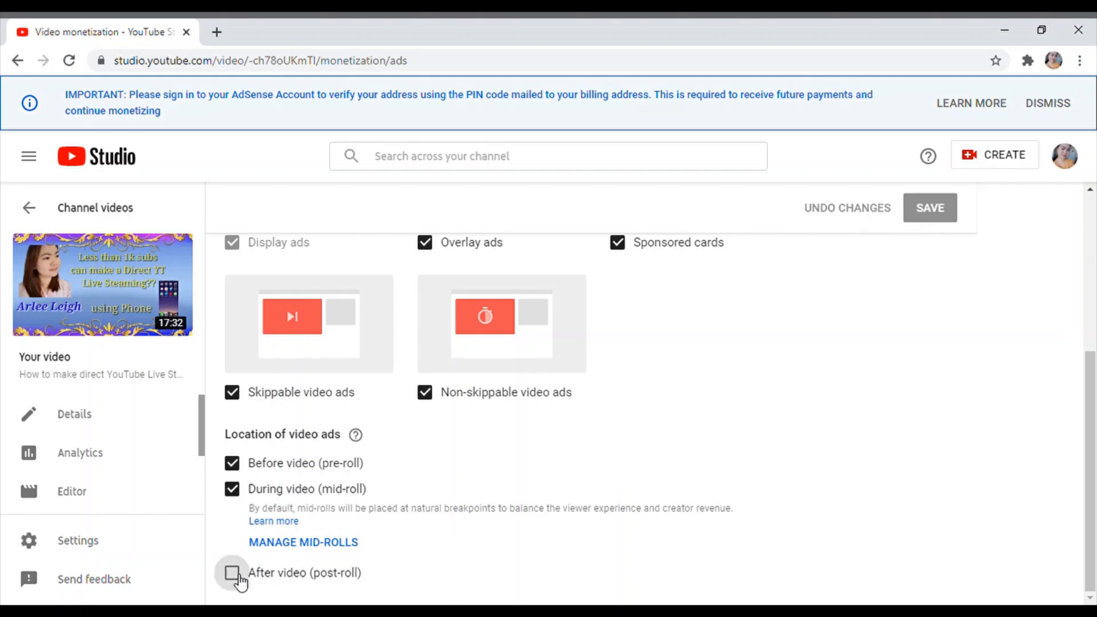
click(232, 573)
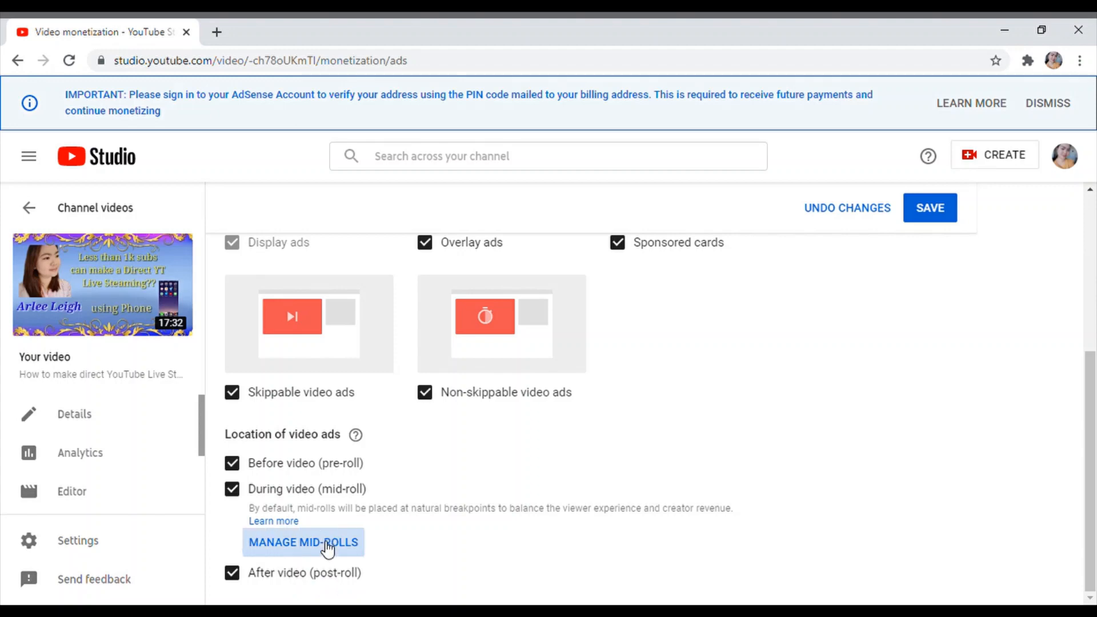
click(303, 542)
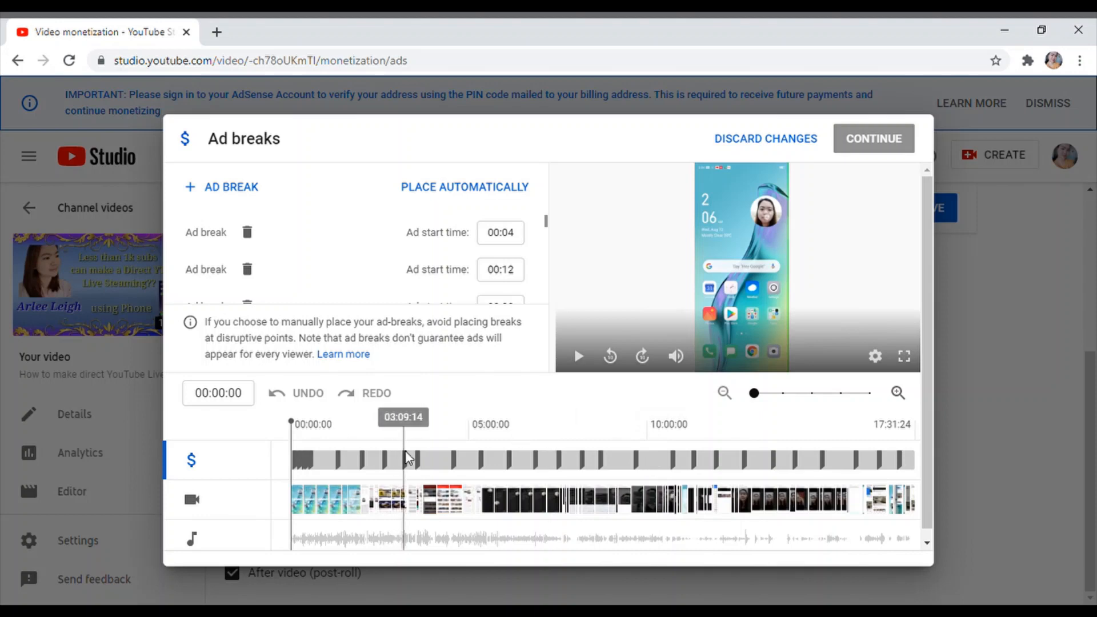
mouse_move(777, 232)
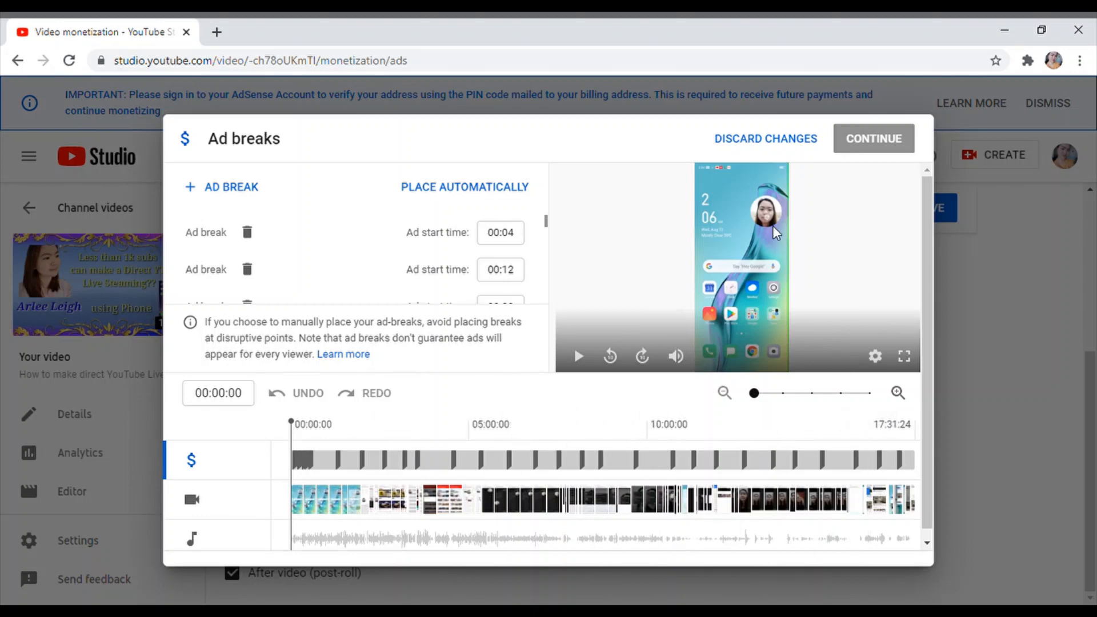
mouse_move(828, 144)
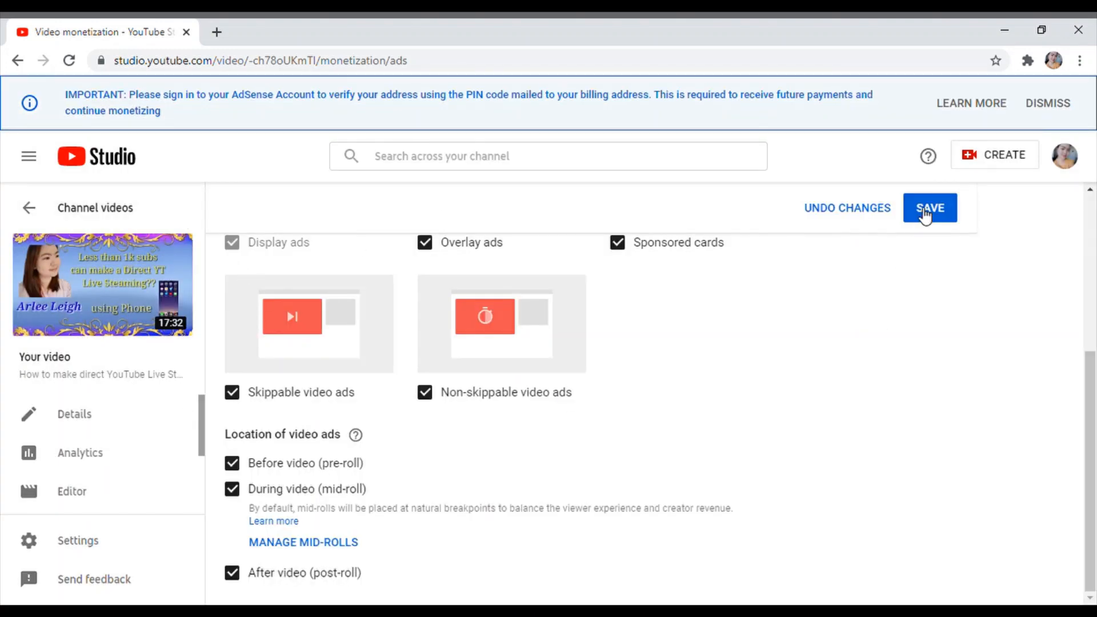
- Save the 17-minute video's post-roll and mid-roll settings and return to Channel videos
click(930, 209)
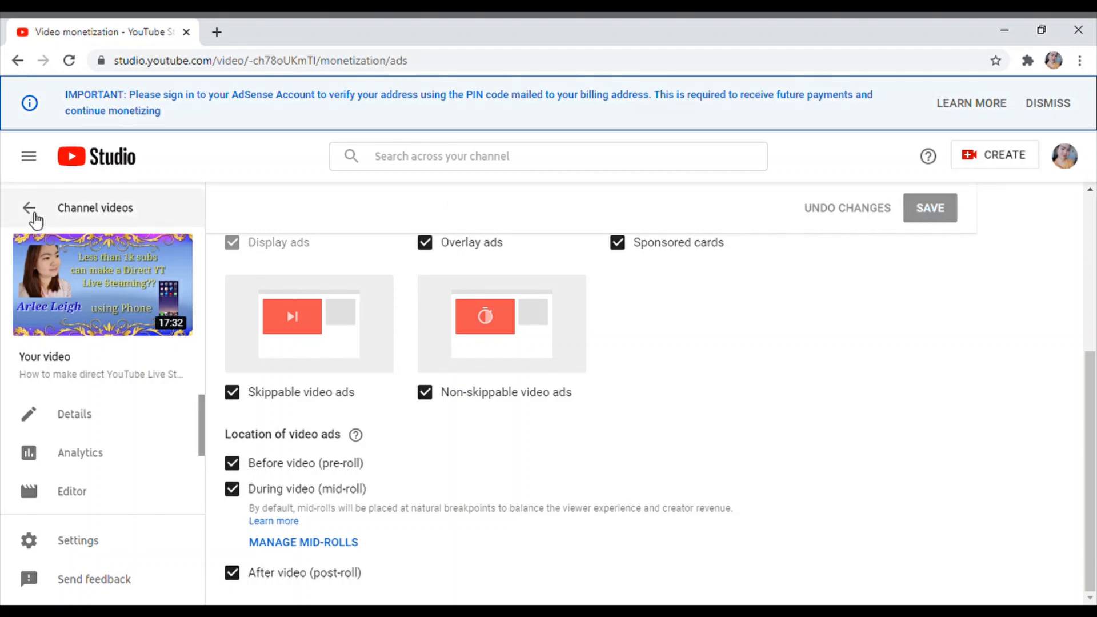
click(30, 208)
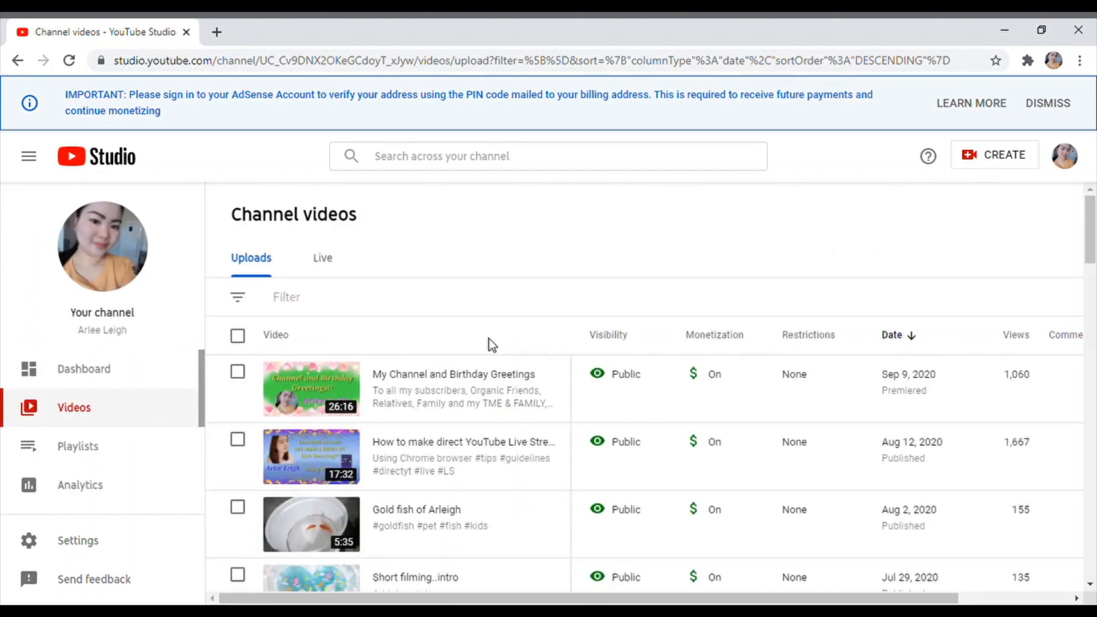
mouse_move(504, 388)
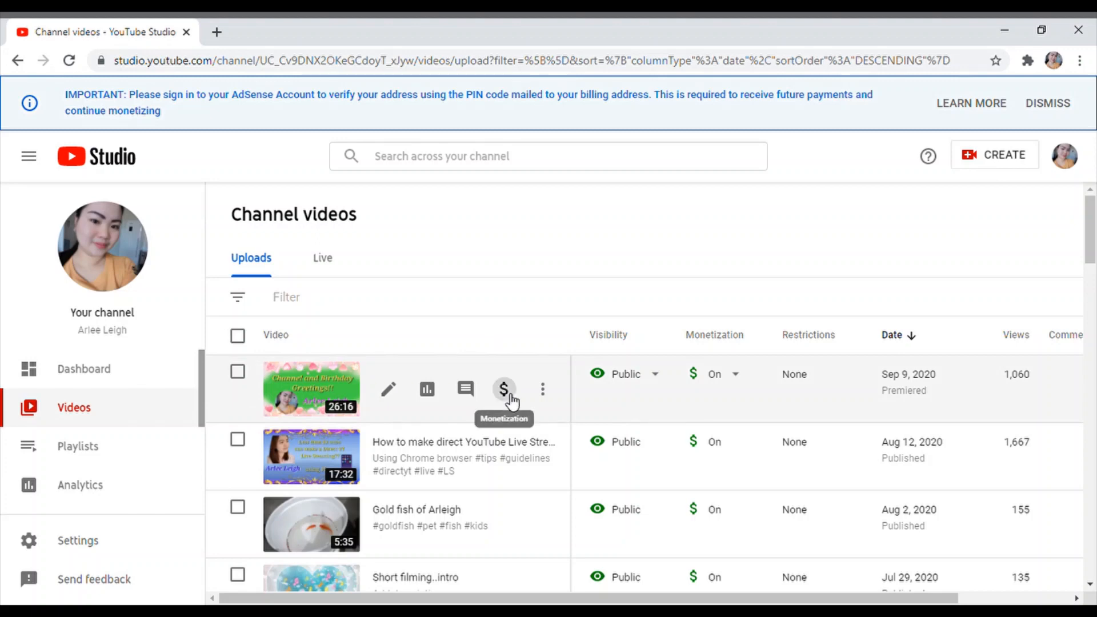
click(504, 389)
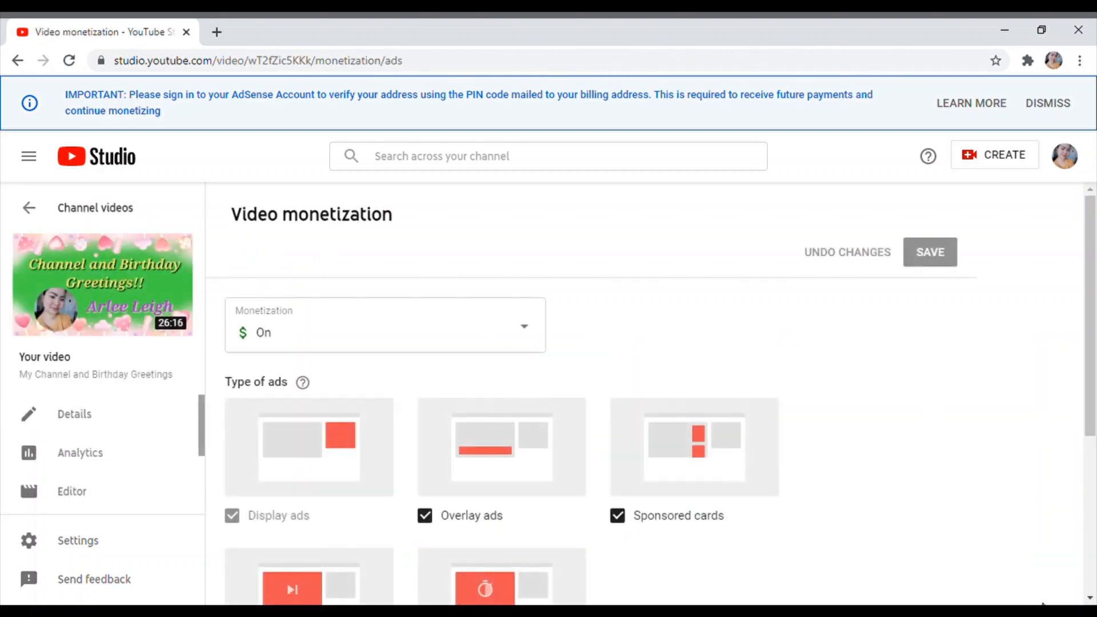
scroll(down, 3)
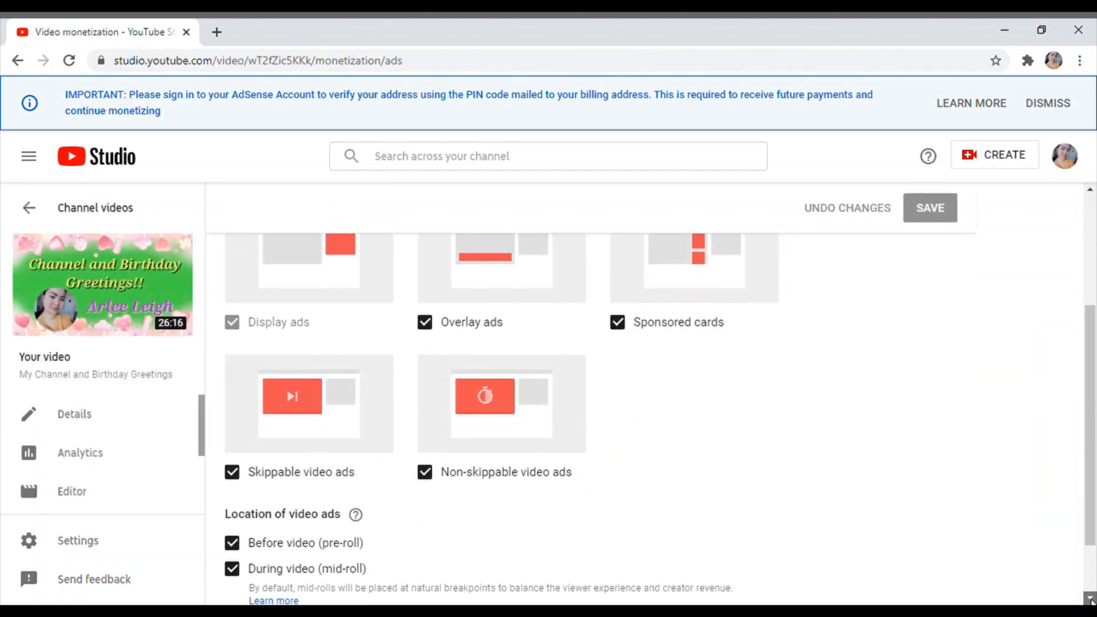
scroll(down, 3)
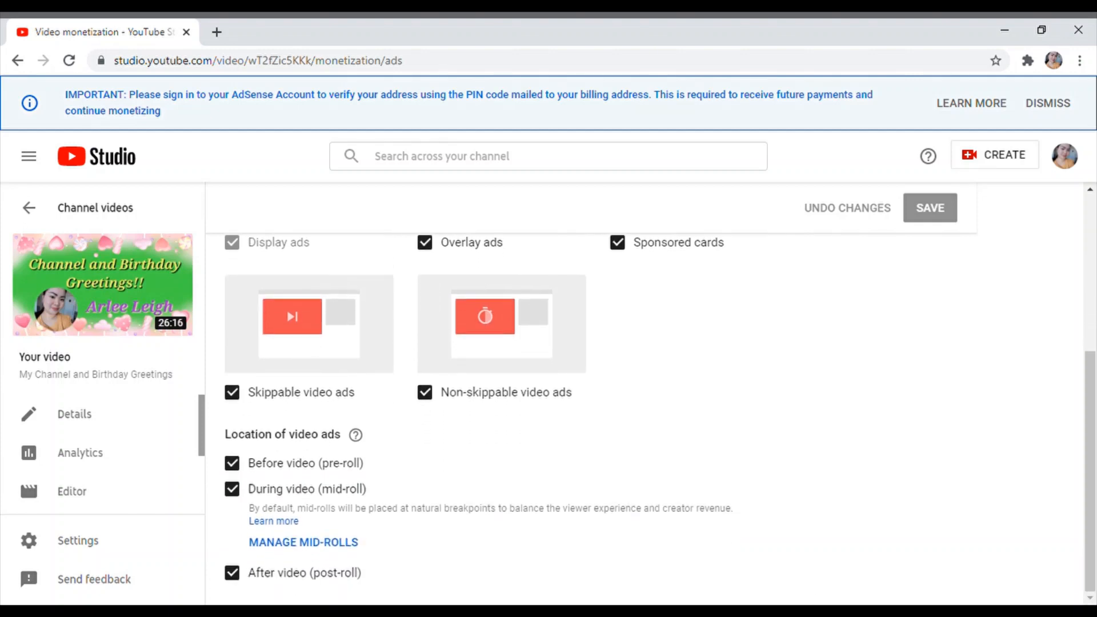
mouse_move(699, 347)
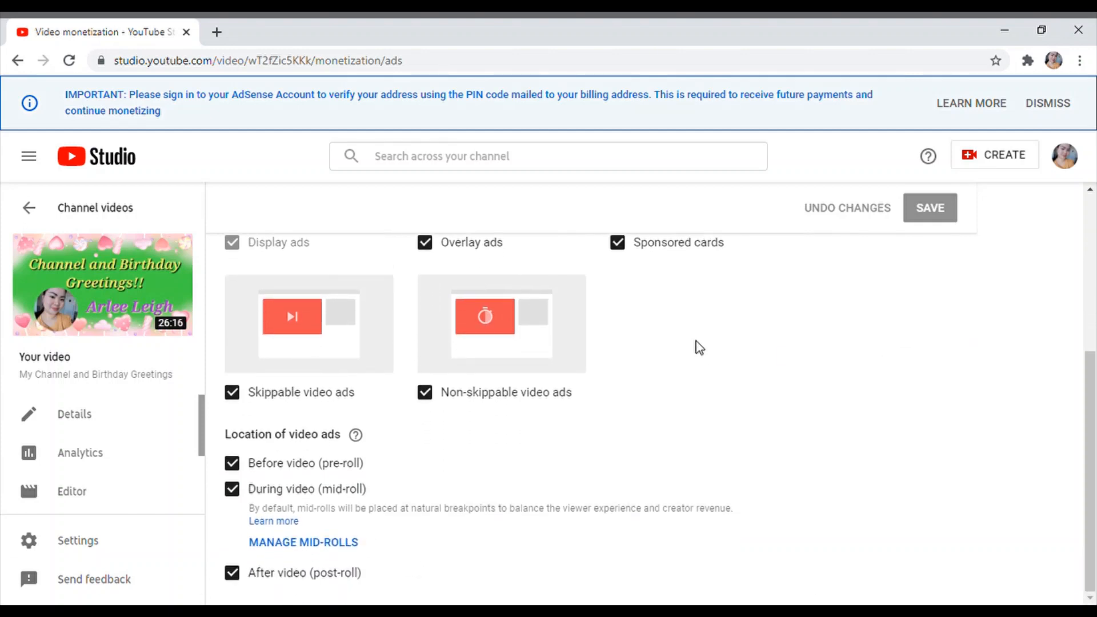
mouse_move(347, 550)
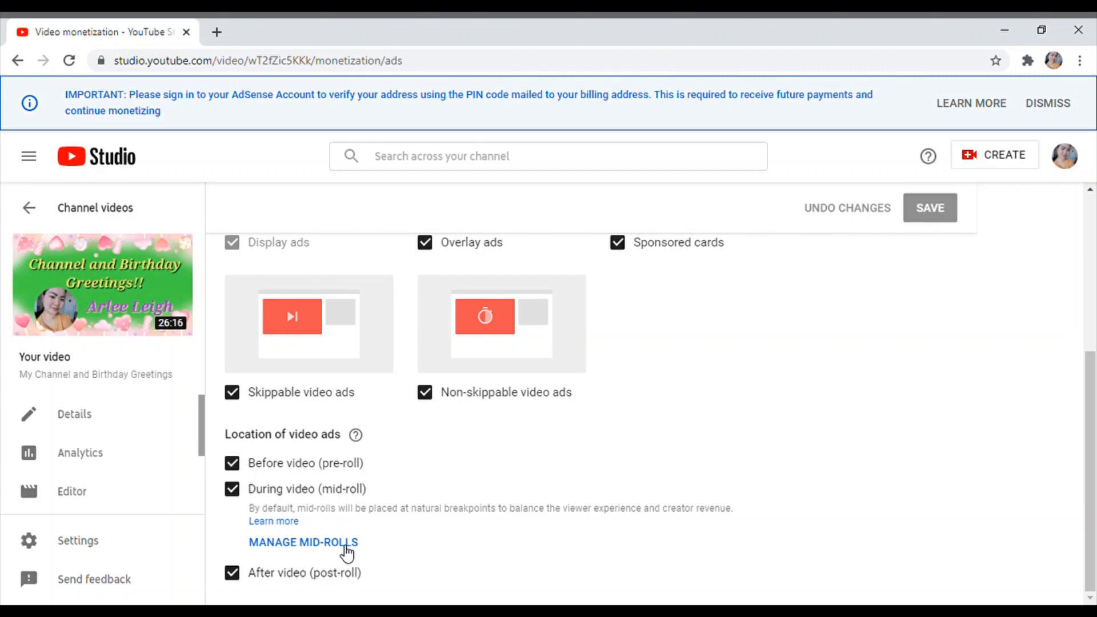
click(302, 542)
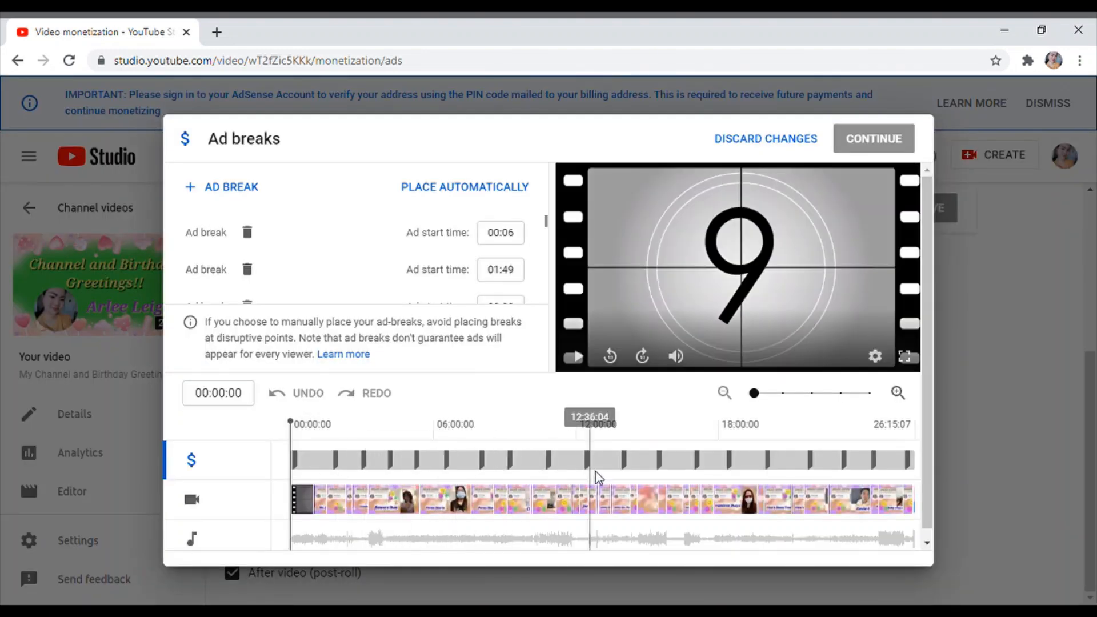
mouse_move(762, 479)
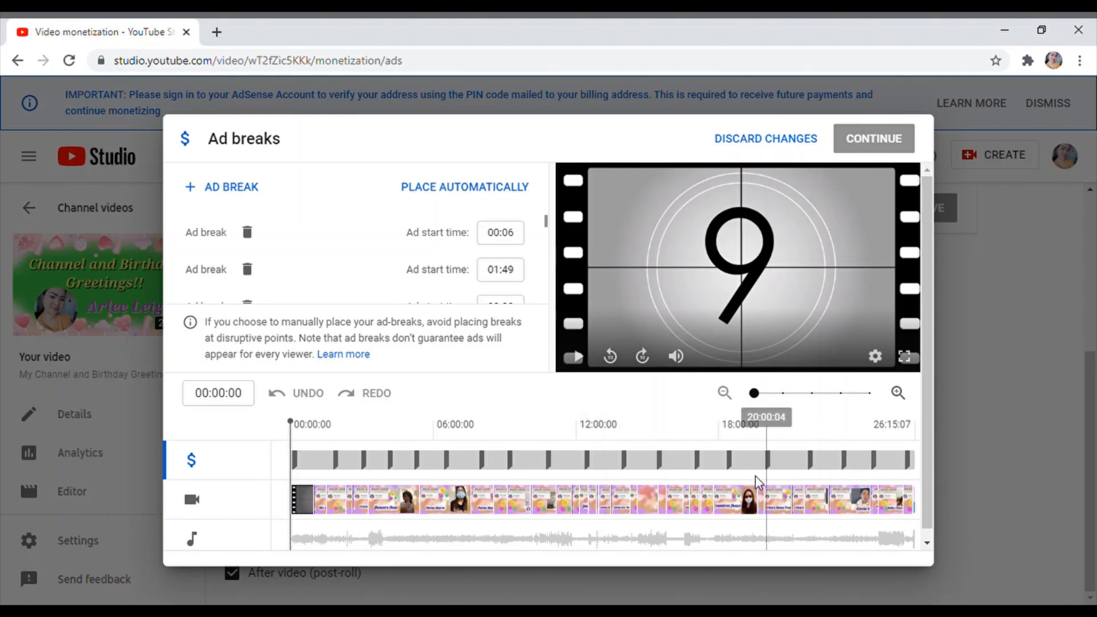
mouse_move(352, 475)
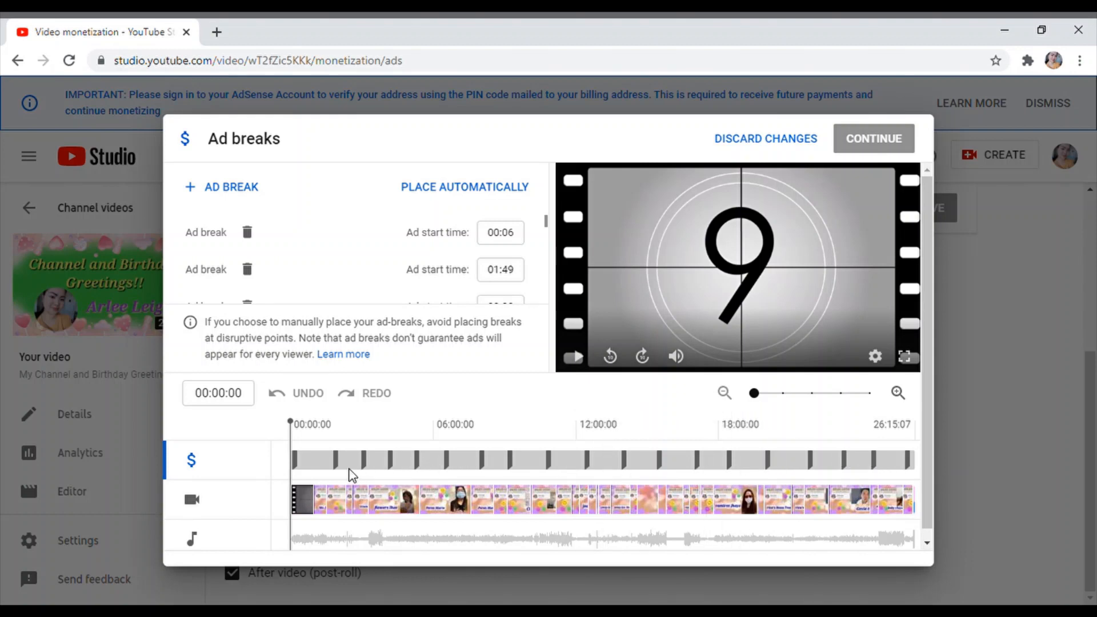
mouse_move(766, 138)
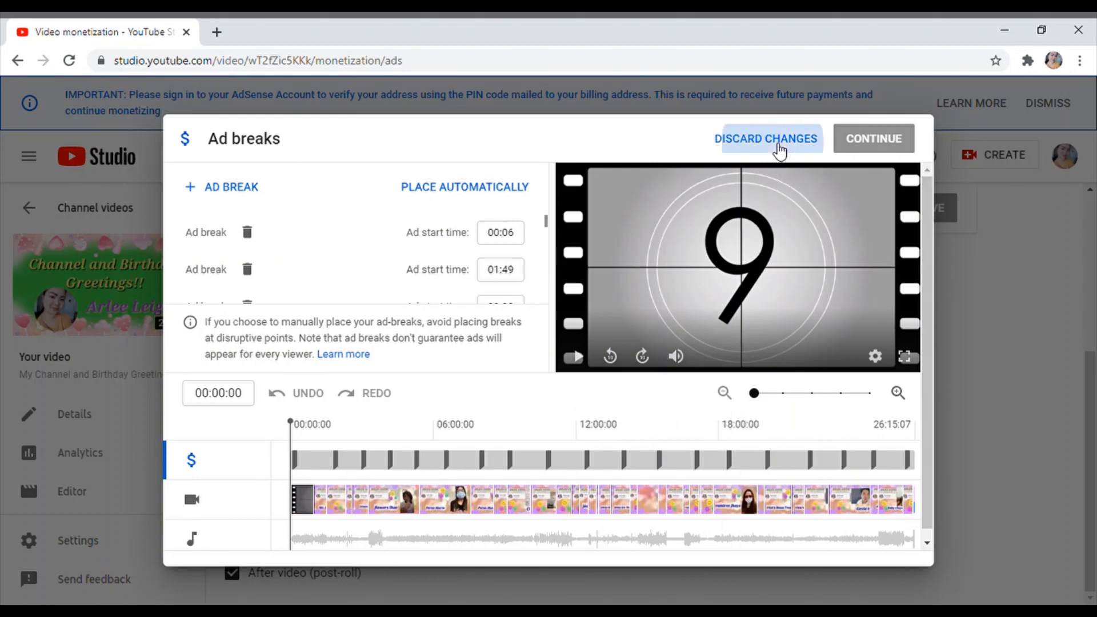
click(766, 139)
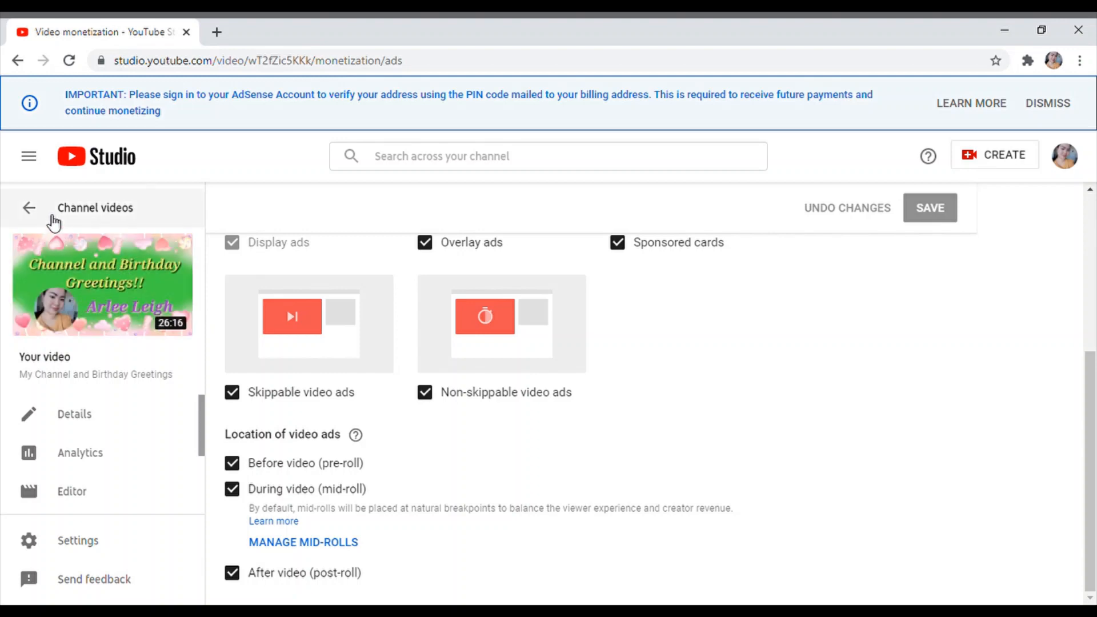
- Back on the uploads list, scroll through every video's monetization status and return to the top
click(29, 208)
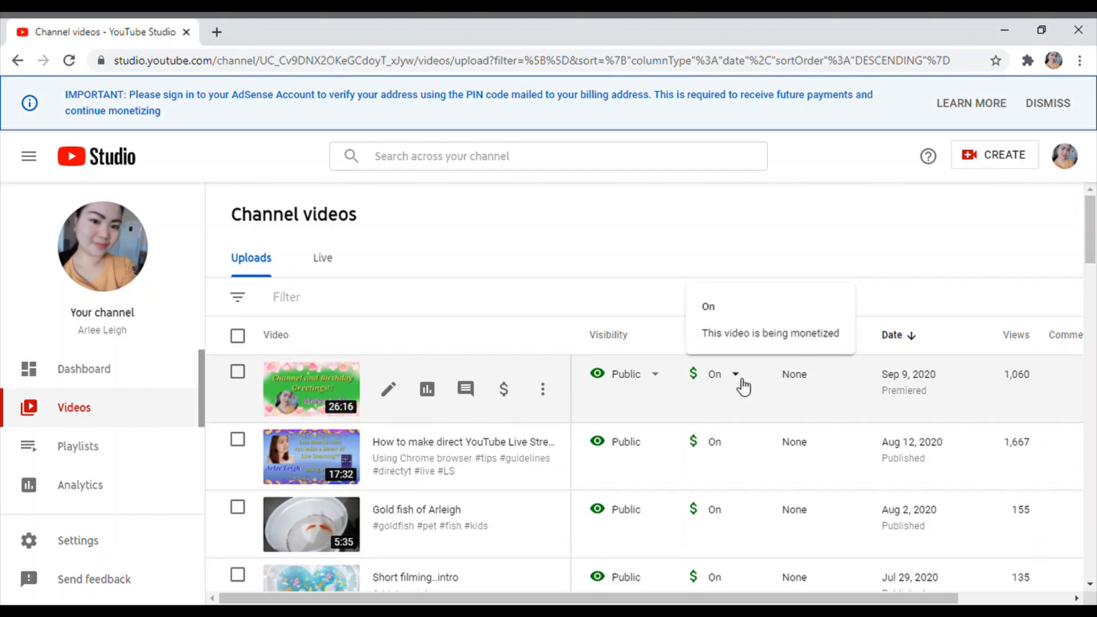
mouse_move(735, 528)
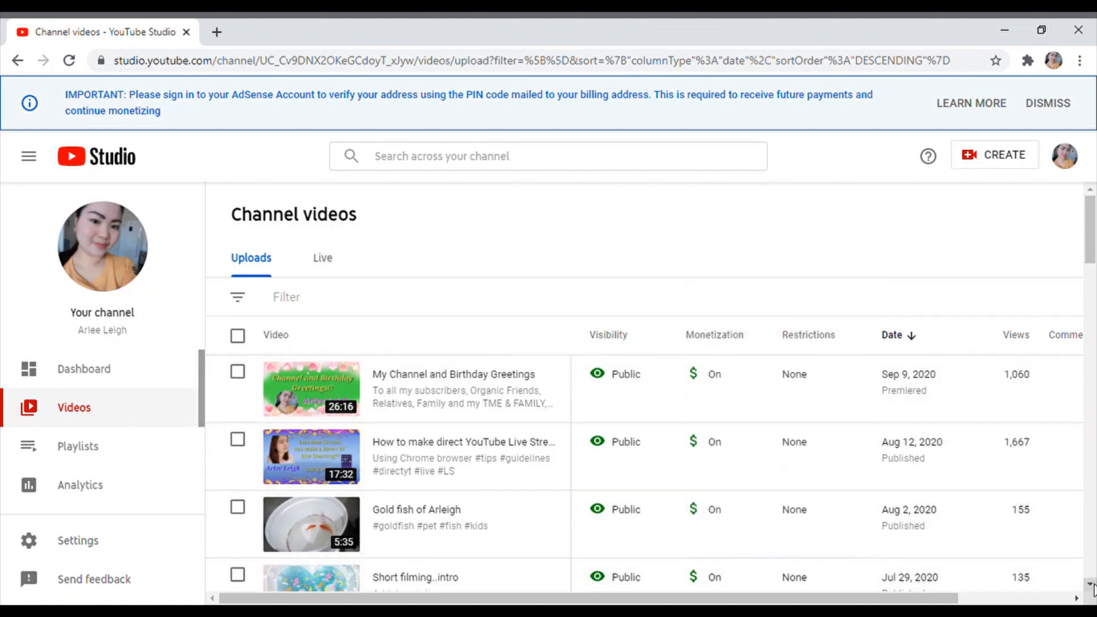
scroll(down, 3)
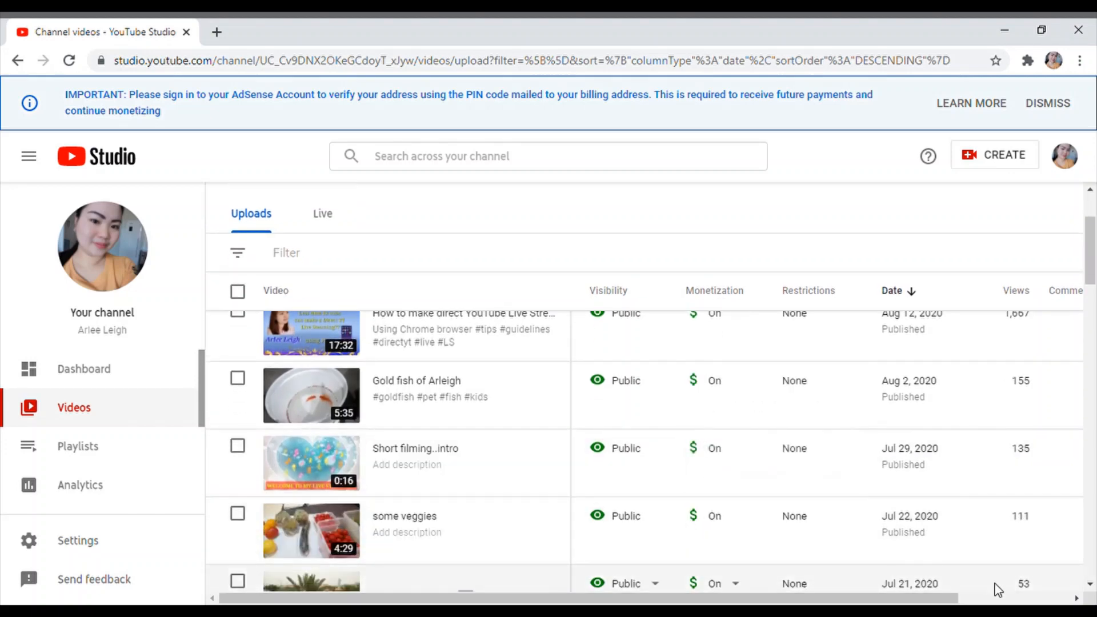
scroll(down, 3)
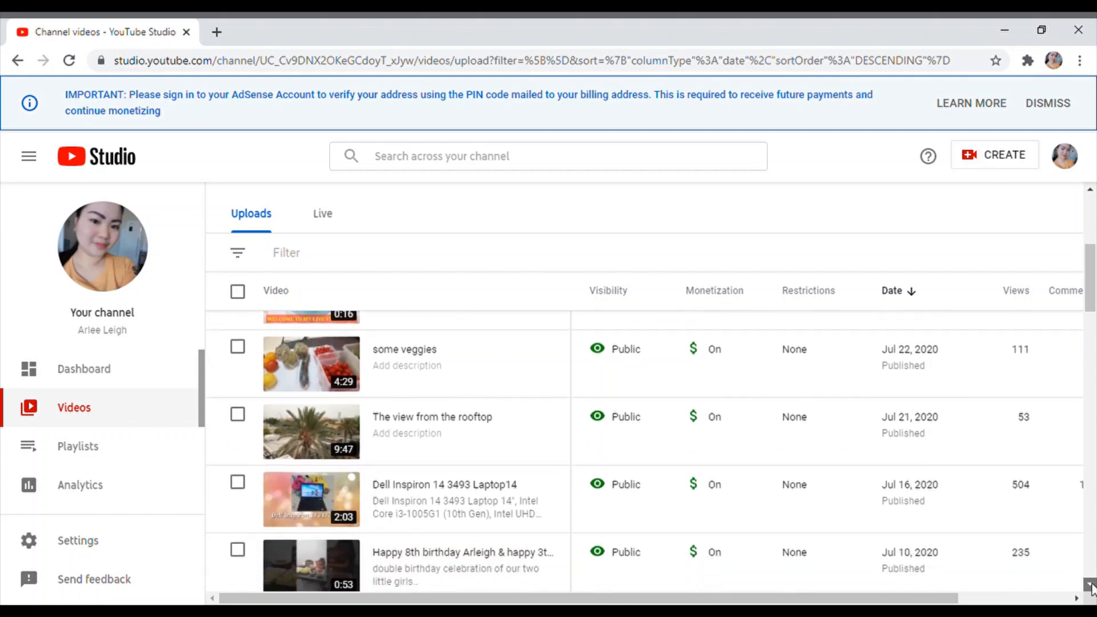
scroll(down, 3)
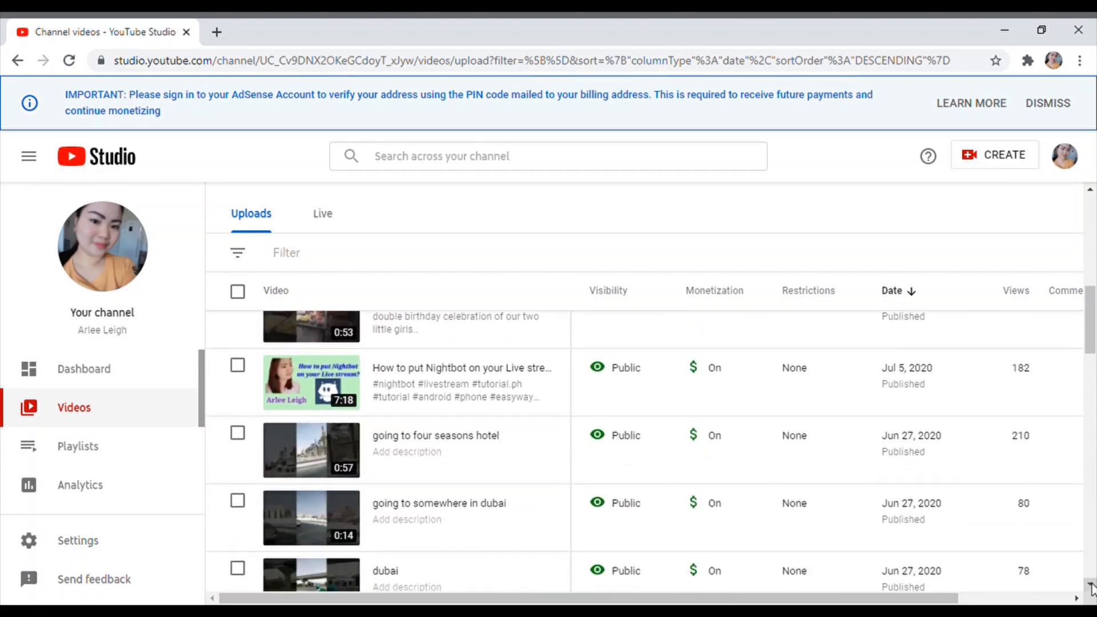
mouse_move(1090, 194)
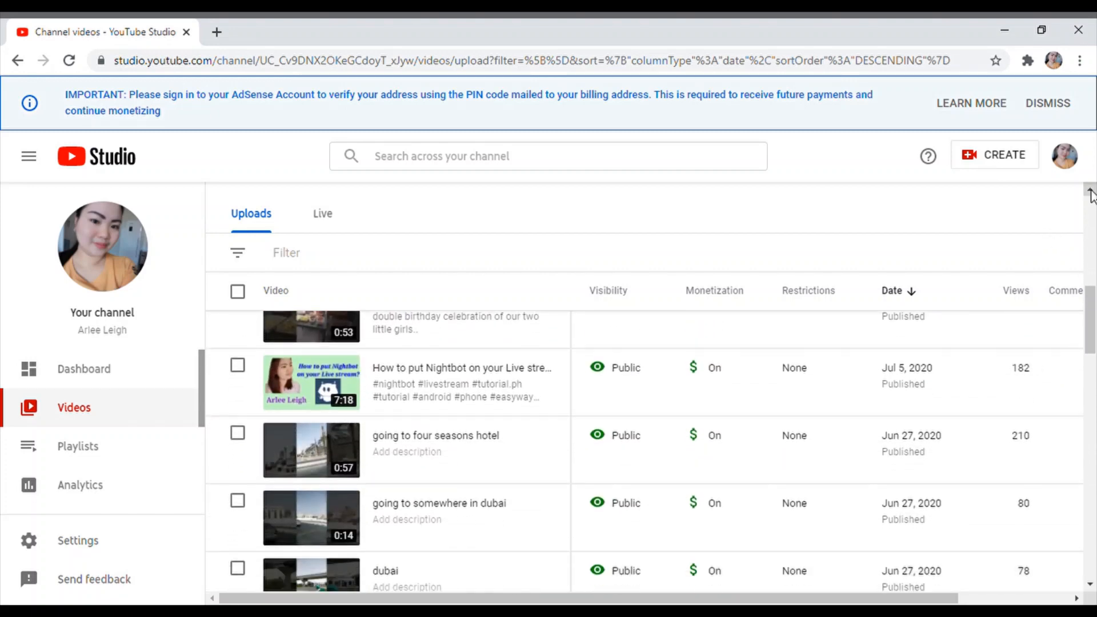
scroll(up, 3)
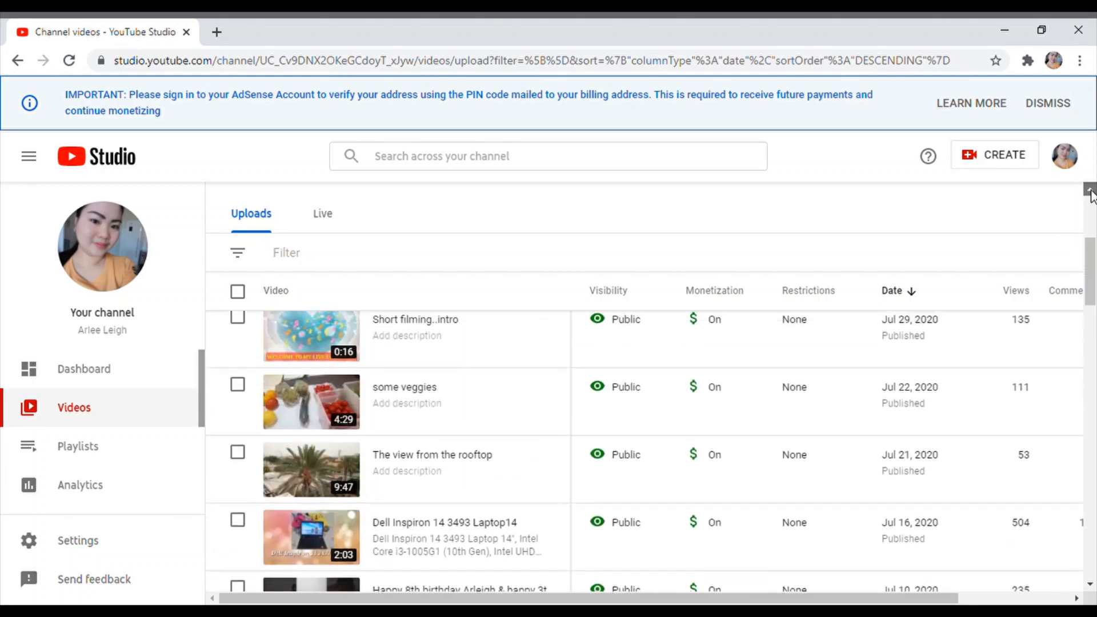
scroll(up, 3)
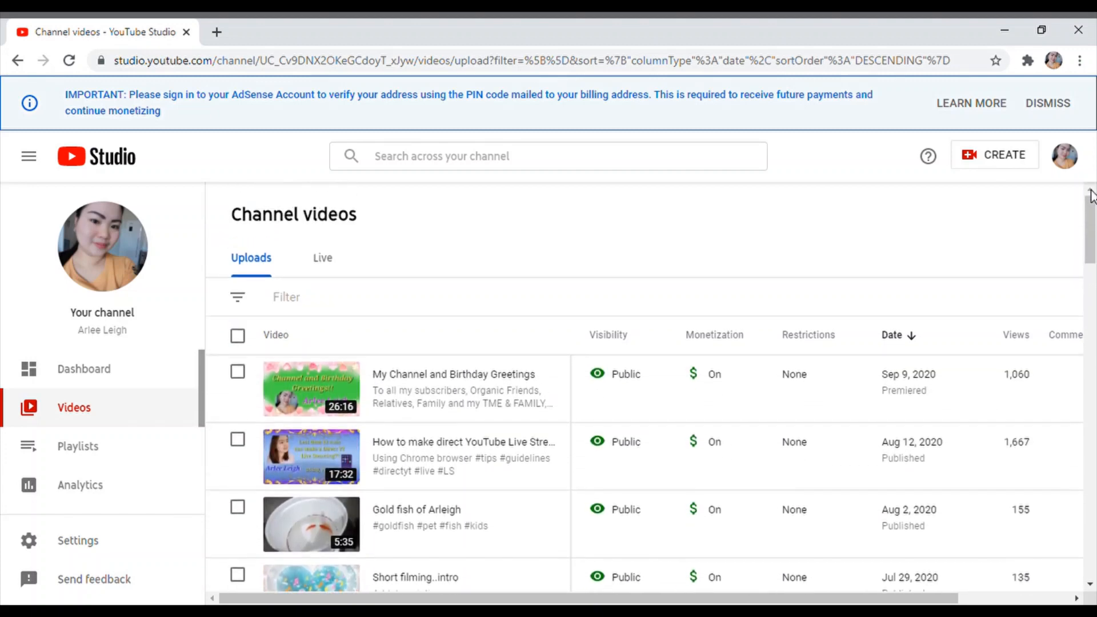
mouse_move(152, 244)
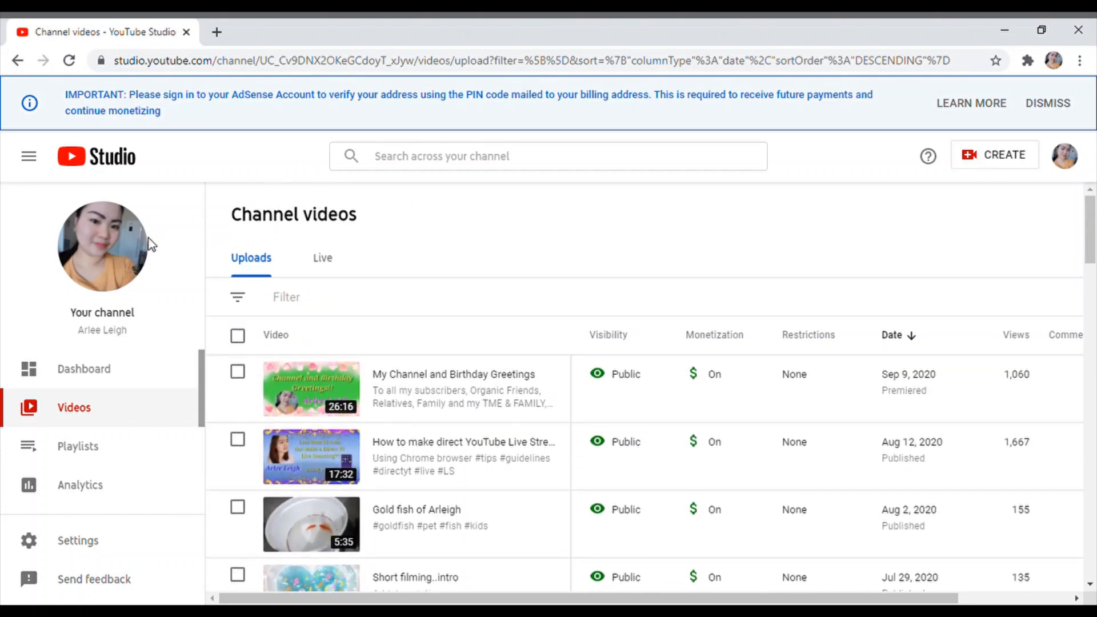
- Show the channel Dashboard, then choose 'Your channel' from the account avatar menu
click(83, 370)
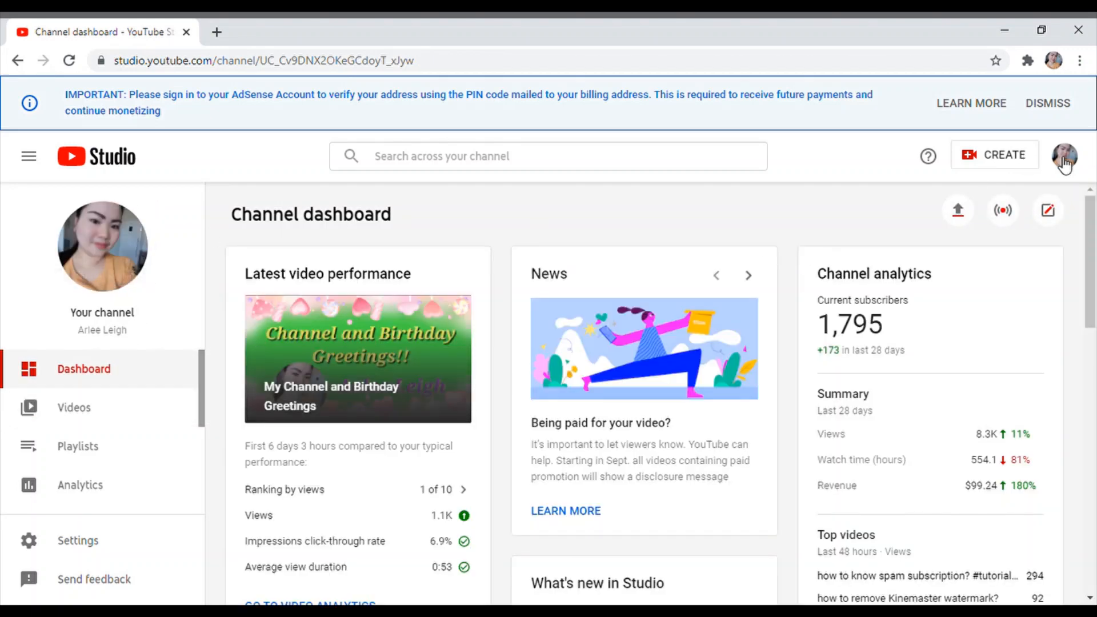
click(1064, 155)
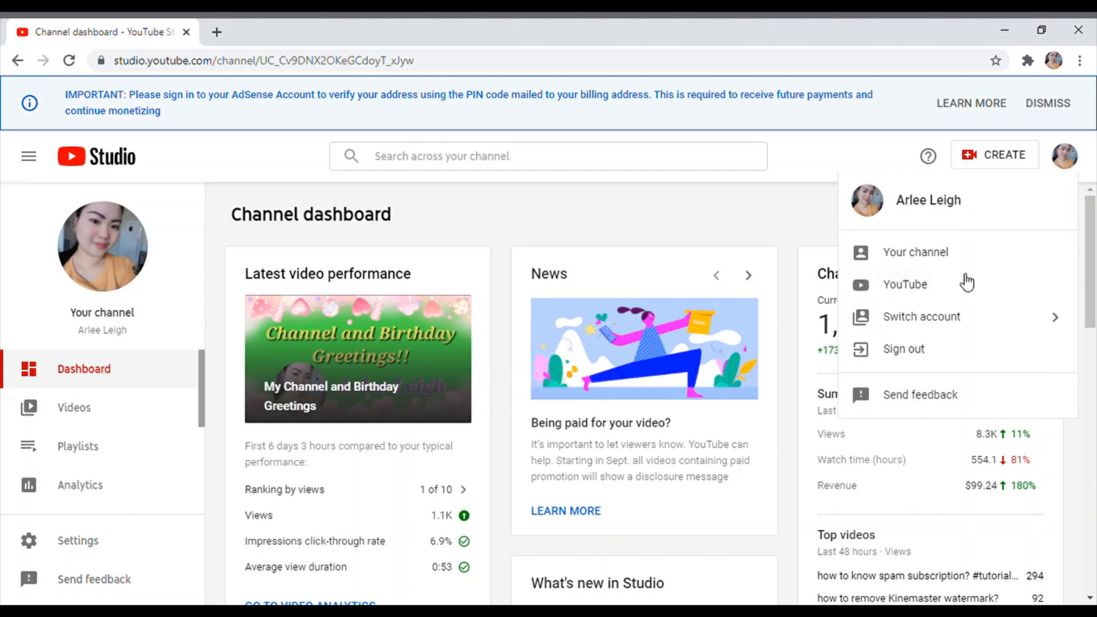
mouse_move(915, 251)
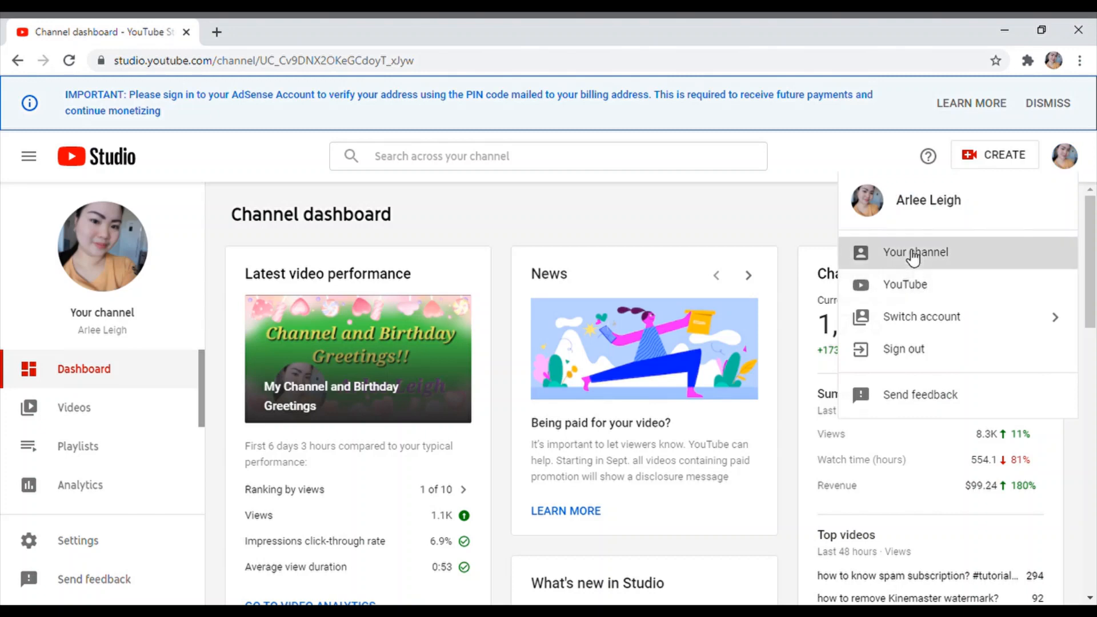
click(915, 252)
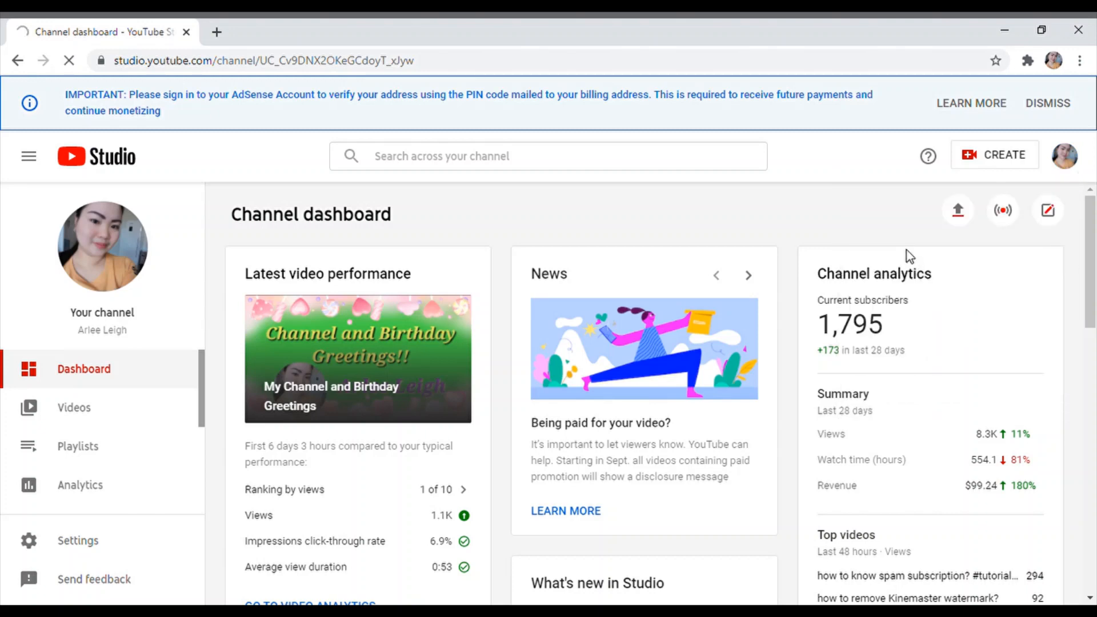